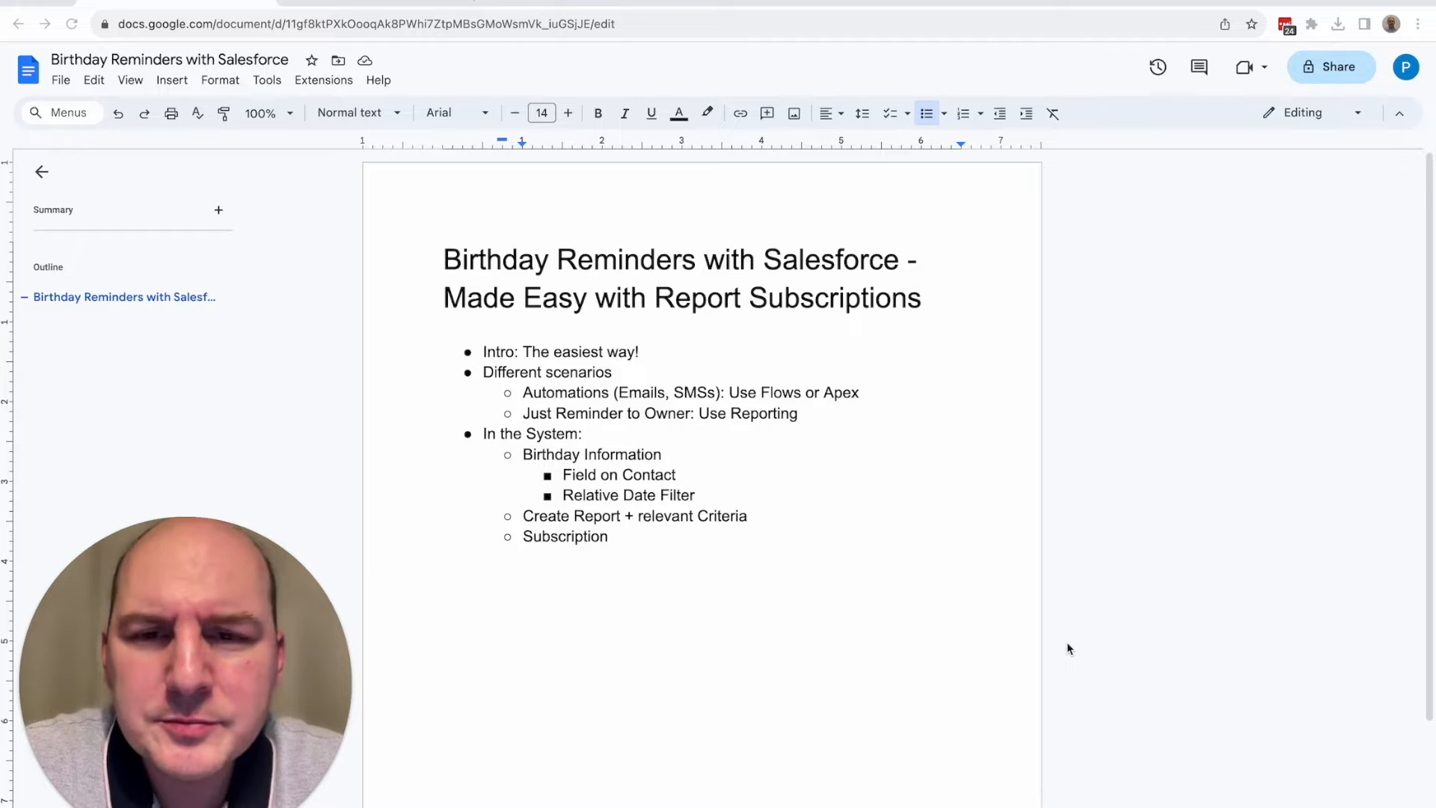
pyautogui.doubleClick(565, 392)
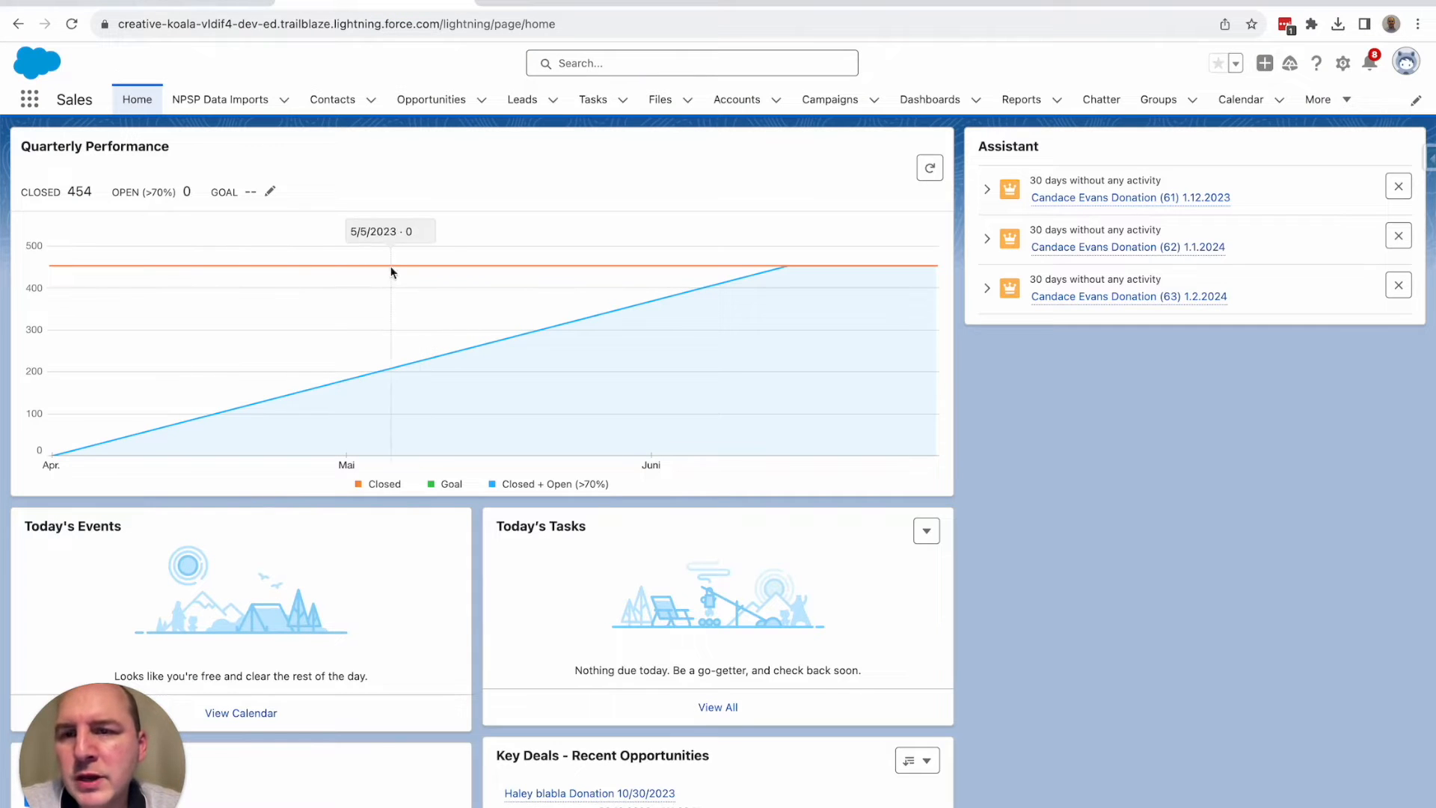
pyautogui.moveTo(386, 71)
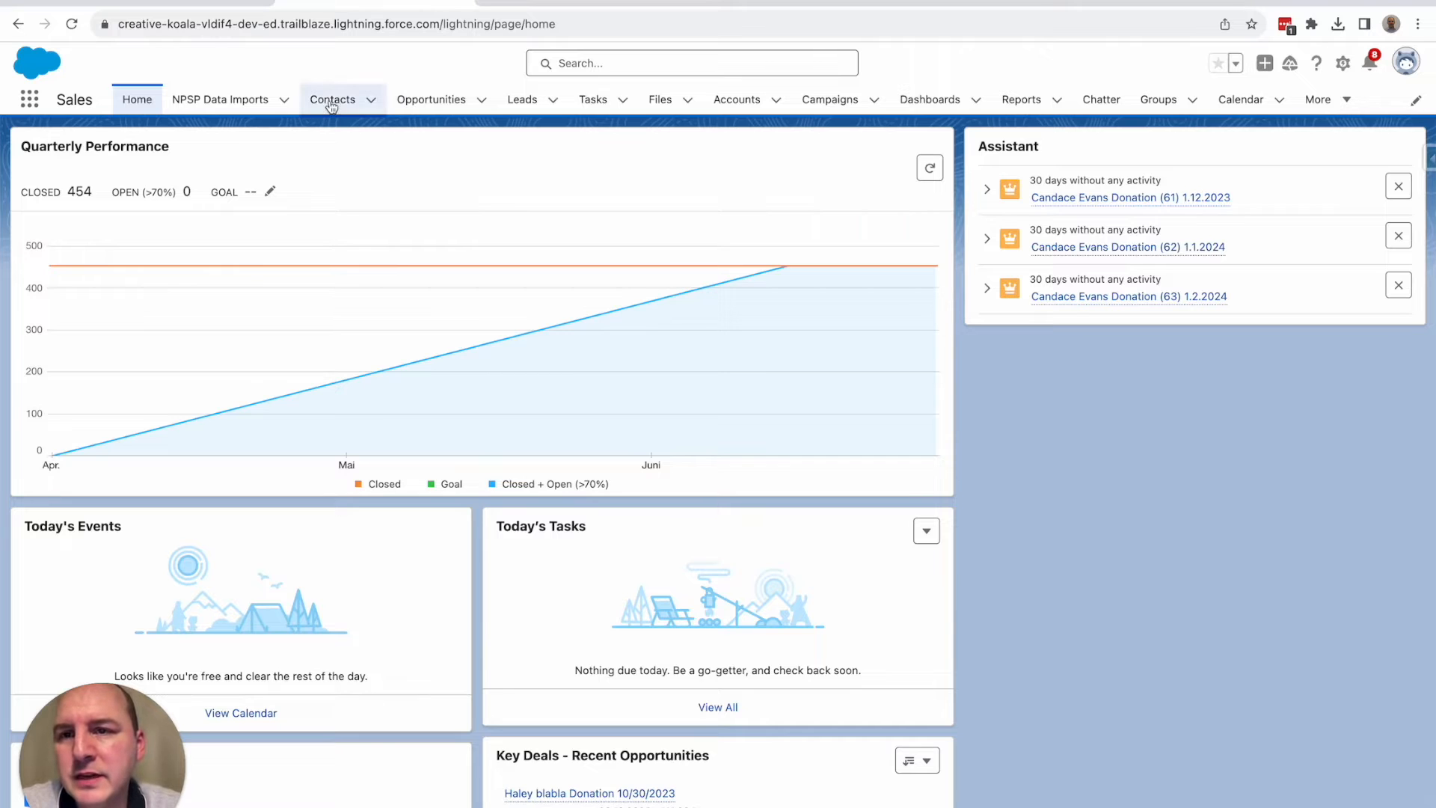
pyautogui.click(332, 99)
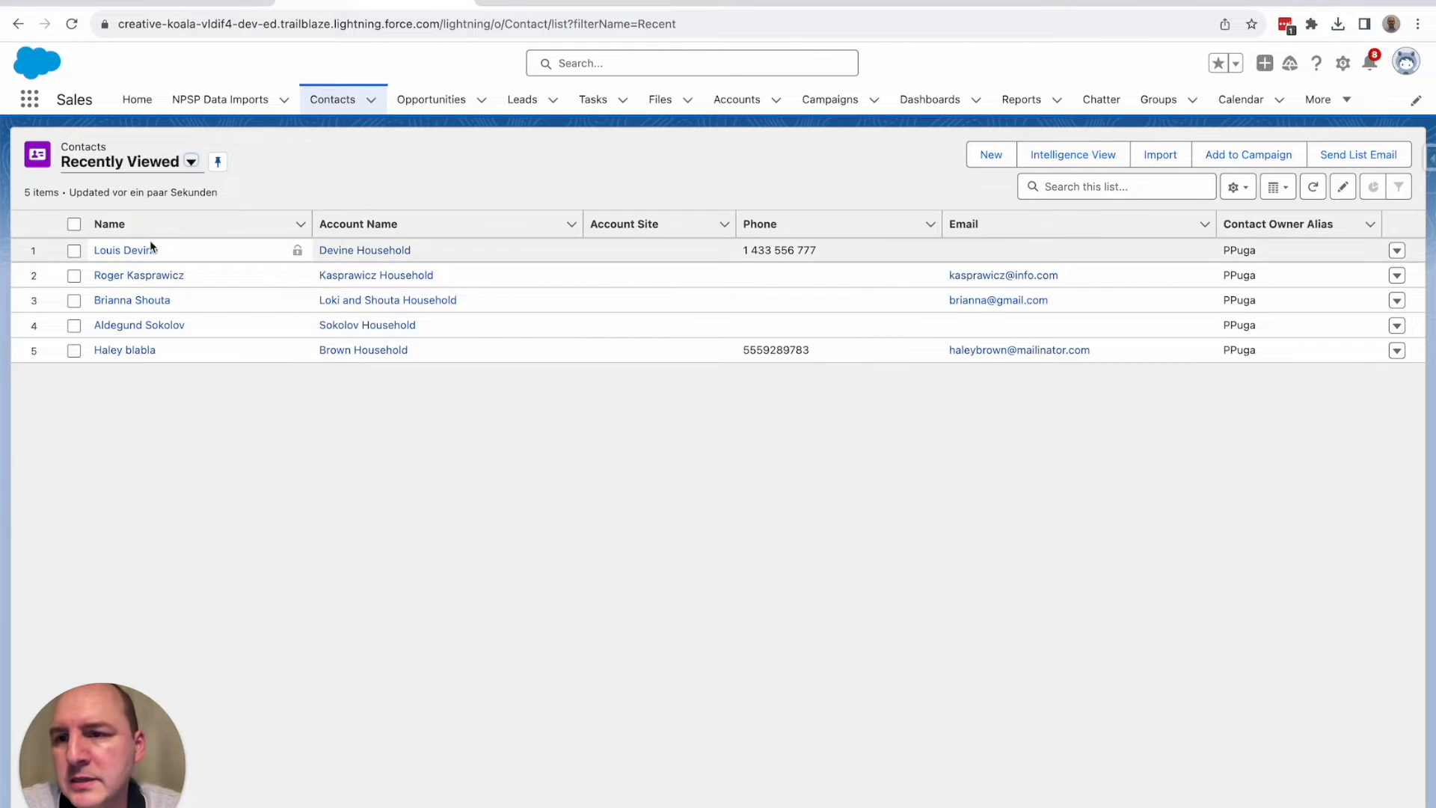
pyautogui.click(121, 250)
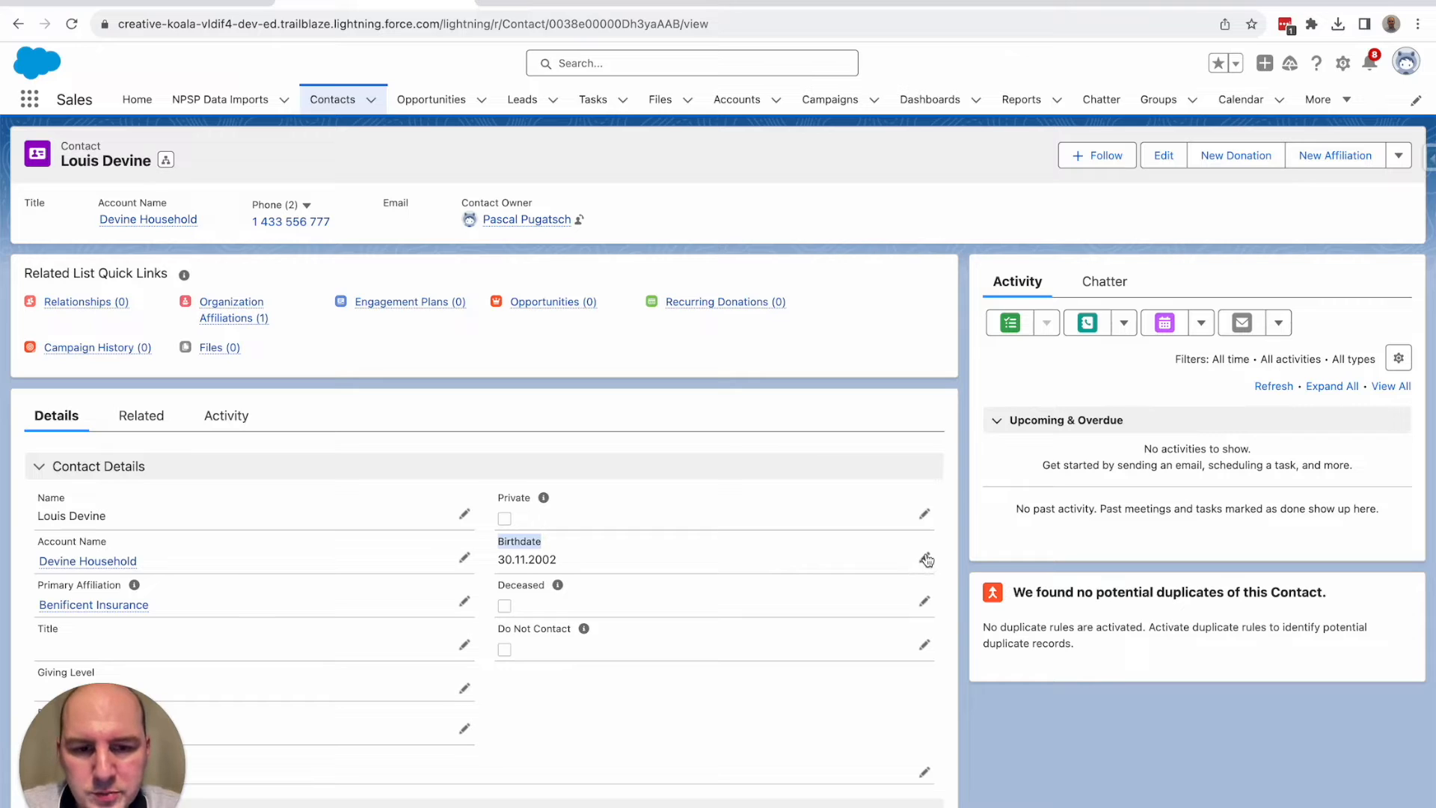
pyautogui.moveTo(924, 559)
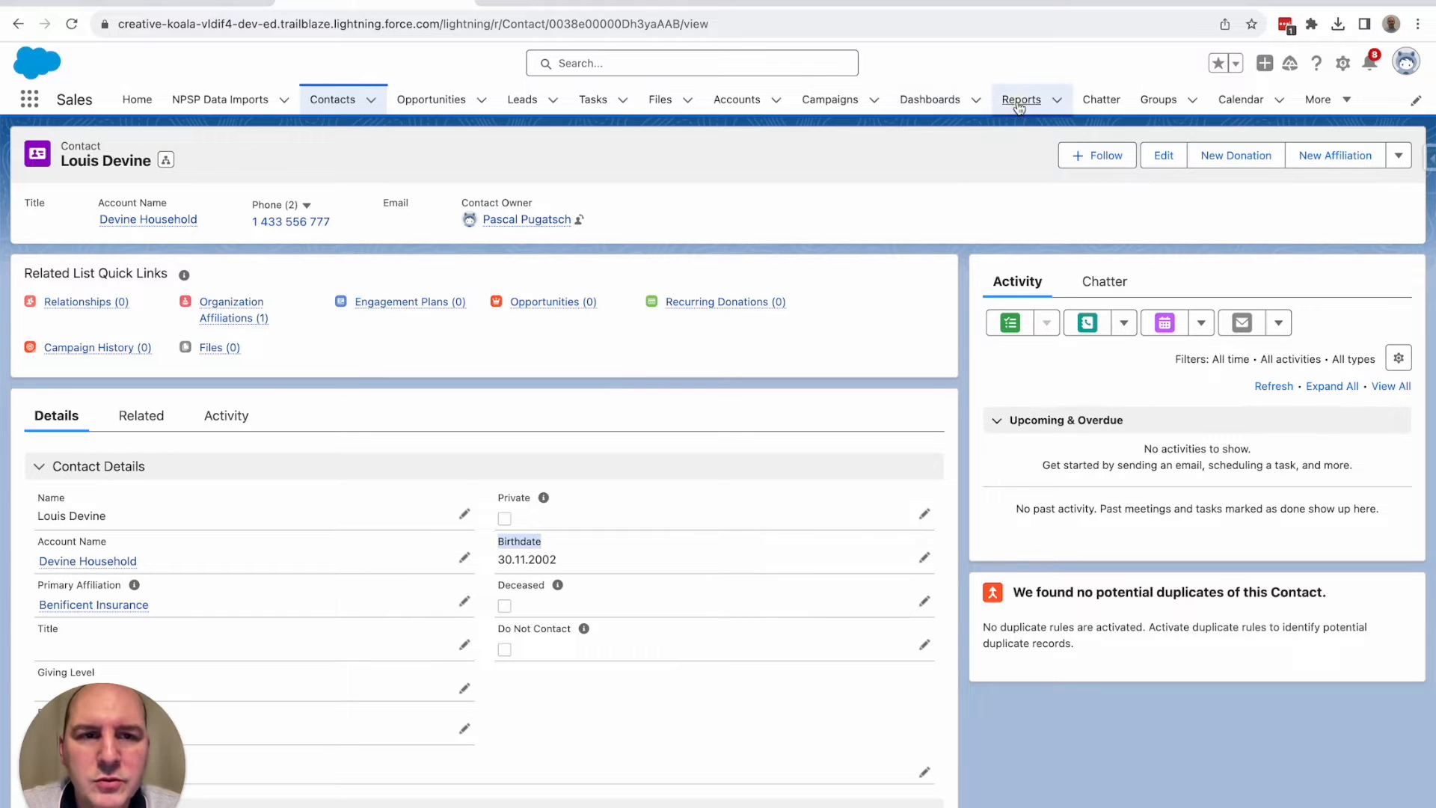
# Create a new report on the Contacts & Accounts report type and start the builder.
pyautogui.click(1021, 99)
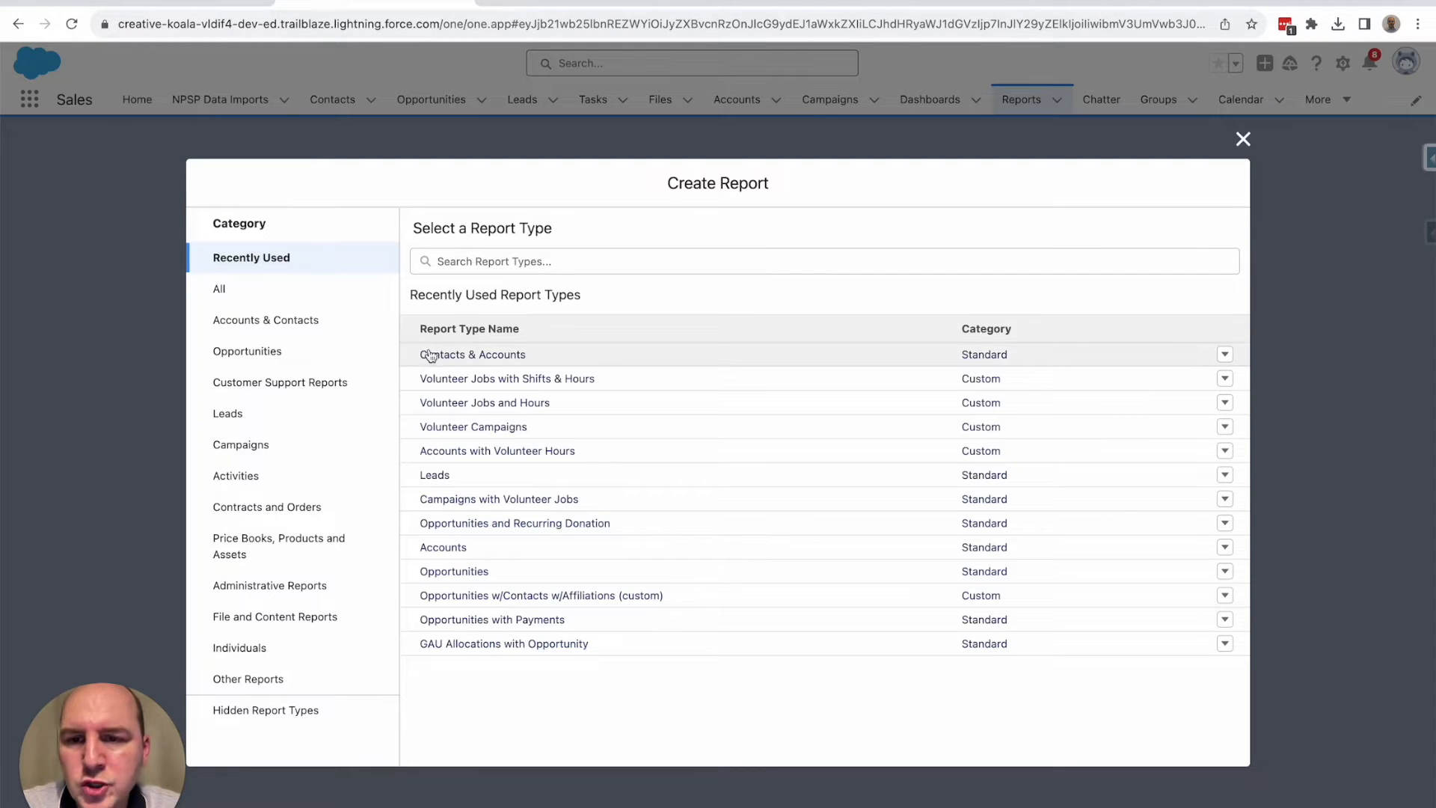
pyautogui.click(473, 355)
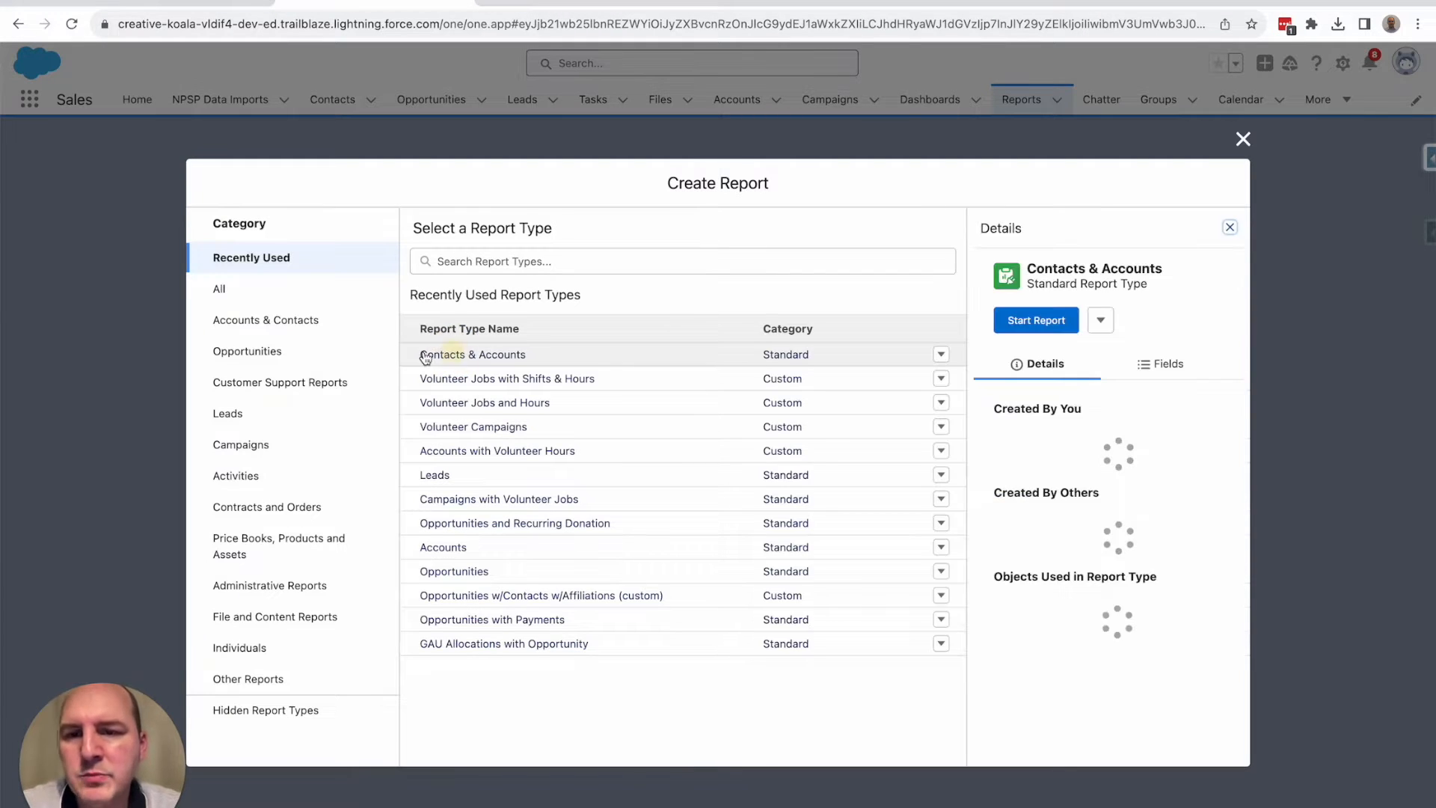
pyautogui.click(473, 354)
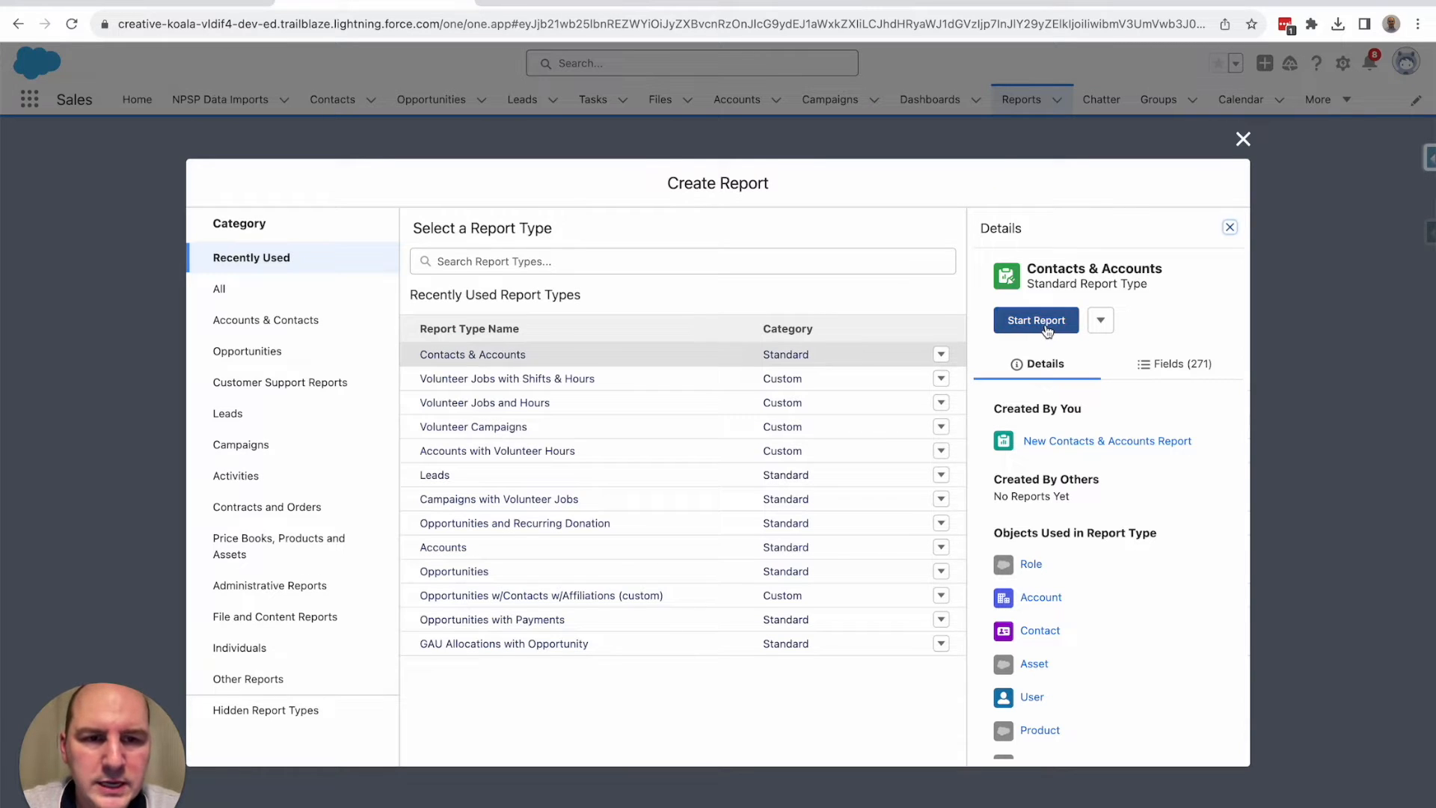
pyautogui.click(1035, 320)
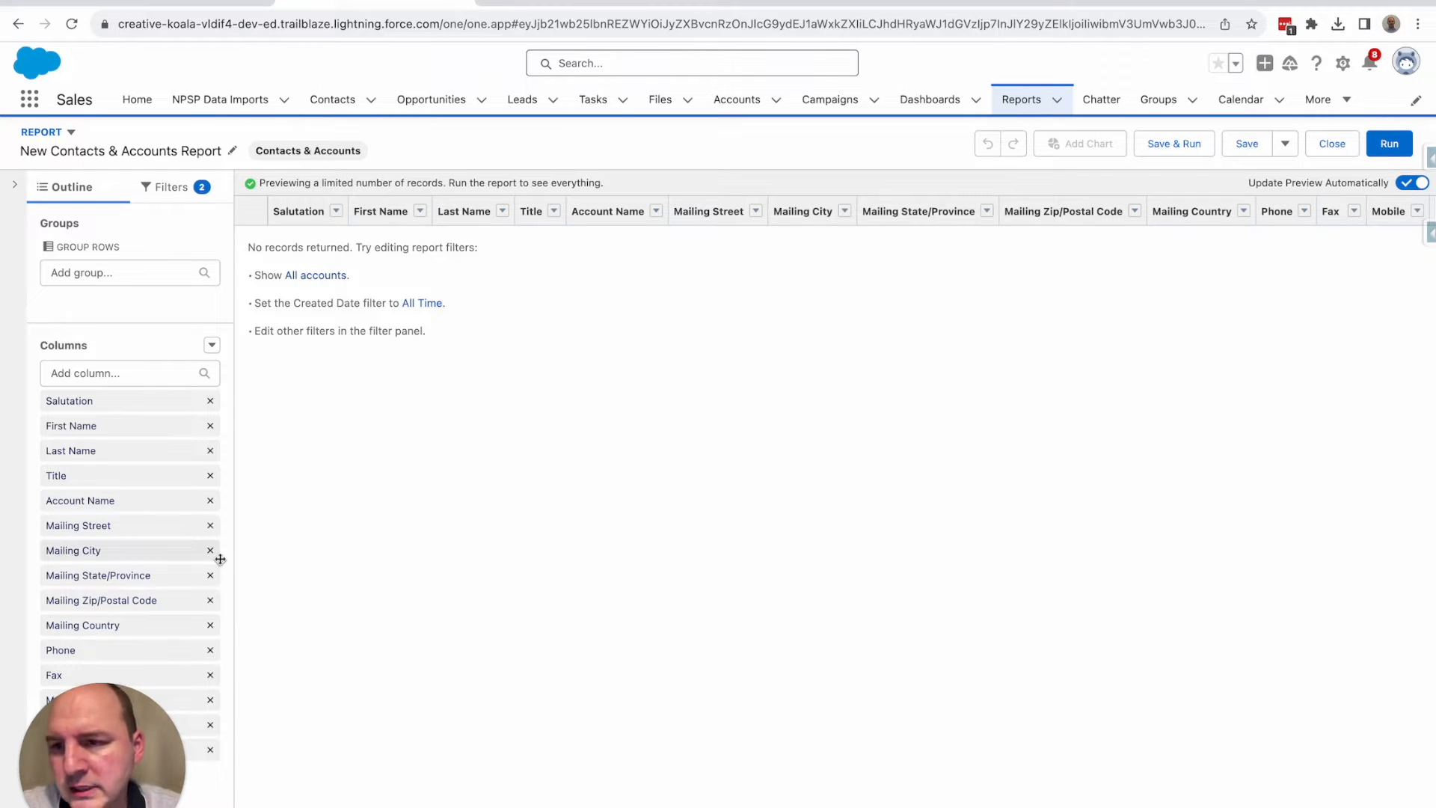
pyautogui.moveTo(210, 479)
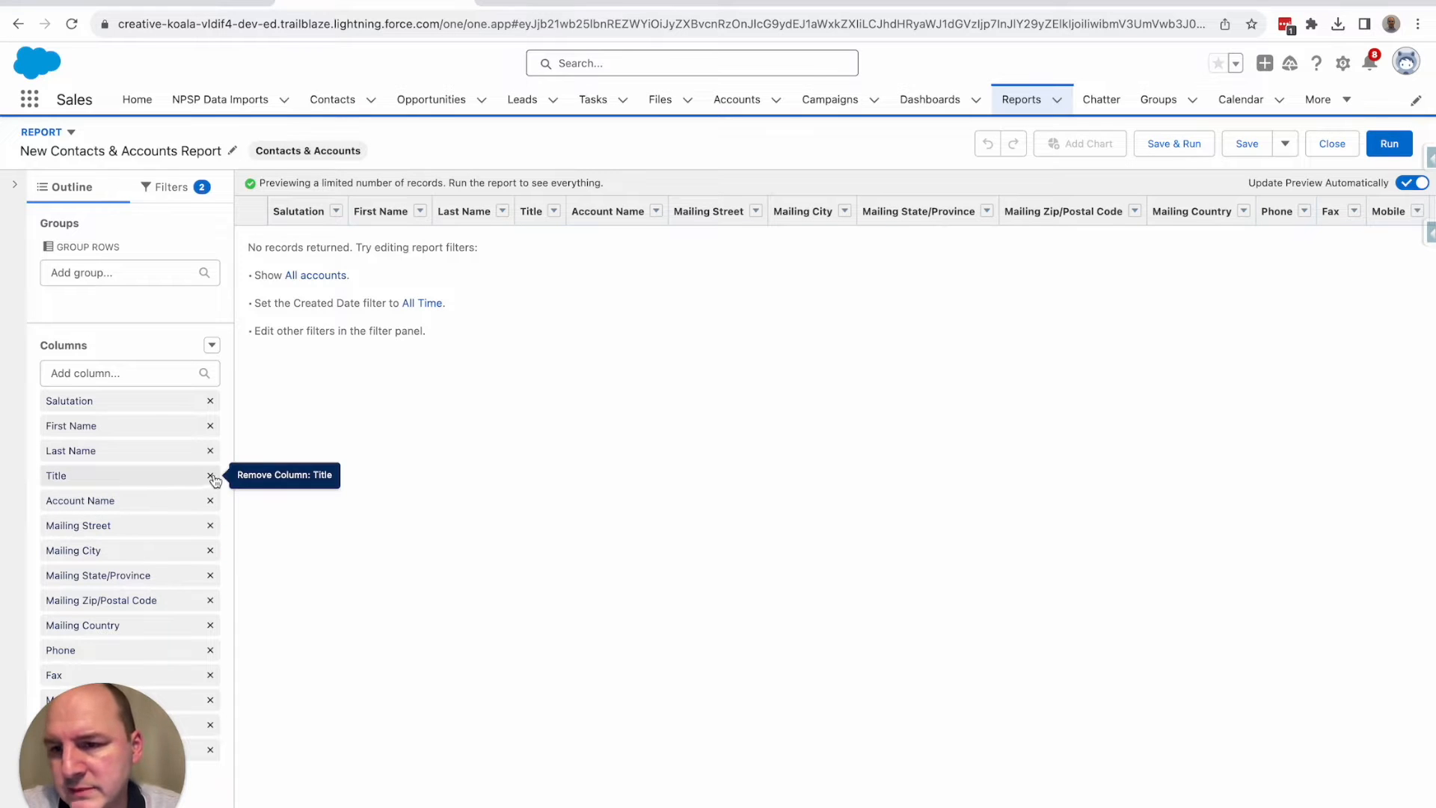
# Remove the Title, Mailing Street and Mailing Zip/Postal Code columns from the report.
pyautogui.click(210, 476)
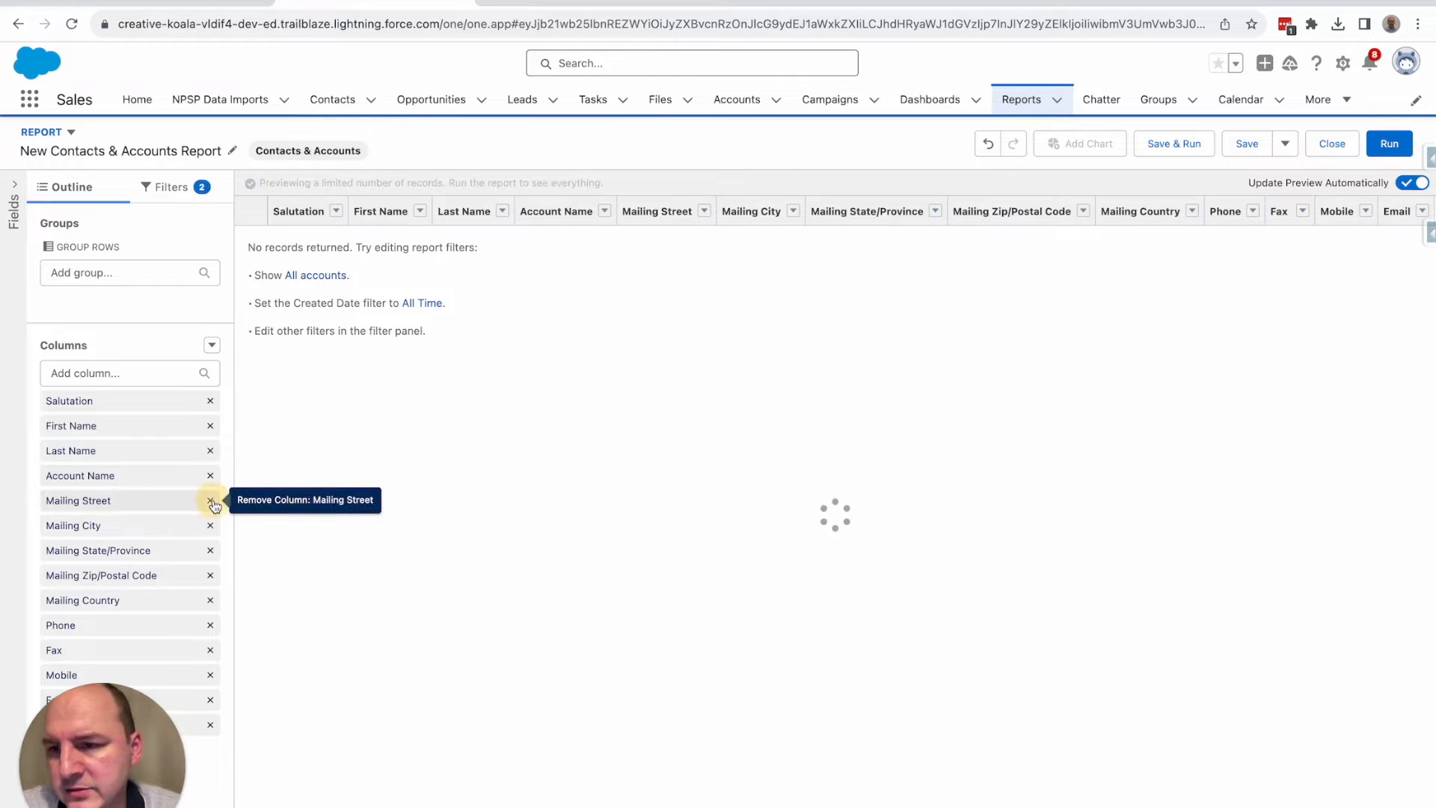
pyautogui.click(209, 500)
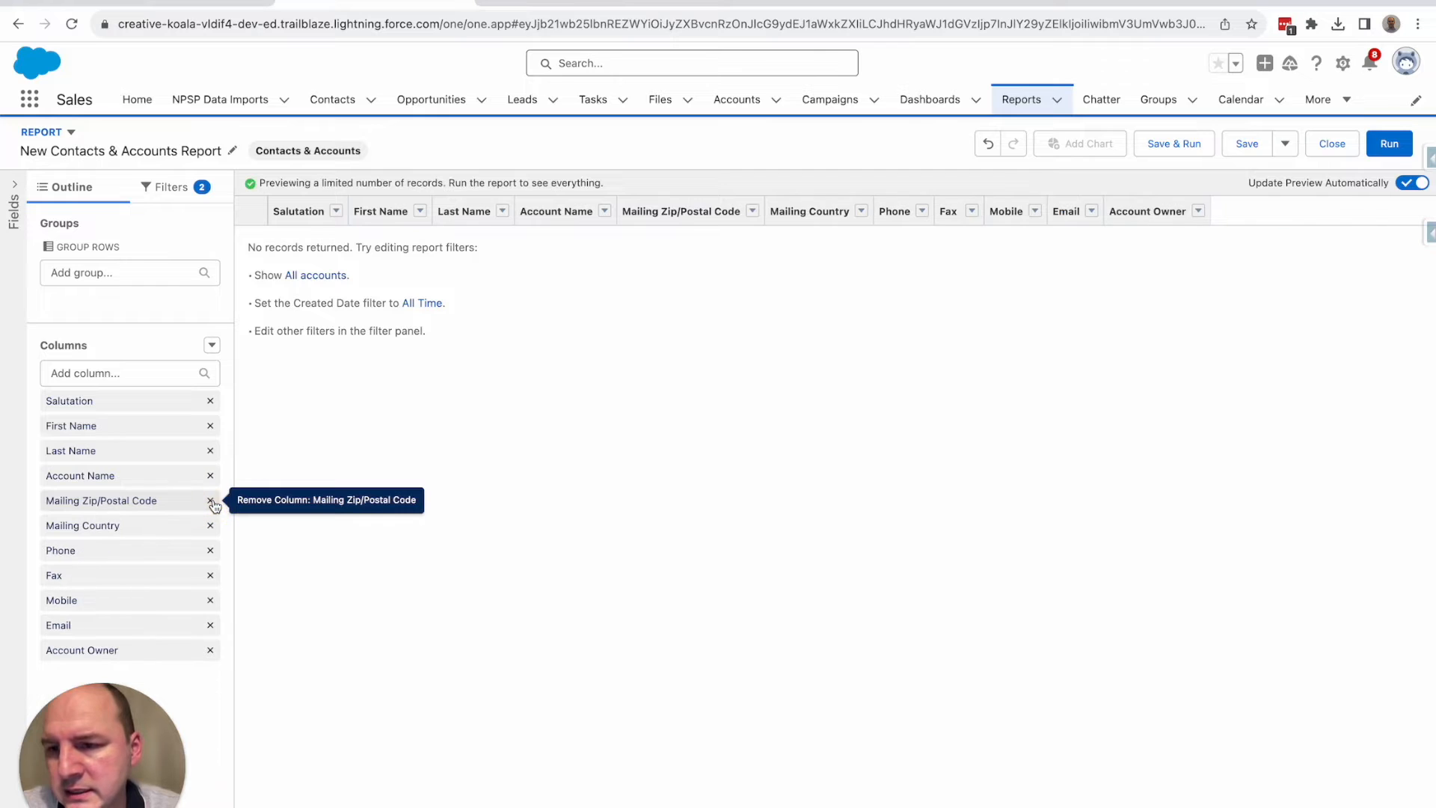
pyautogui.click(209, 500)
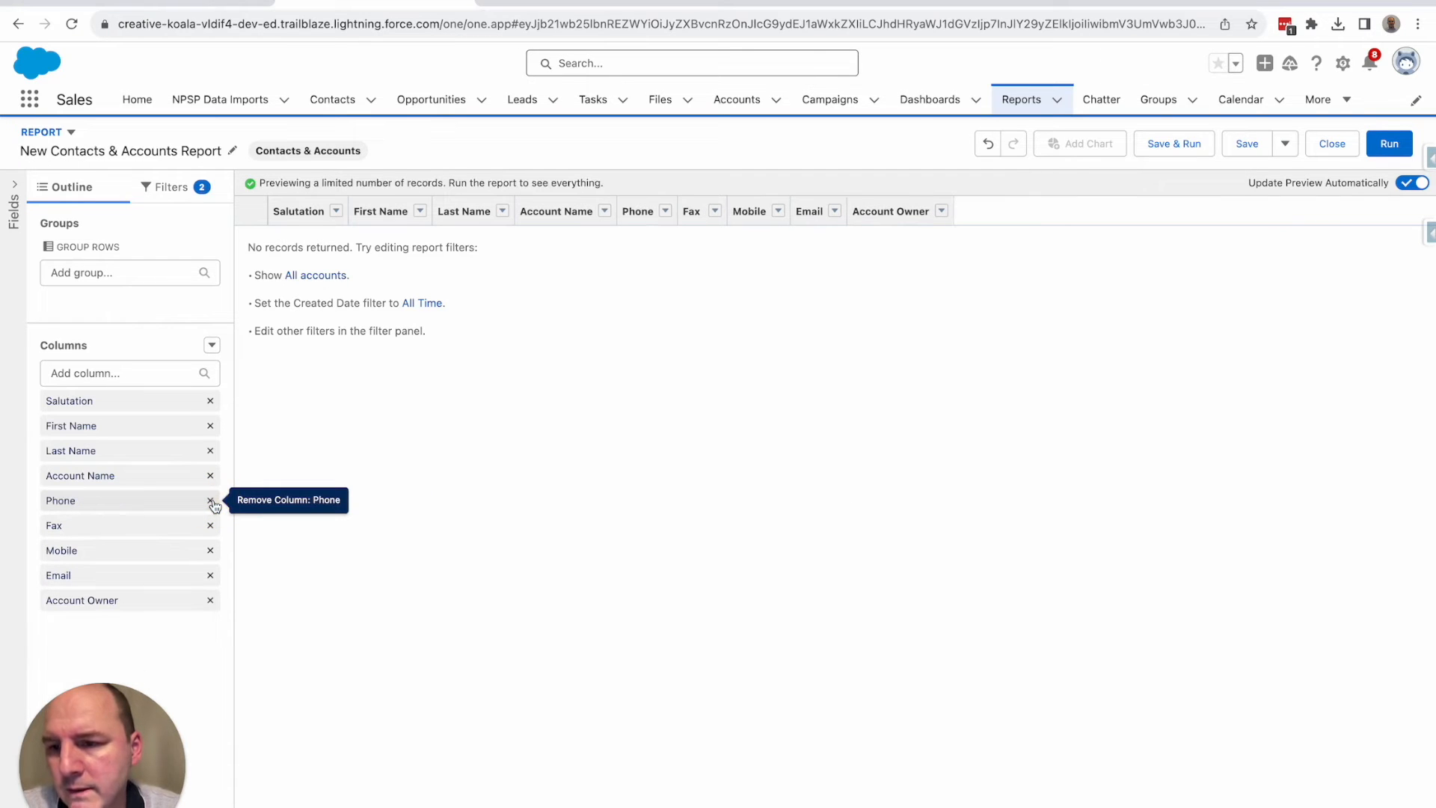
pyautogui.moveTo(152, 593)
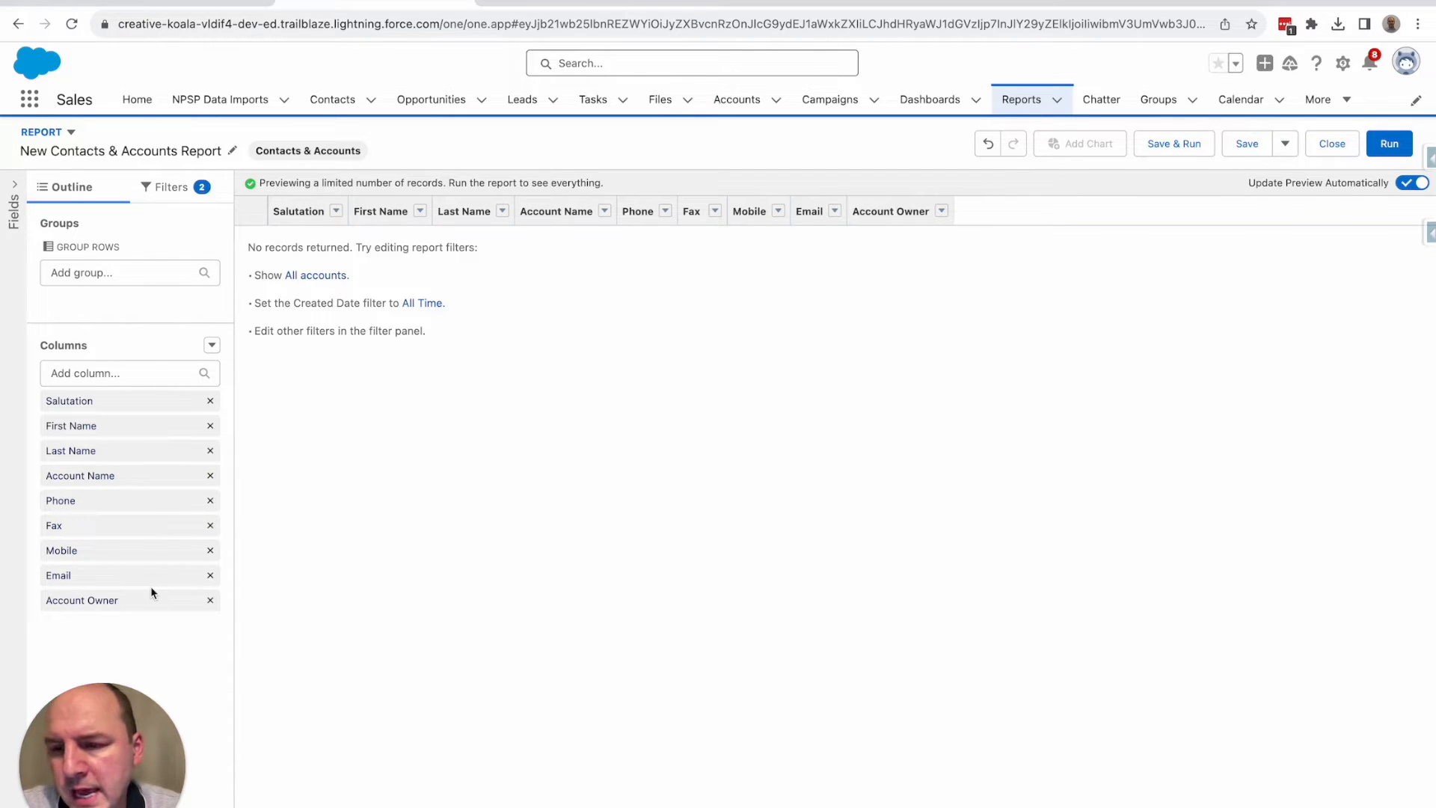
# Add Birthdate as a report column.
pyautogui.click(119, 373)
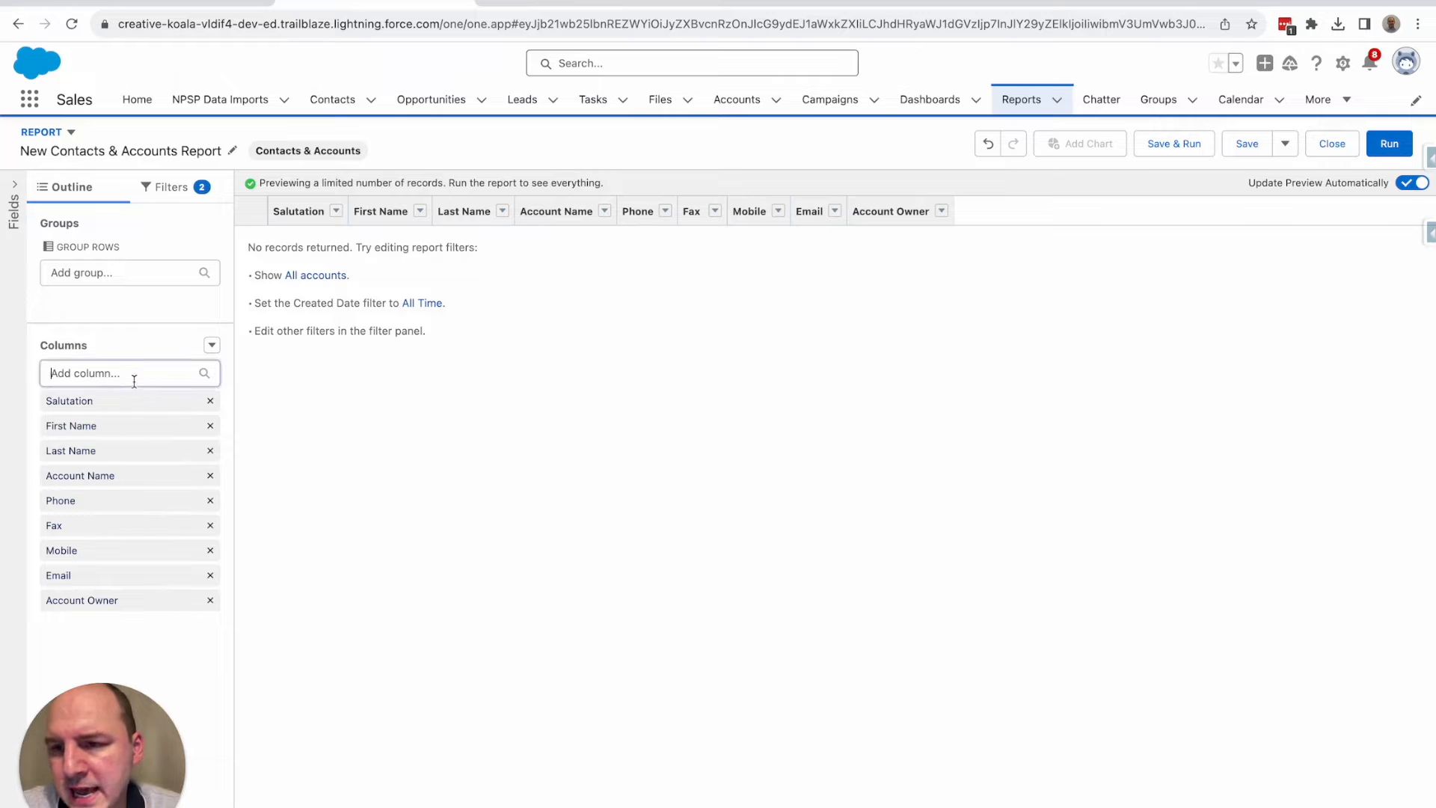
pyautogui.click(120, 373)
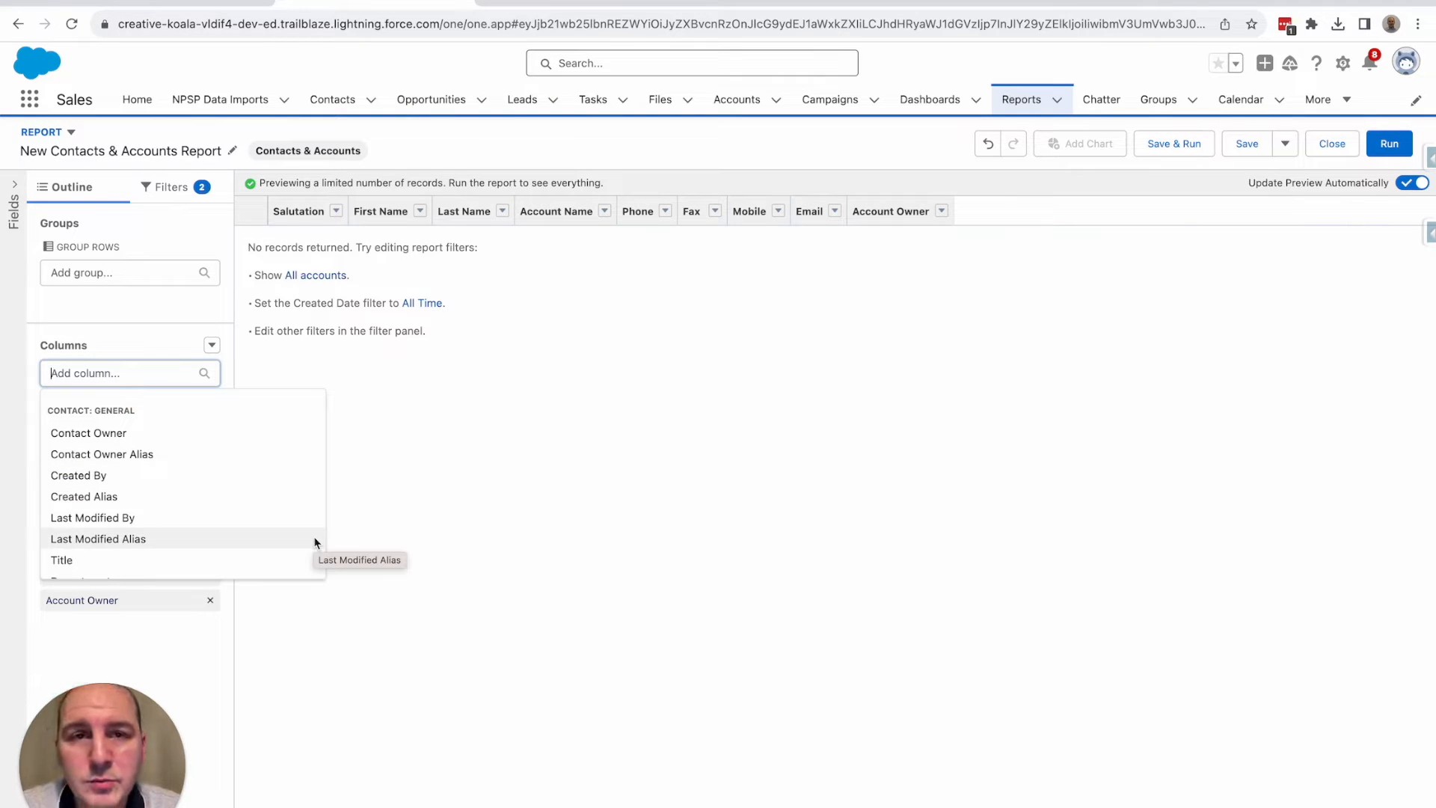
pyautogui.write('birth')
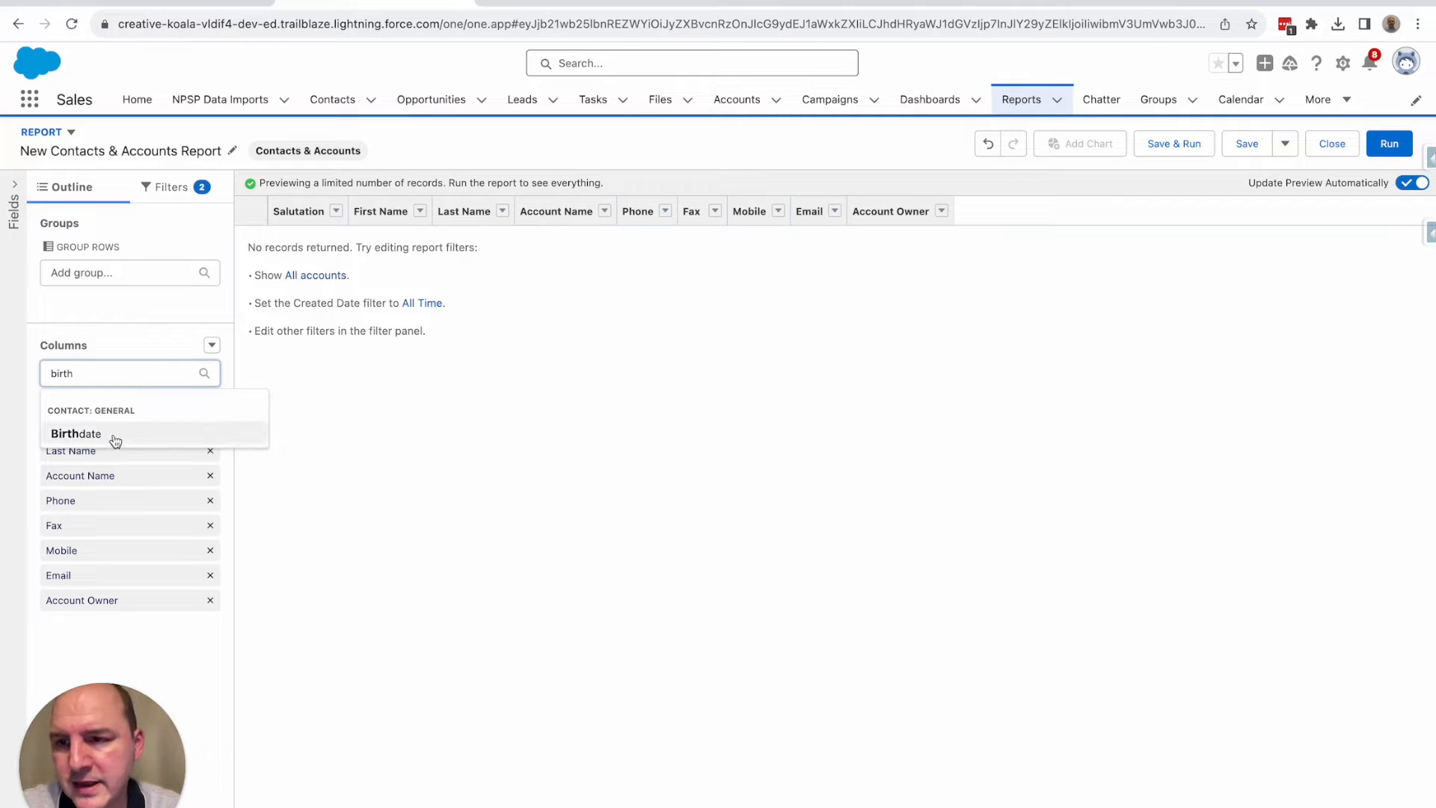
pyautogui.click(75, 433)
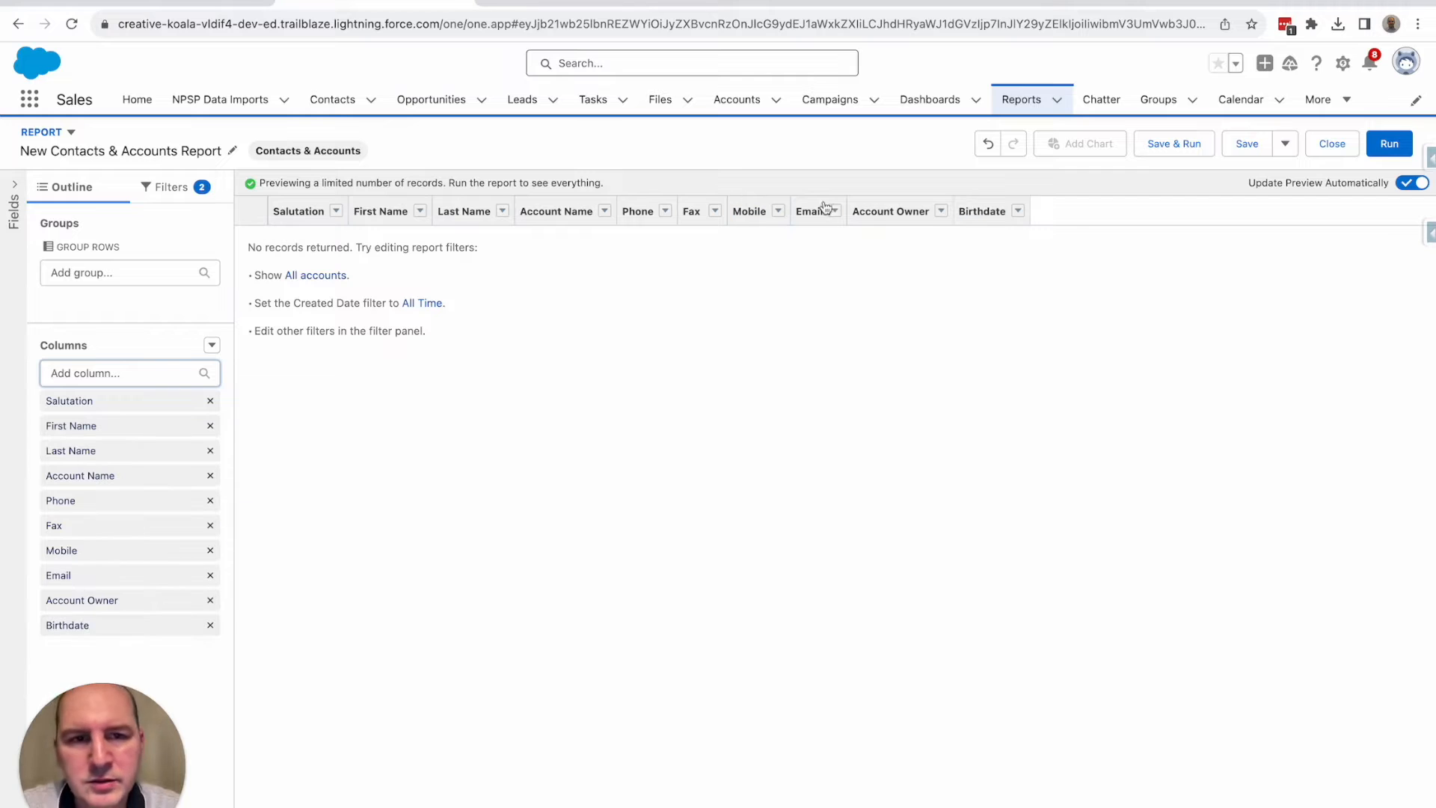
pyautogui.moveTo(962, 246)
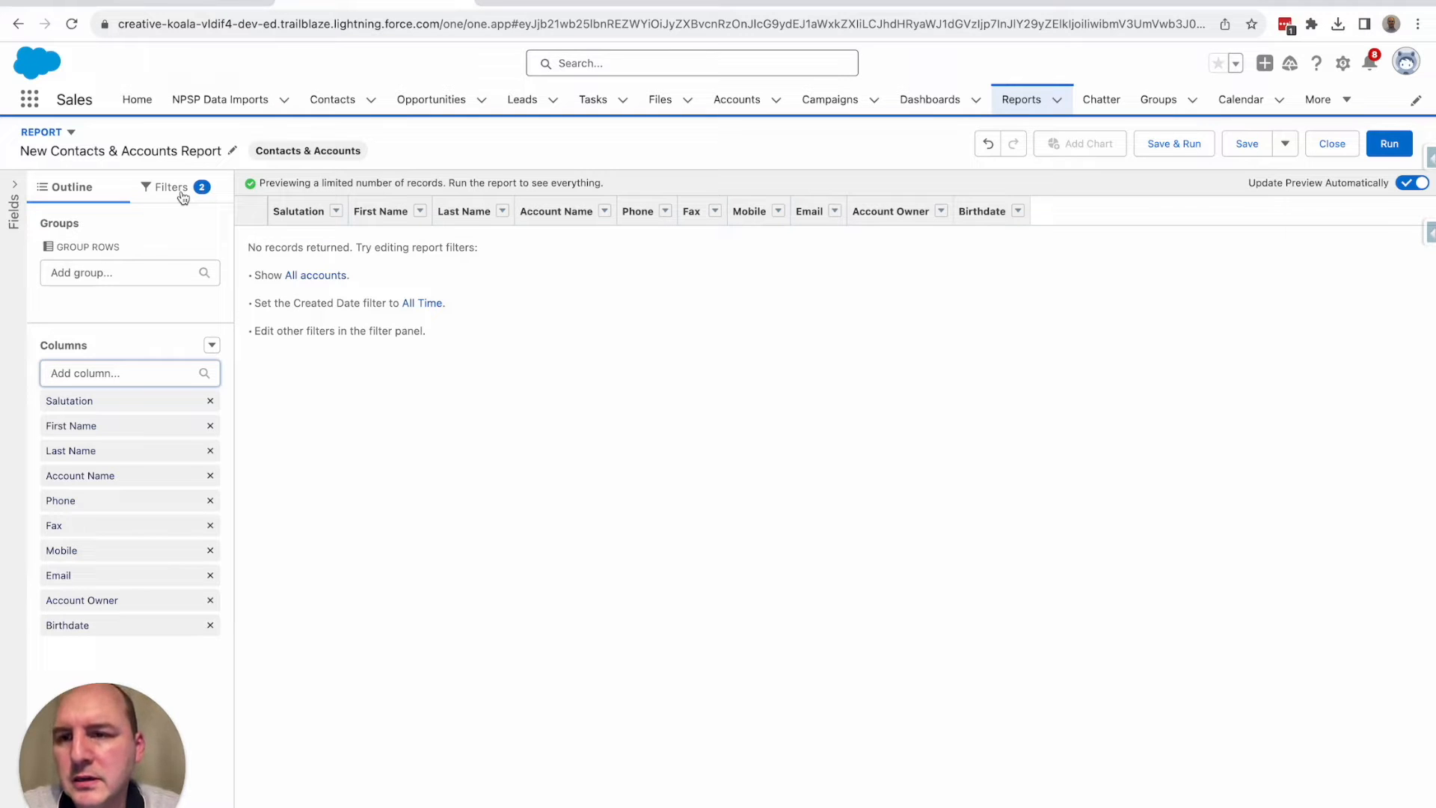
# Review the Show Me filter and leave it unchanged.
pyautogui.click(169, 187)
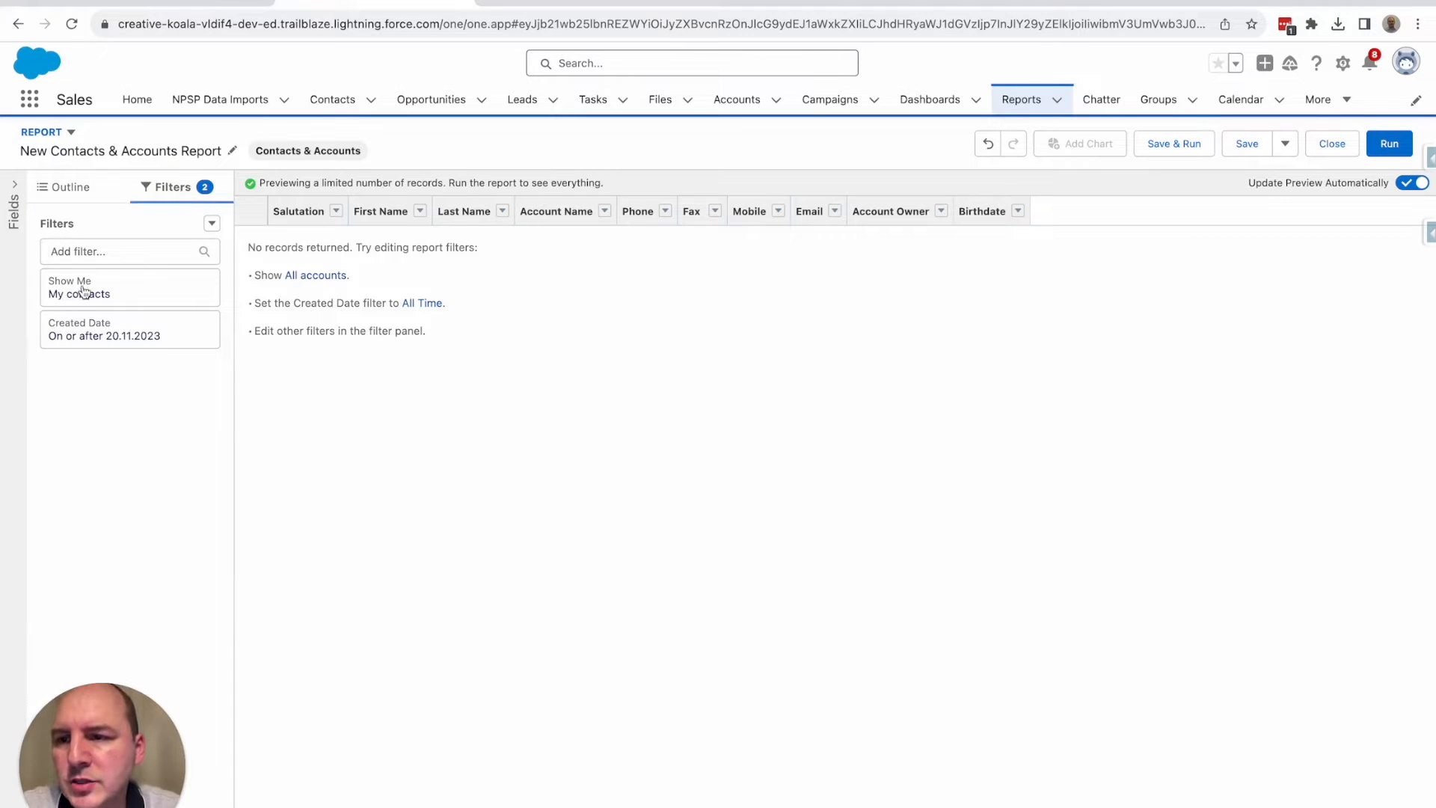
pyautogui.click(92, 287)
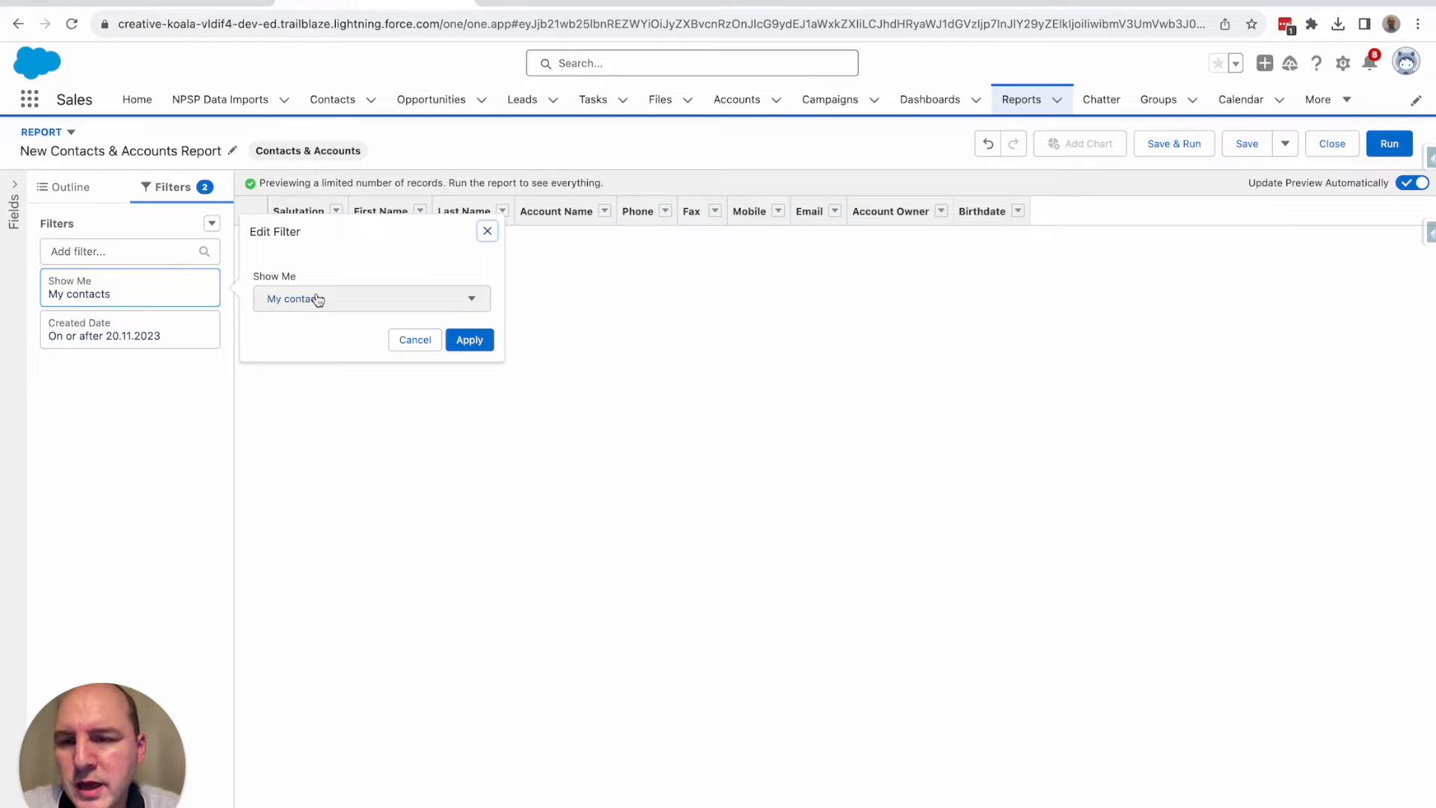
pyautogui.click(371, 298)
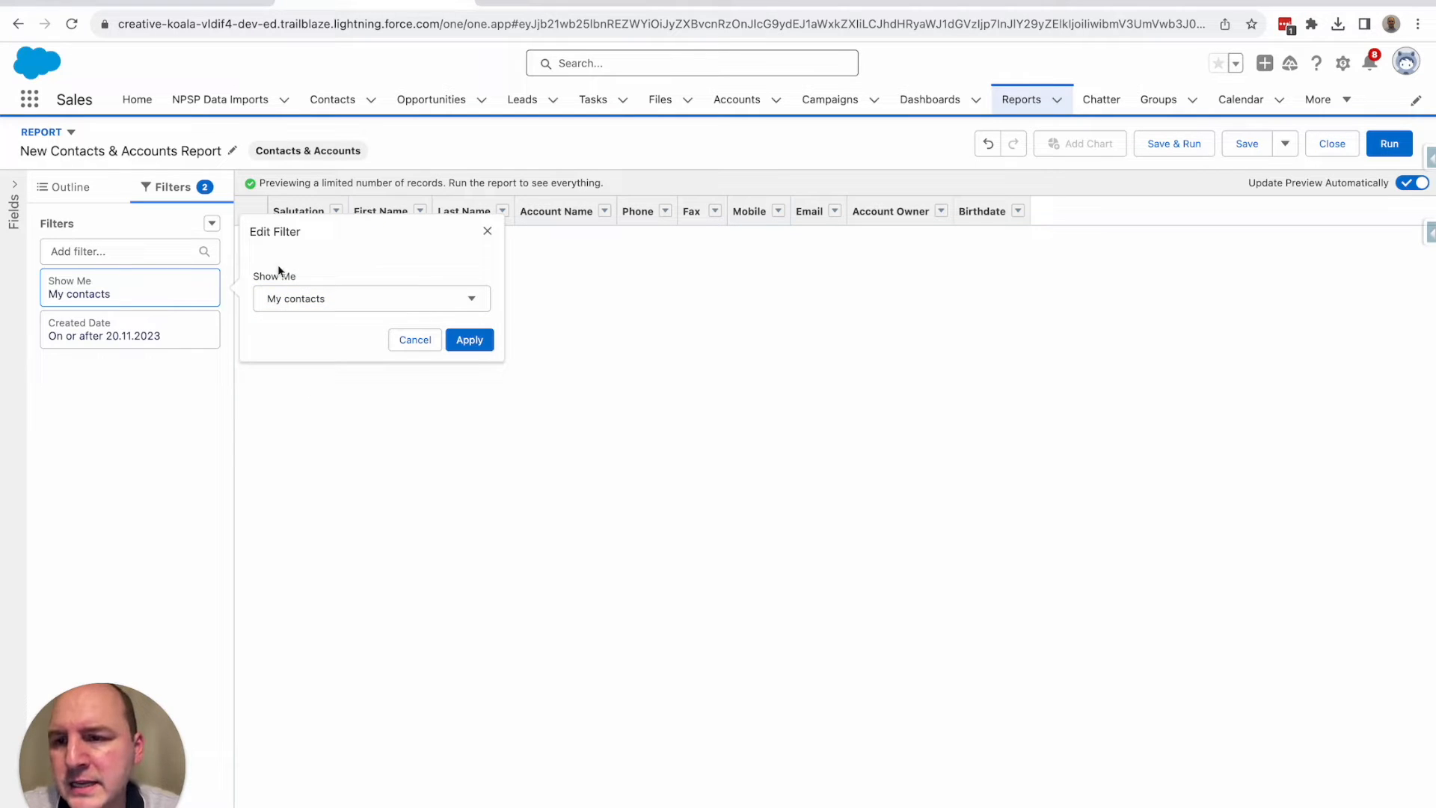
pyautogui.click(414, 339)
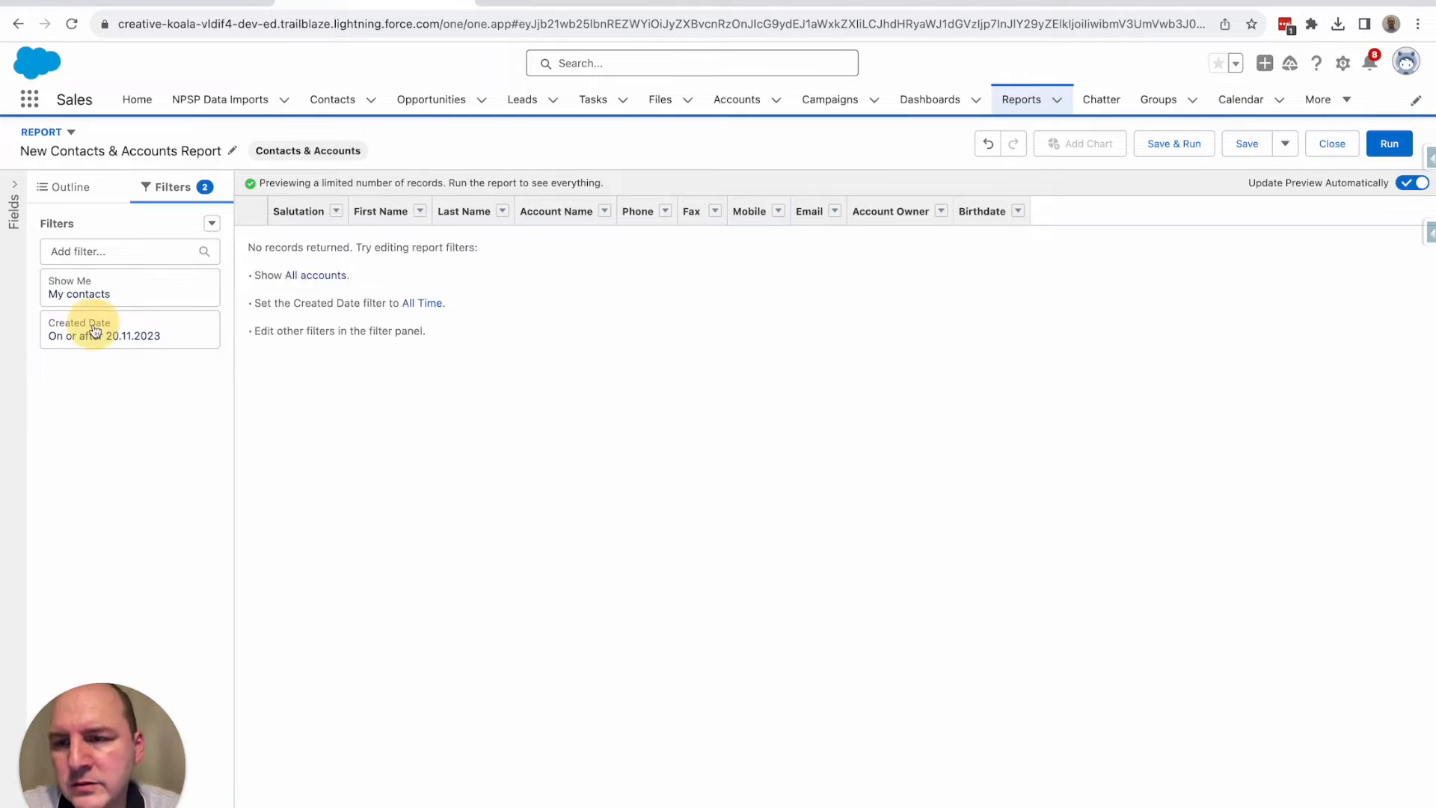
# Set the Created Date filter range to All Time.
pyautogui.click(103, 329)
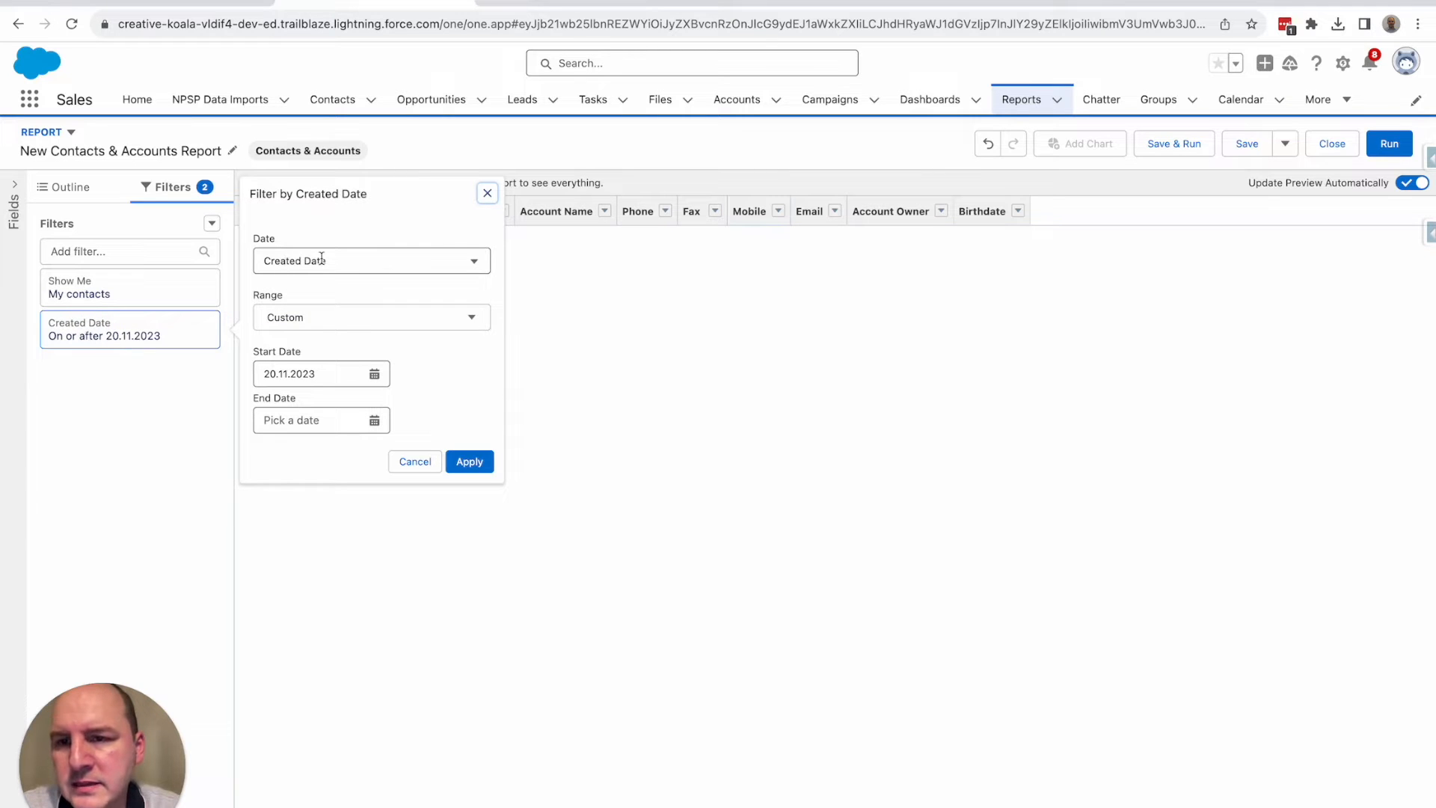
pyautogui.click(369, 317)
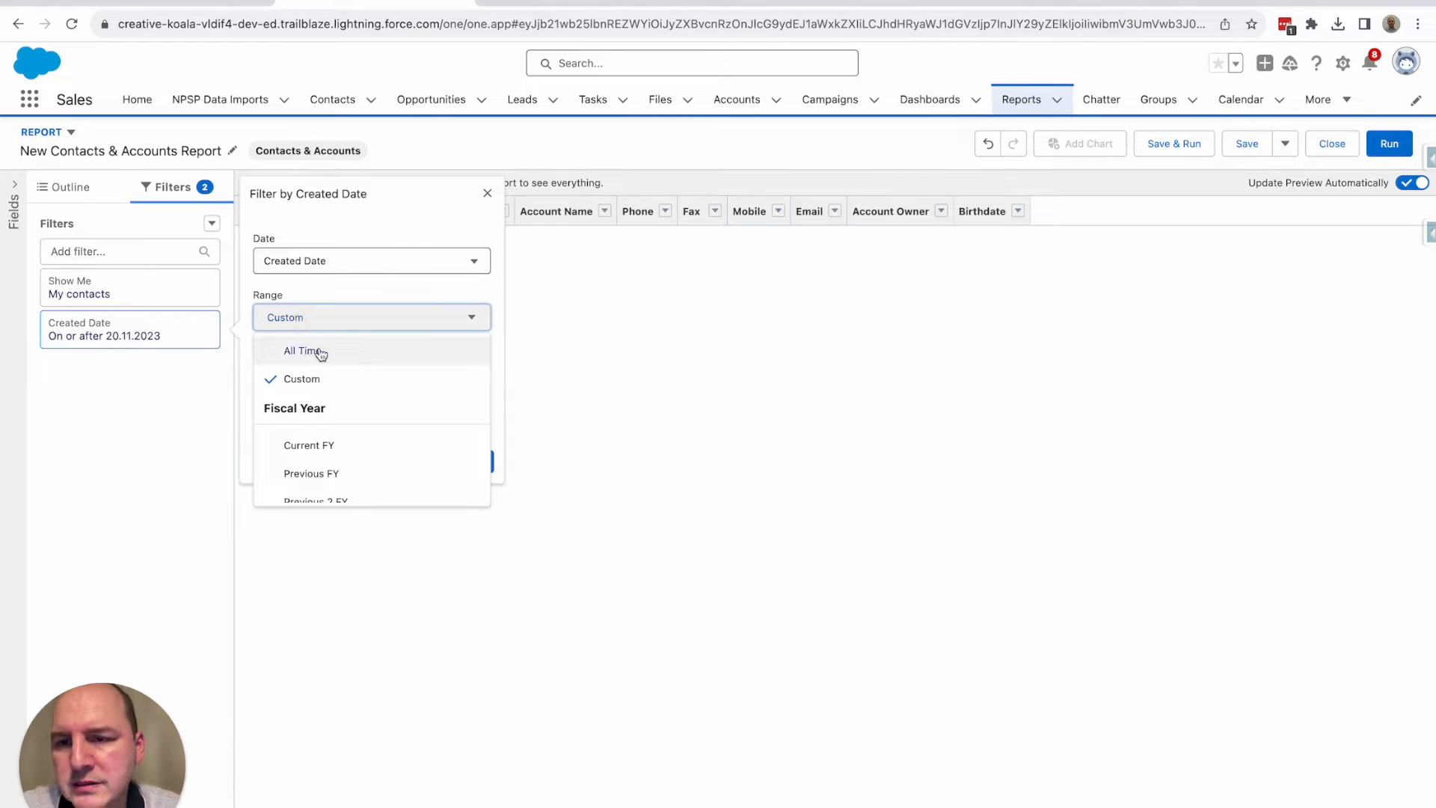
pyautogui.click(304, 350)
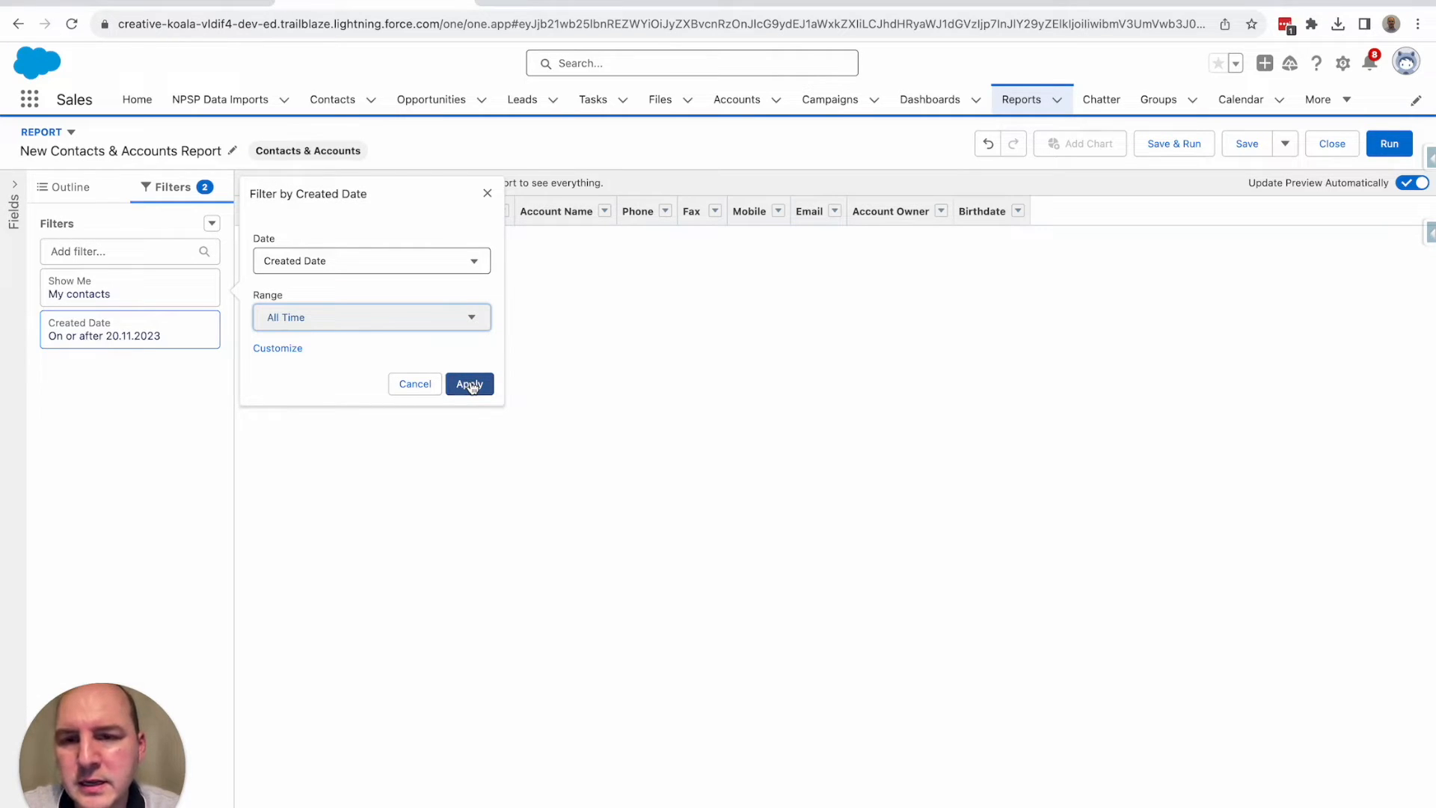
pyautogui.click(468, 385)
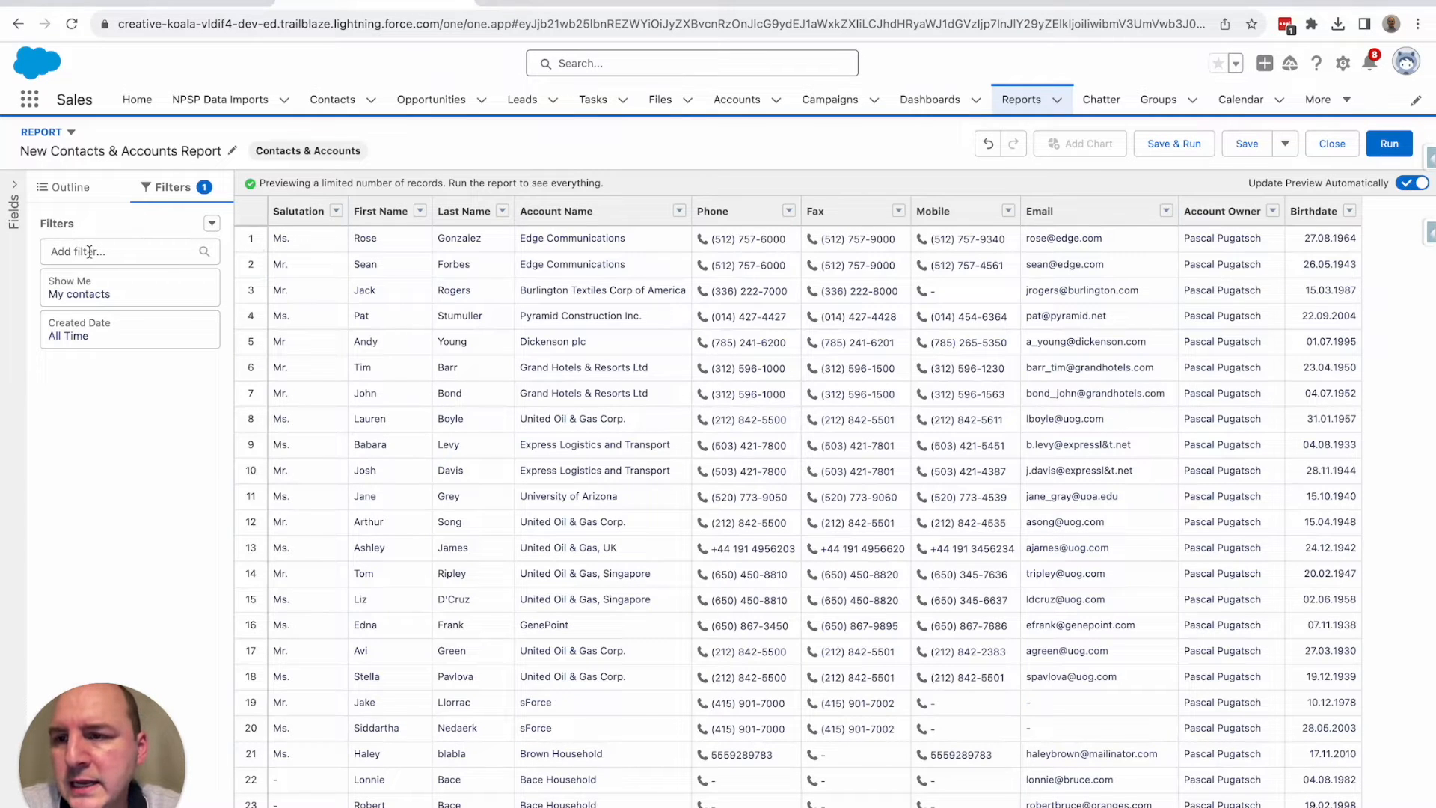
# Add a new filter on the Birthdate field.
pyautogui.click(129, 251)
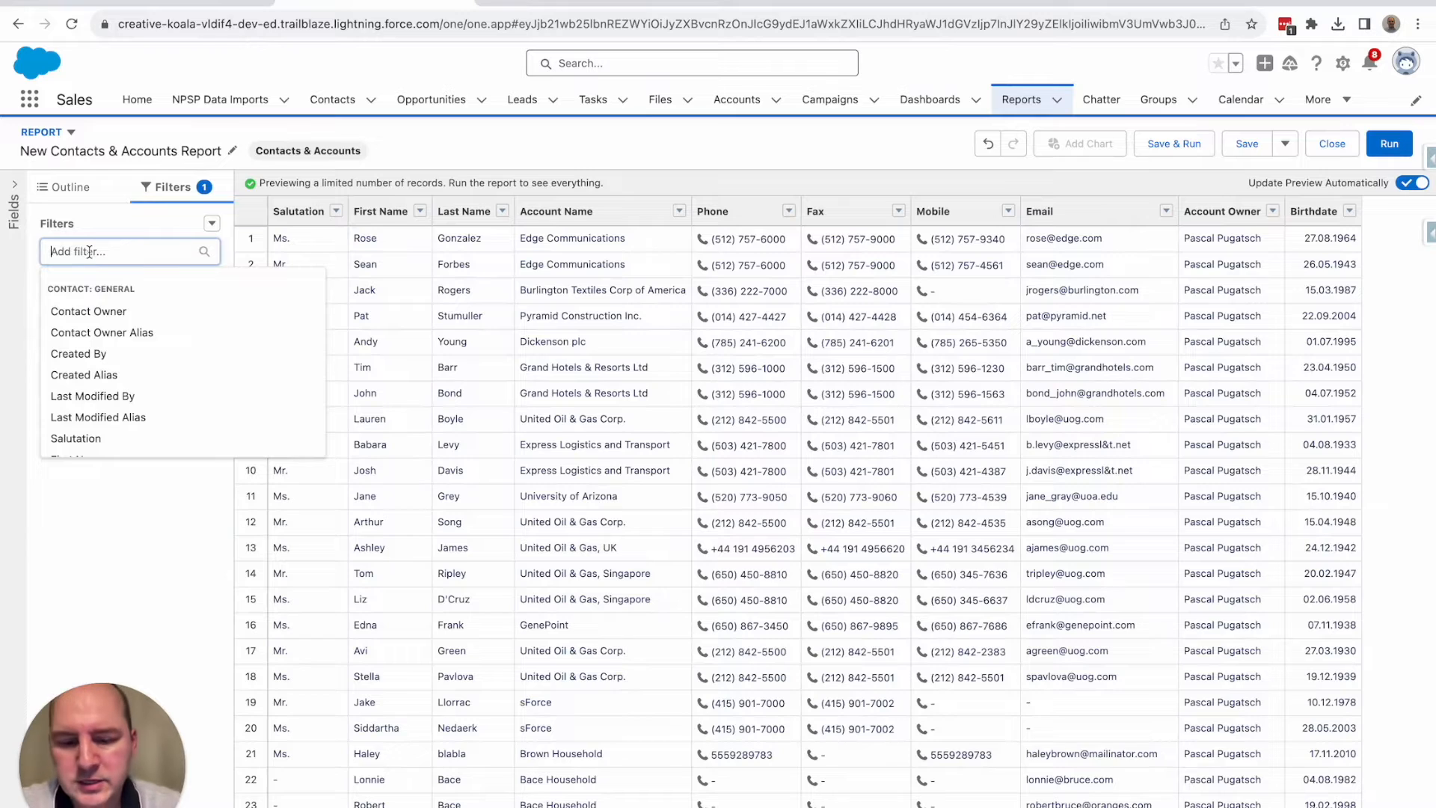
pyautogui.write('birt')
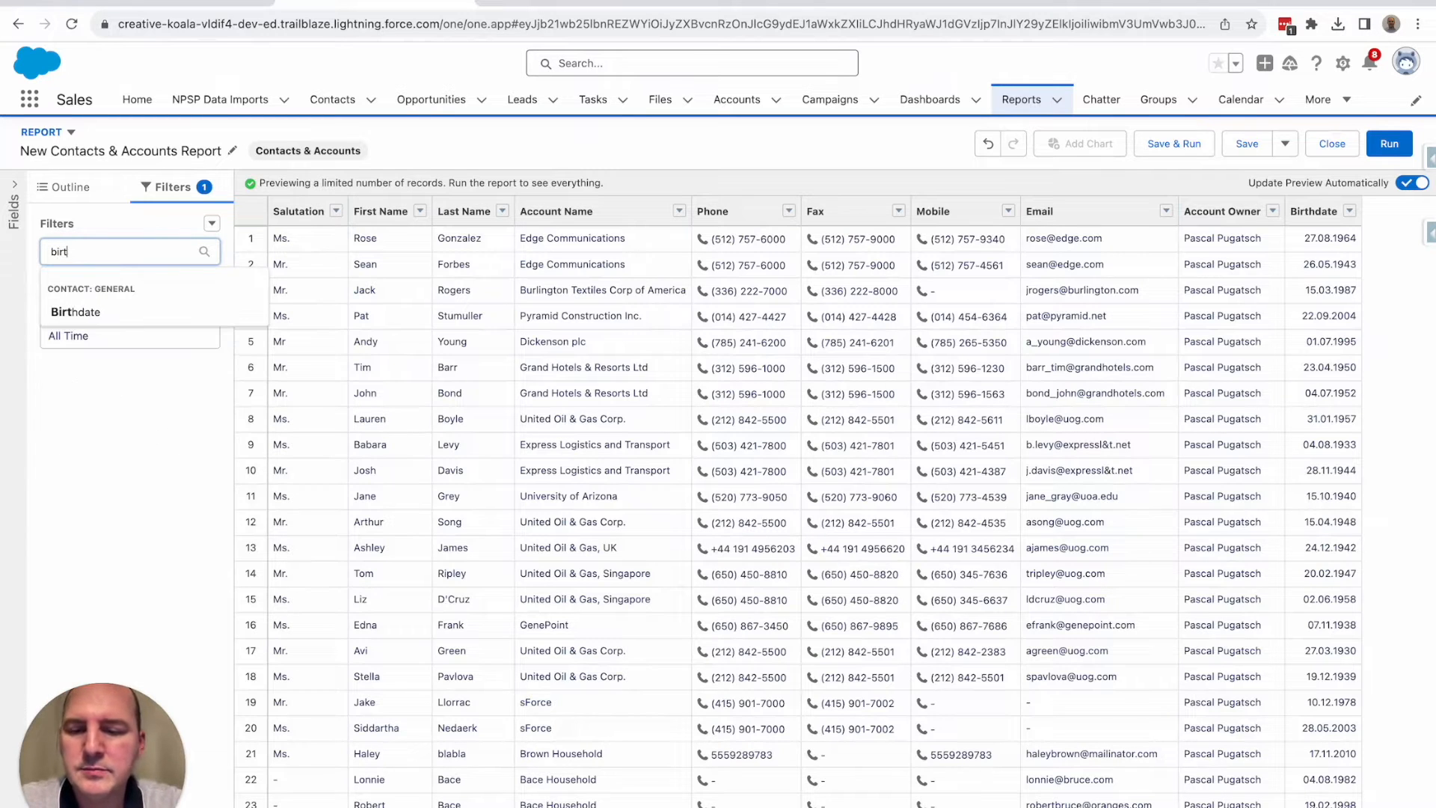
pyautogui.click(74, 312)
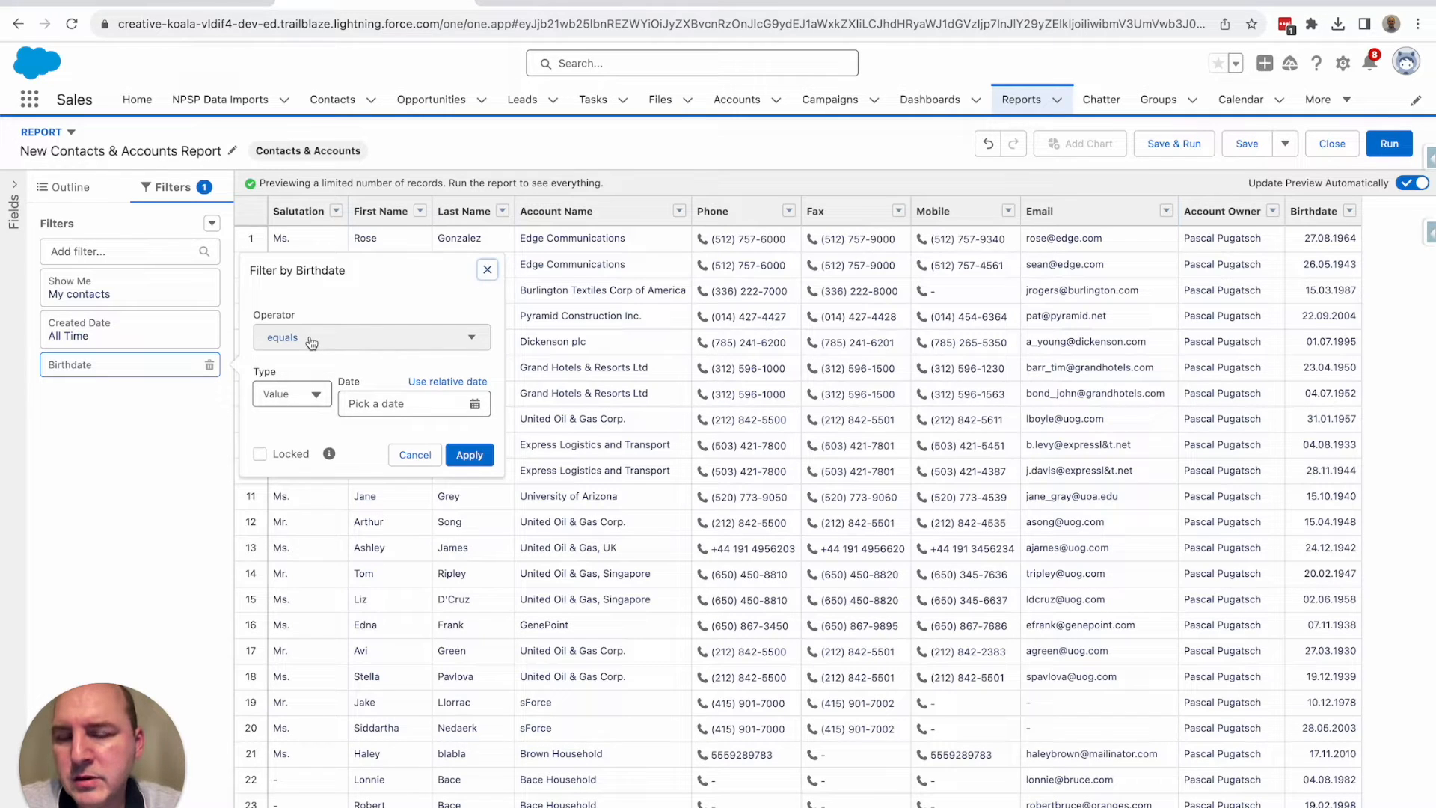
pyautogui.moveTo(332, 356)
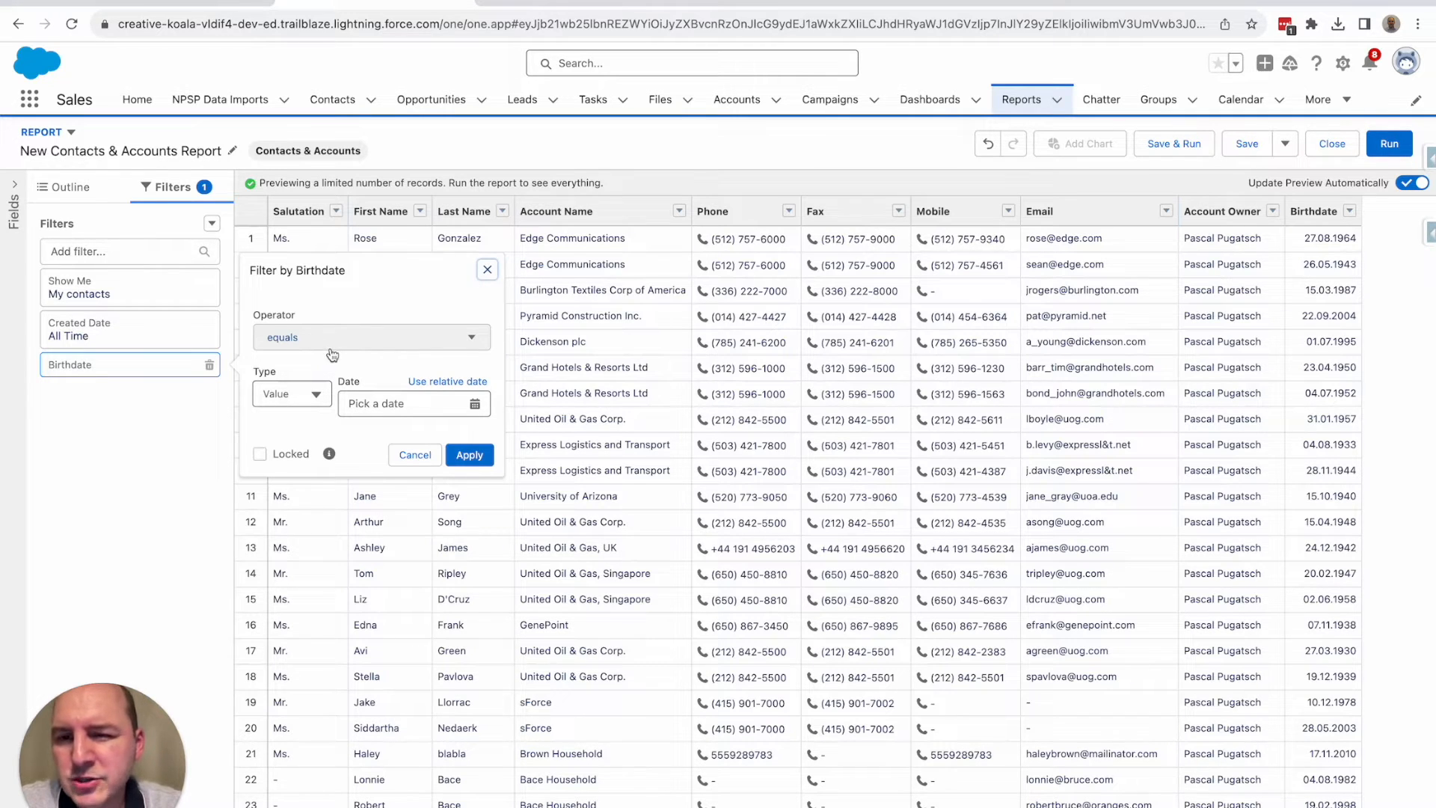
# Set the Birthdate filter to the relative date NEXT WEEK and apply it.
pyautogui.click(407, 402)
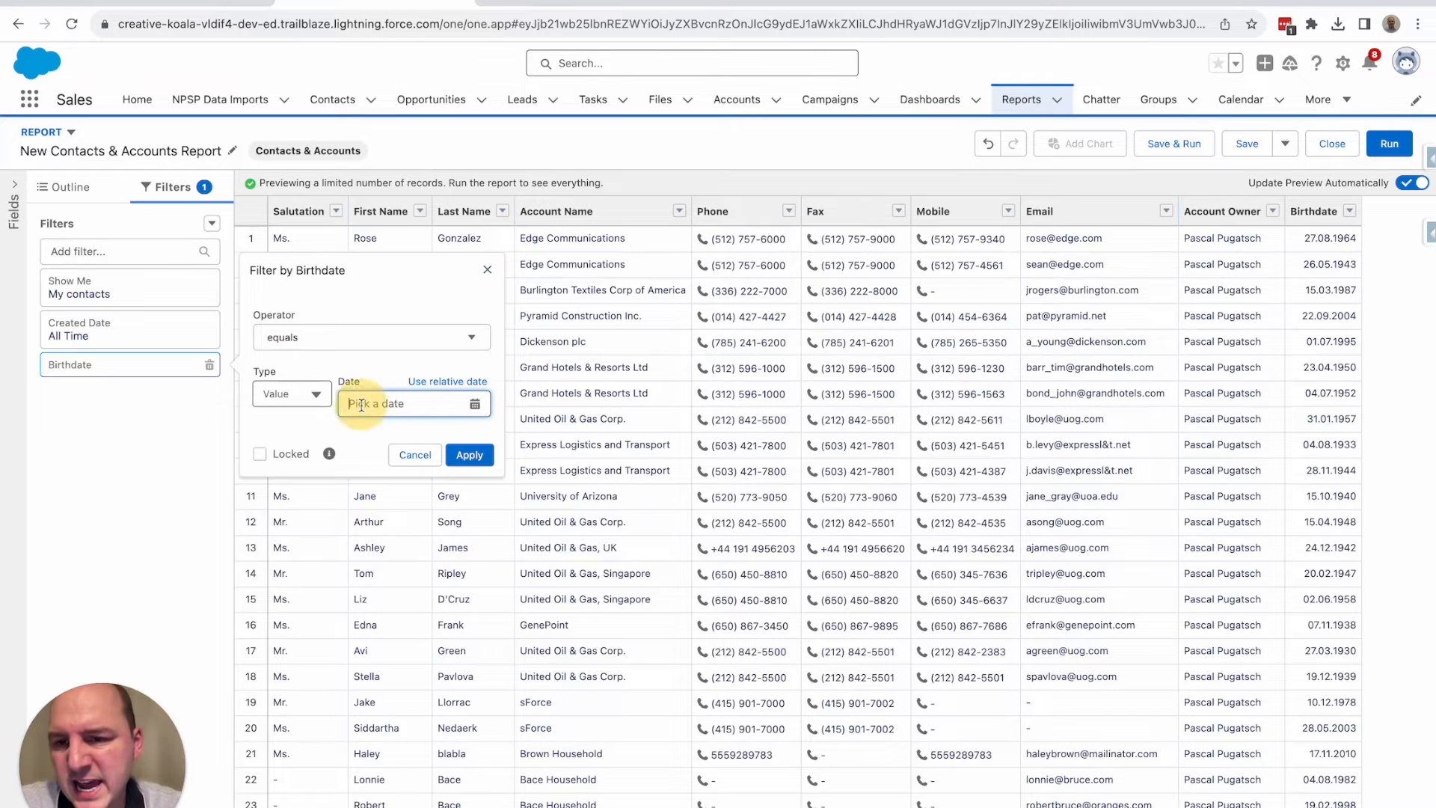
pyautogui.click(407, 402)
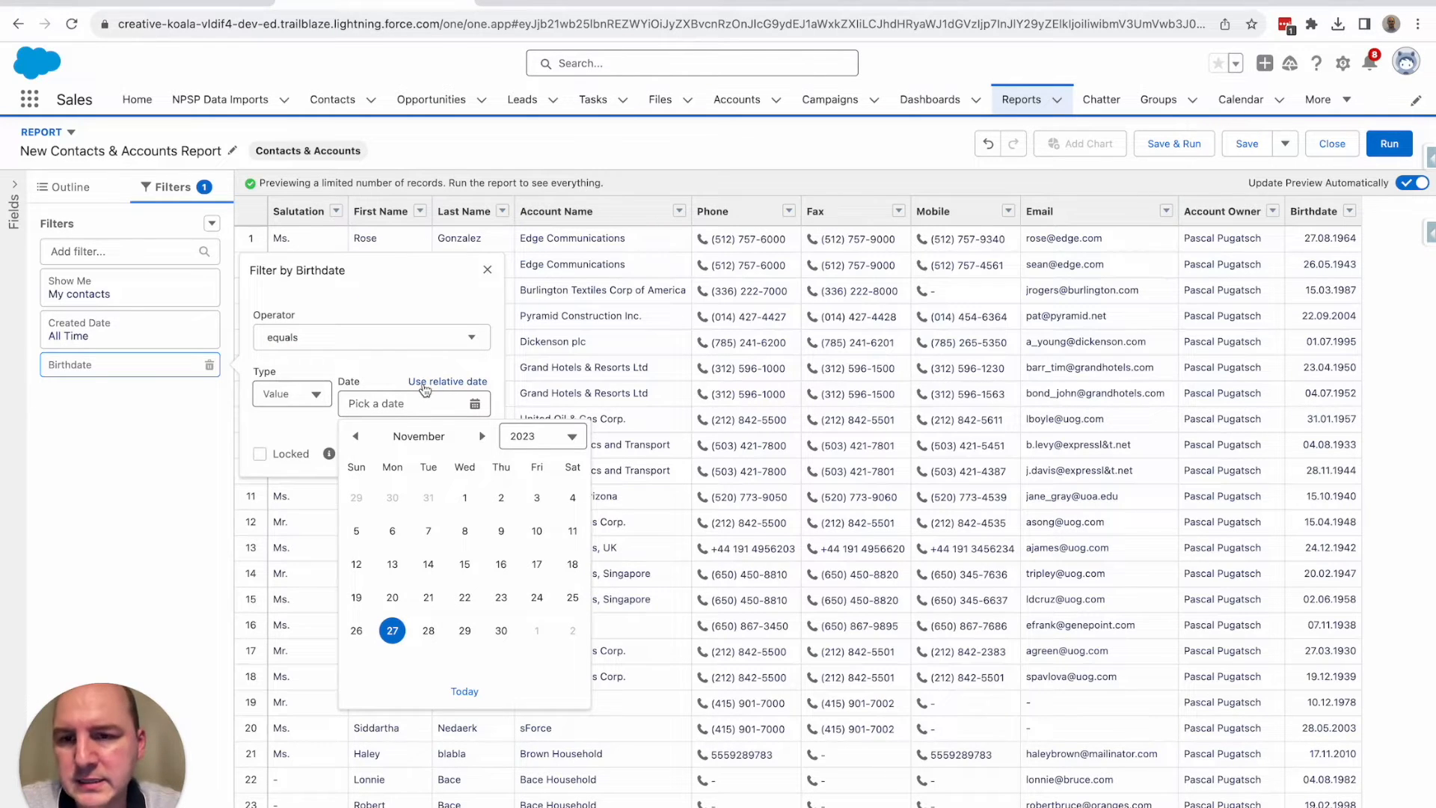
pyautogui.click(447, 381)
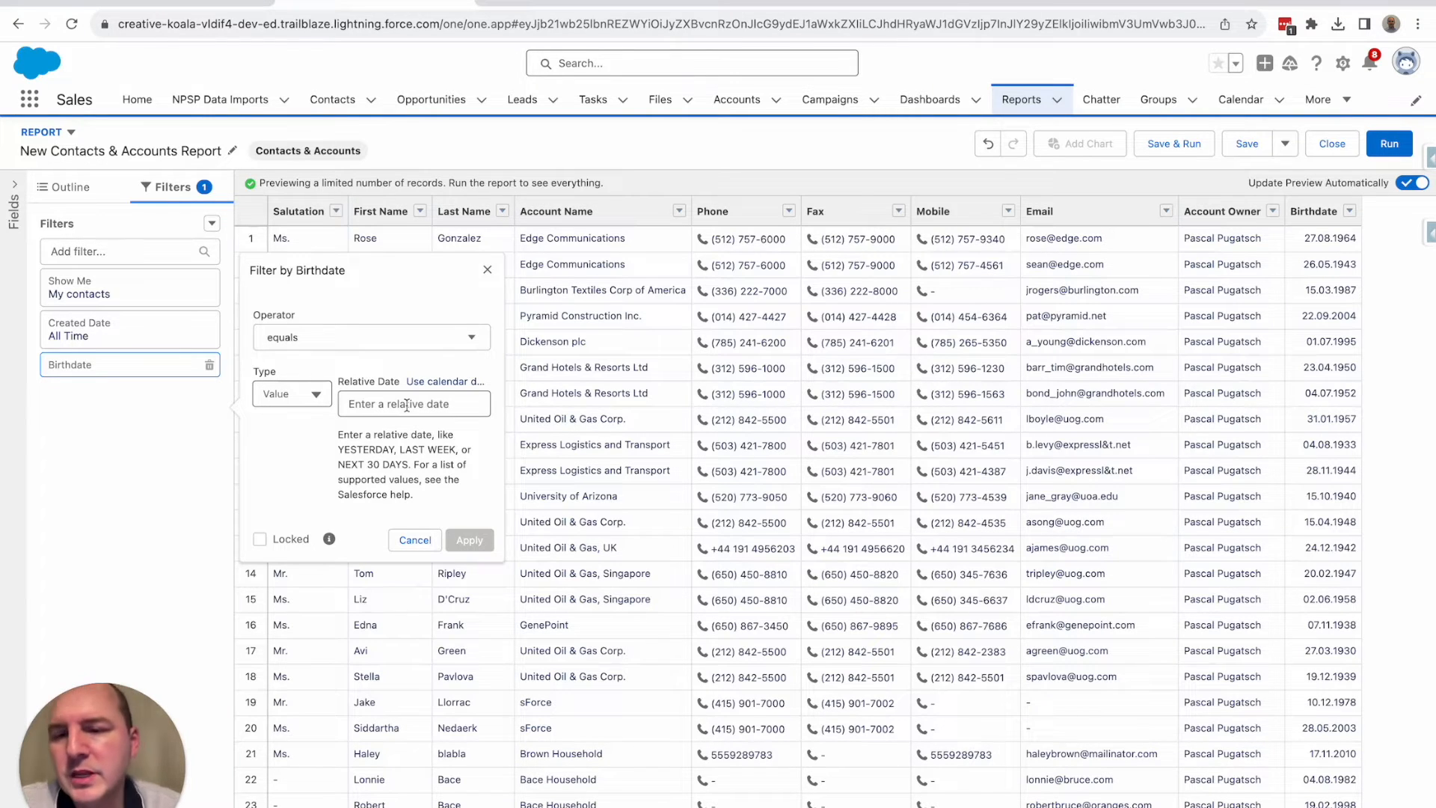
pyautogui.click(413, 402)
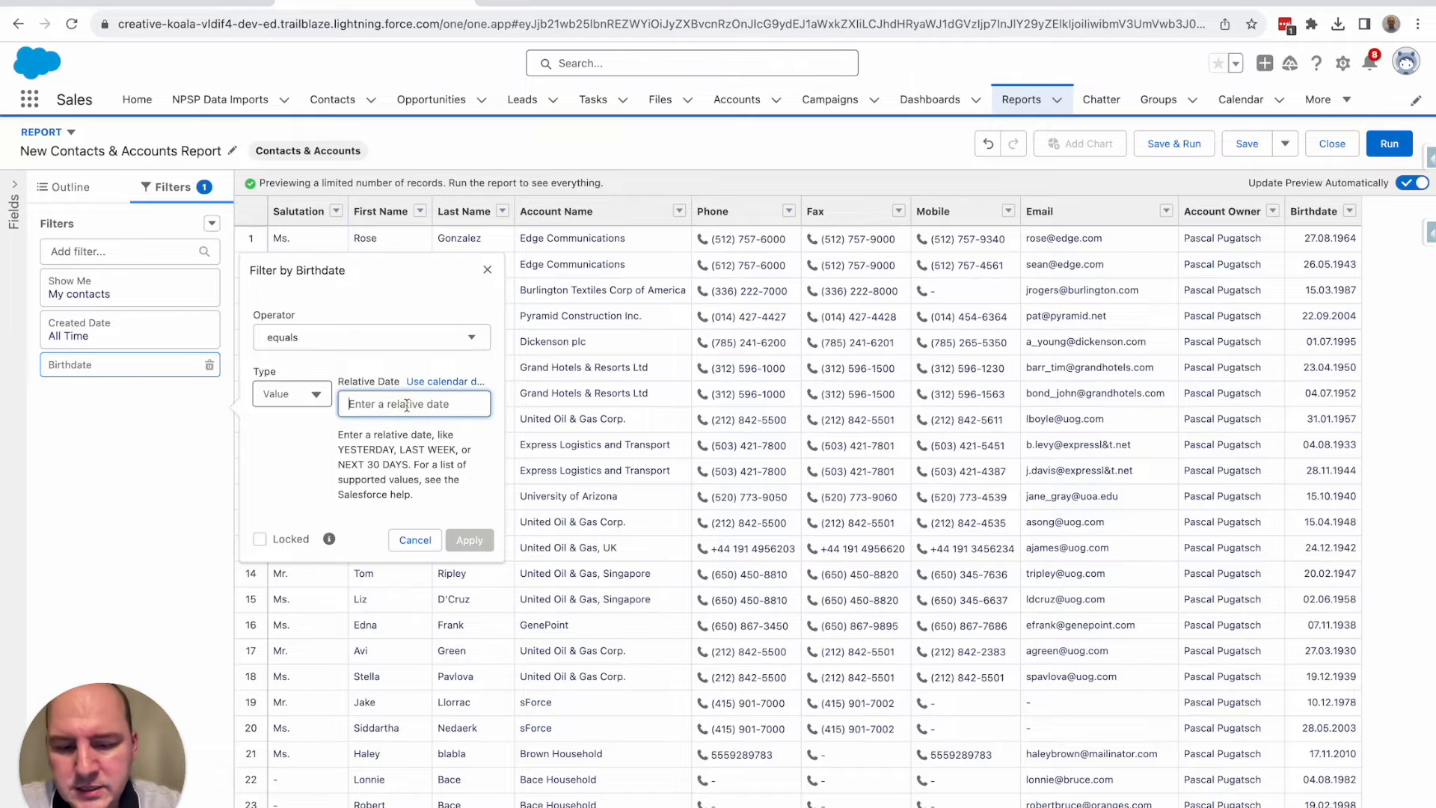
pyautogui.write('NEXT')
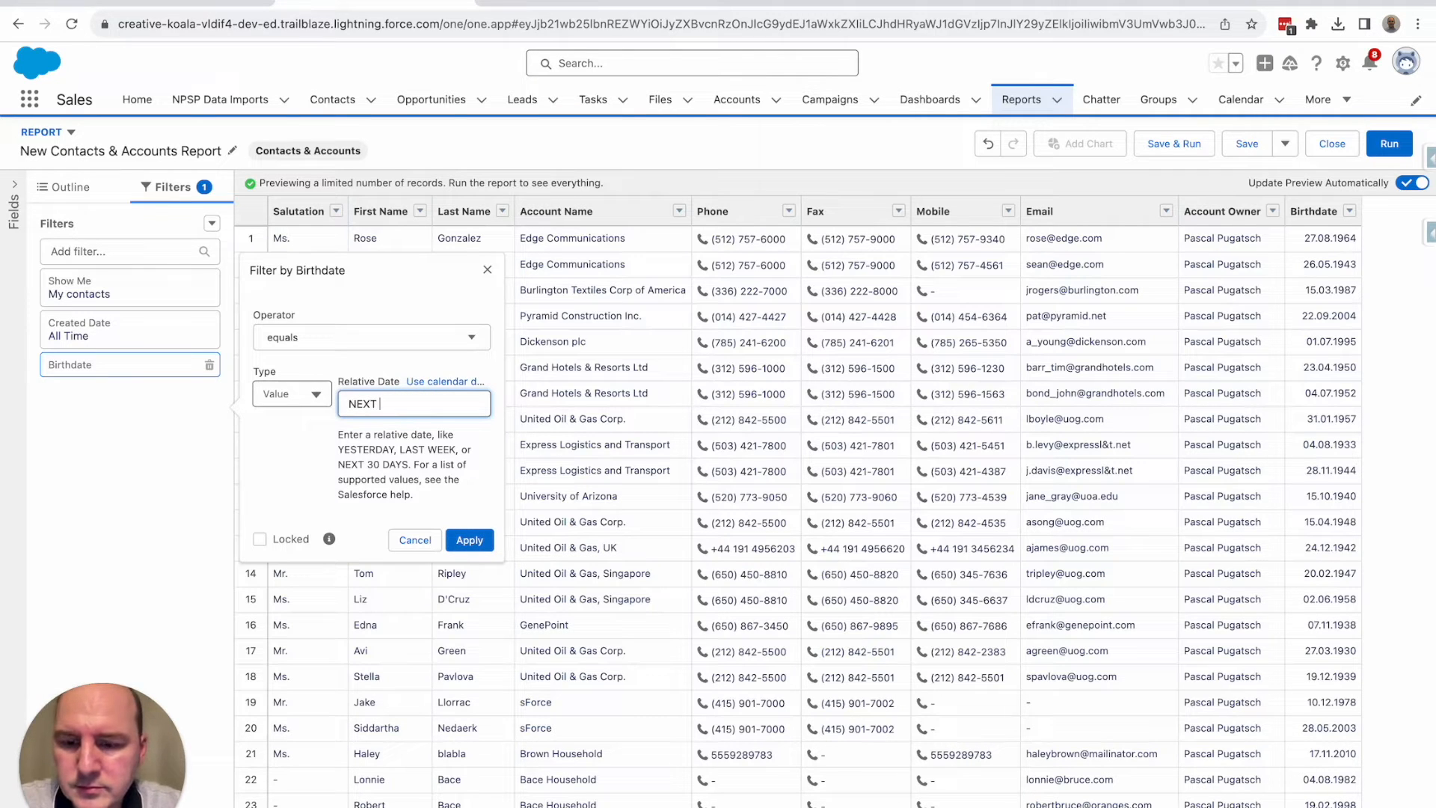
pyautogui.write('WEEK')
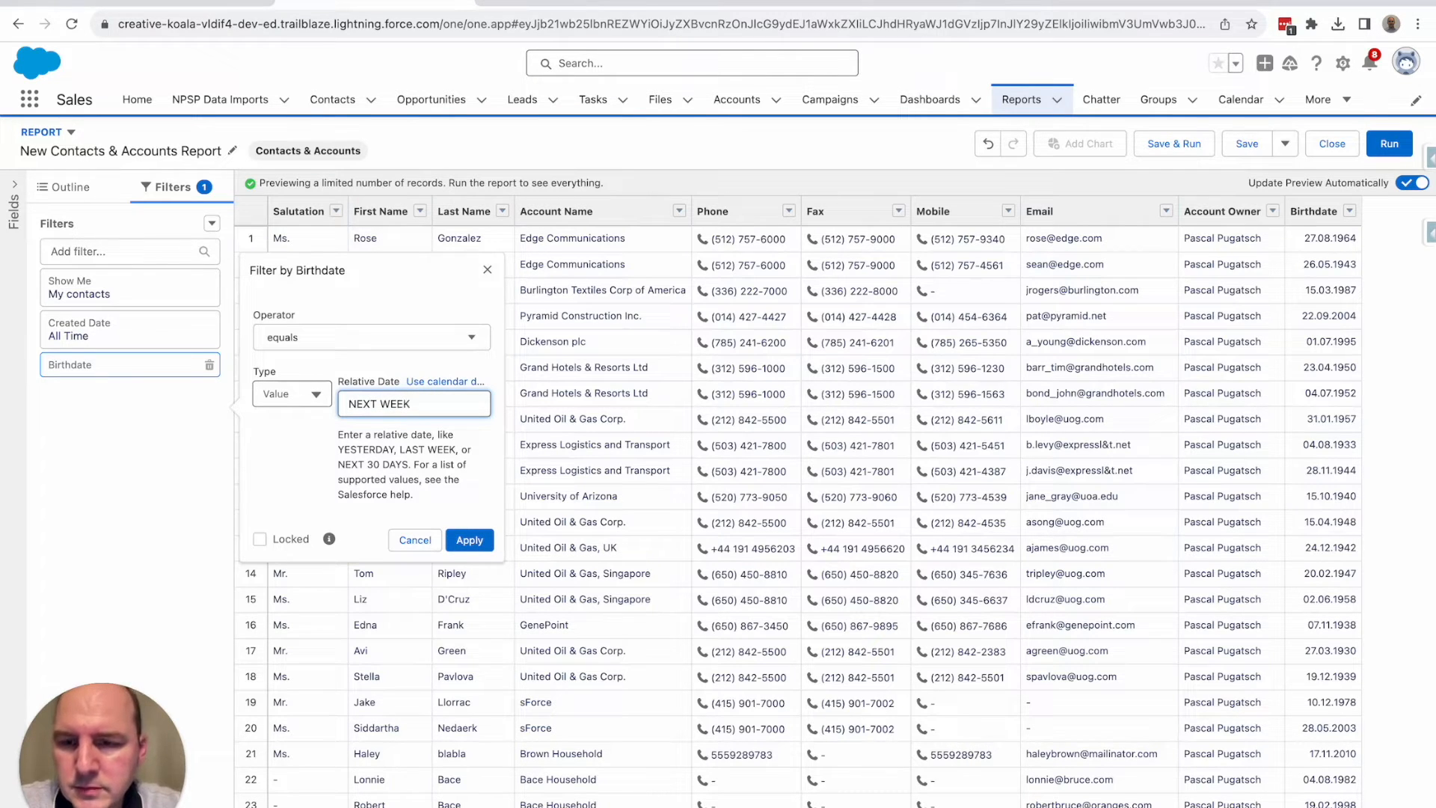
pyautogui.click(468, 540)
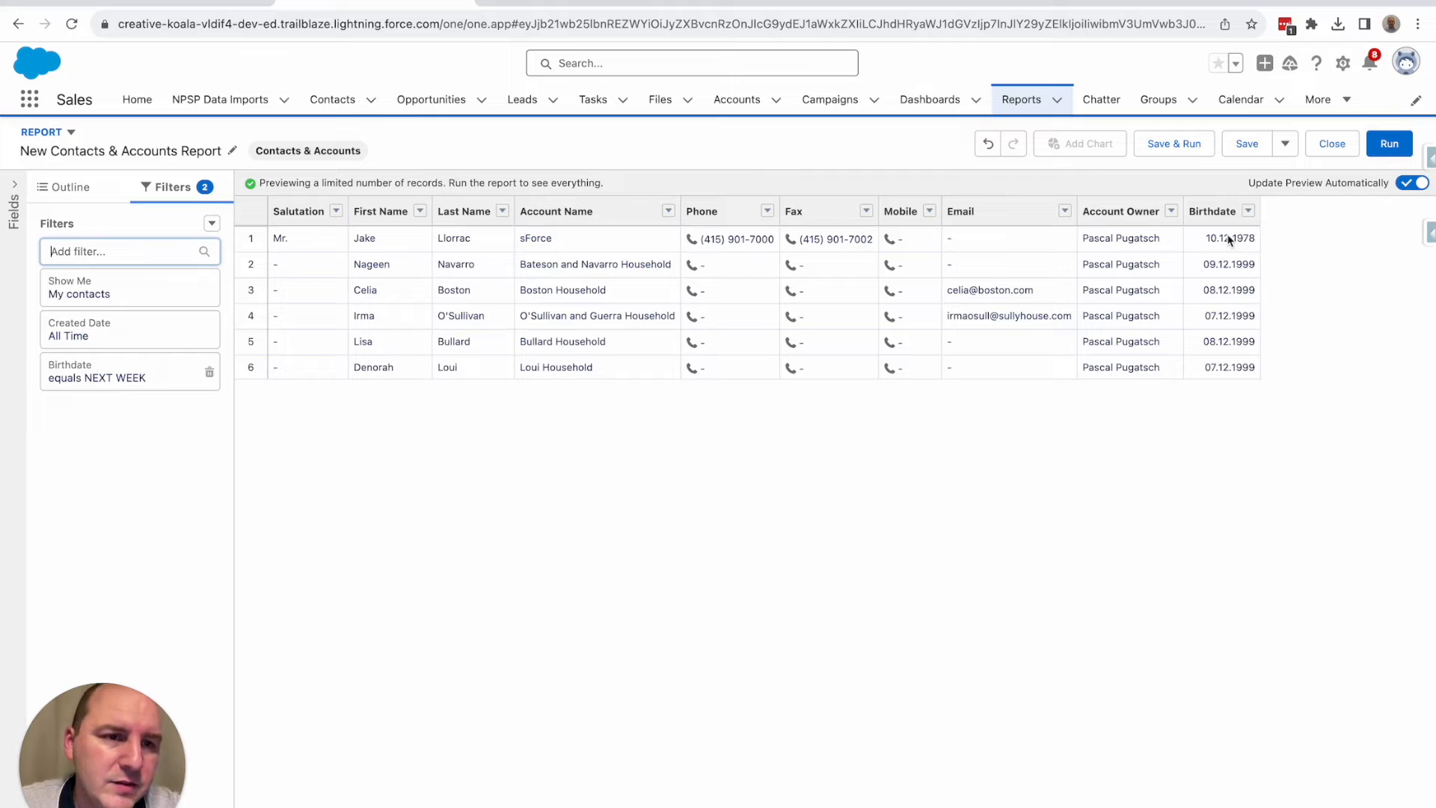
pyautogui.moveTo(1222, 245)
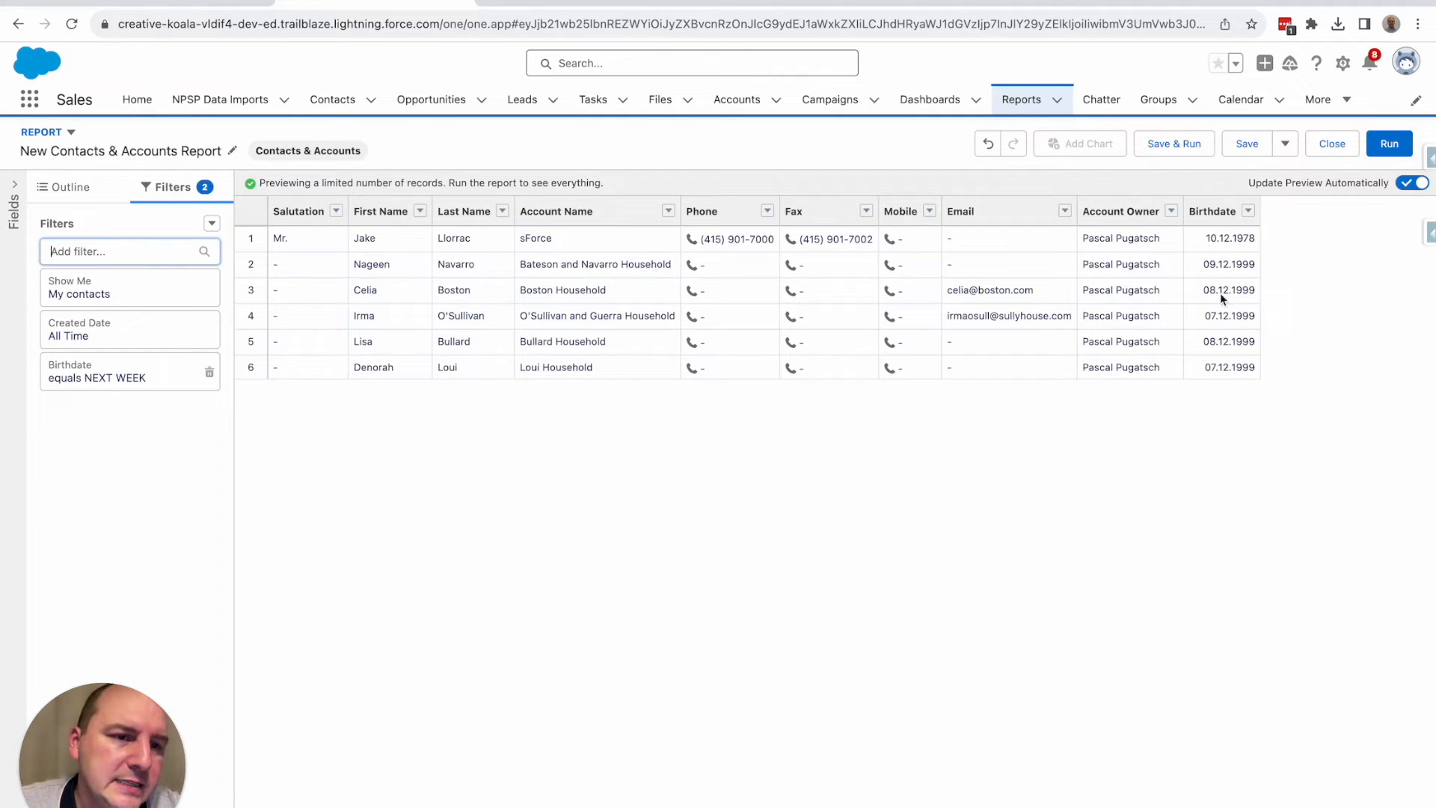
pyautogui.moveTo(1220, 374)
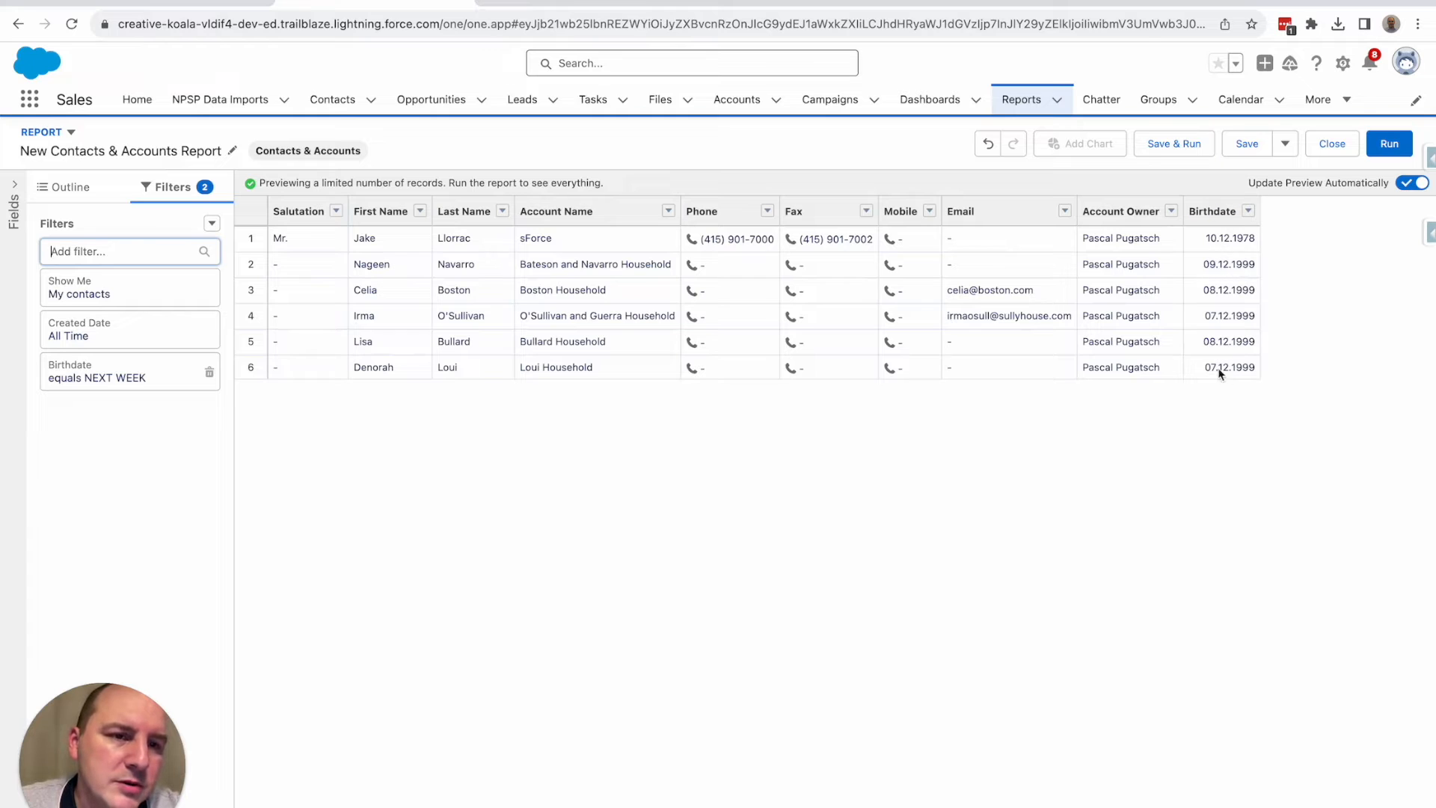
pyautogui.moveTo(1220, 268)
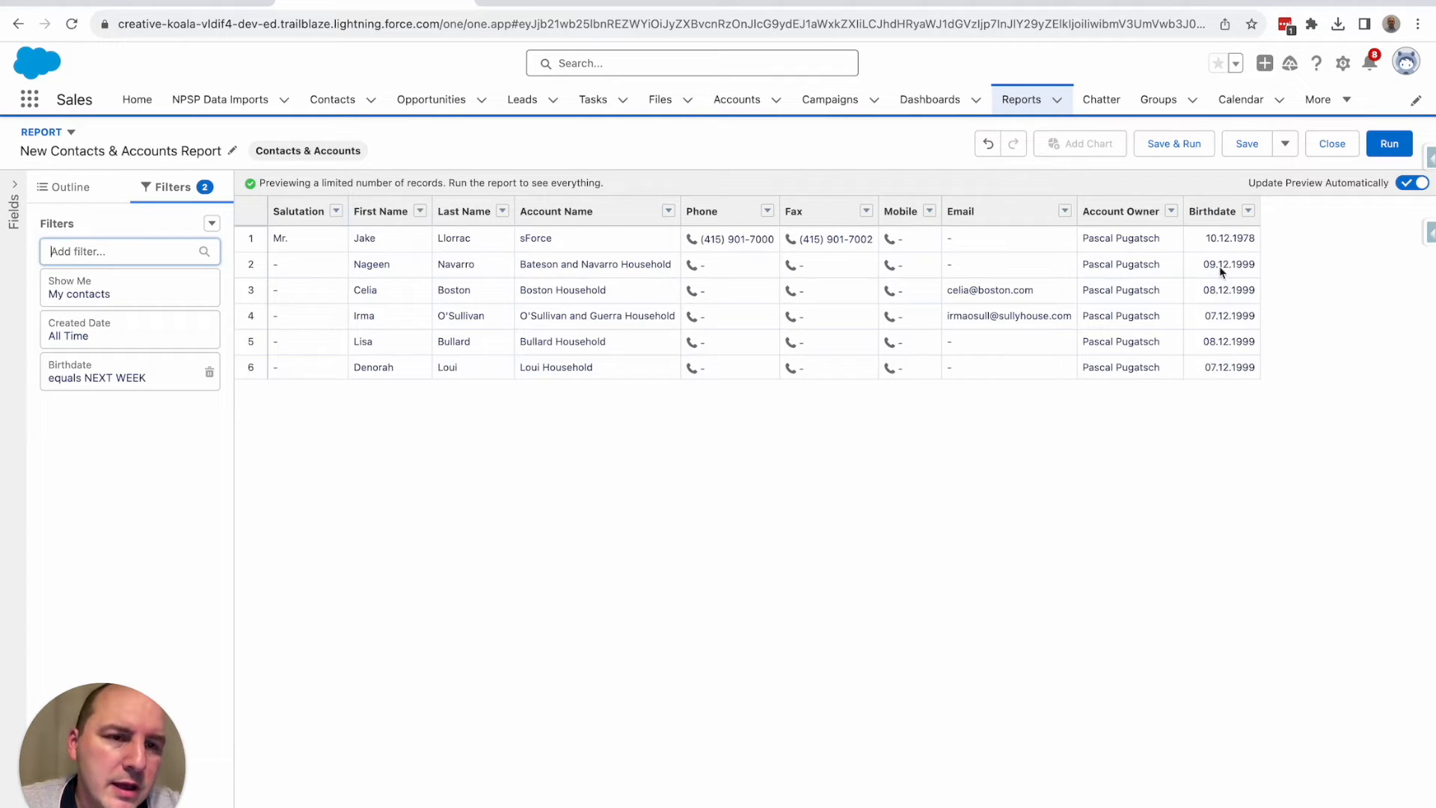
pyautogui.moveTo(1227, 363)
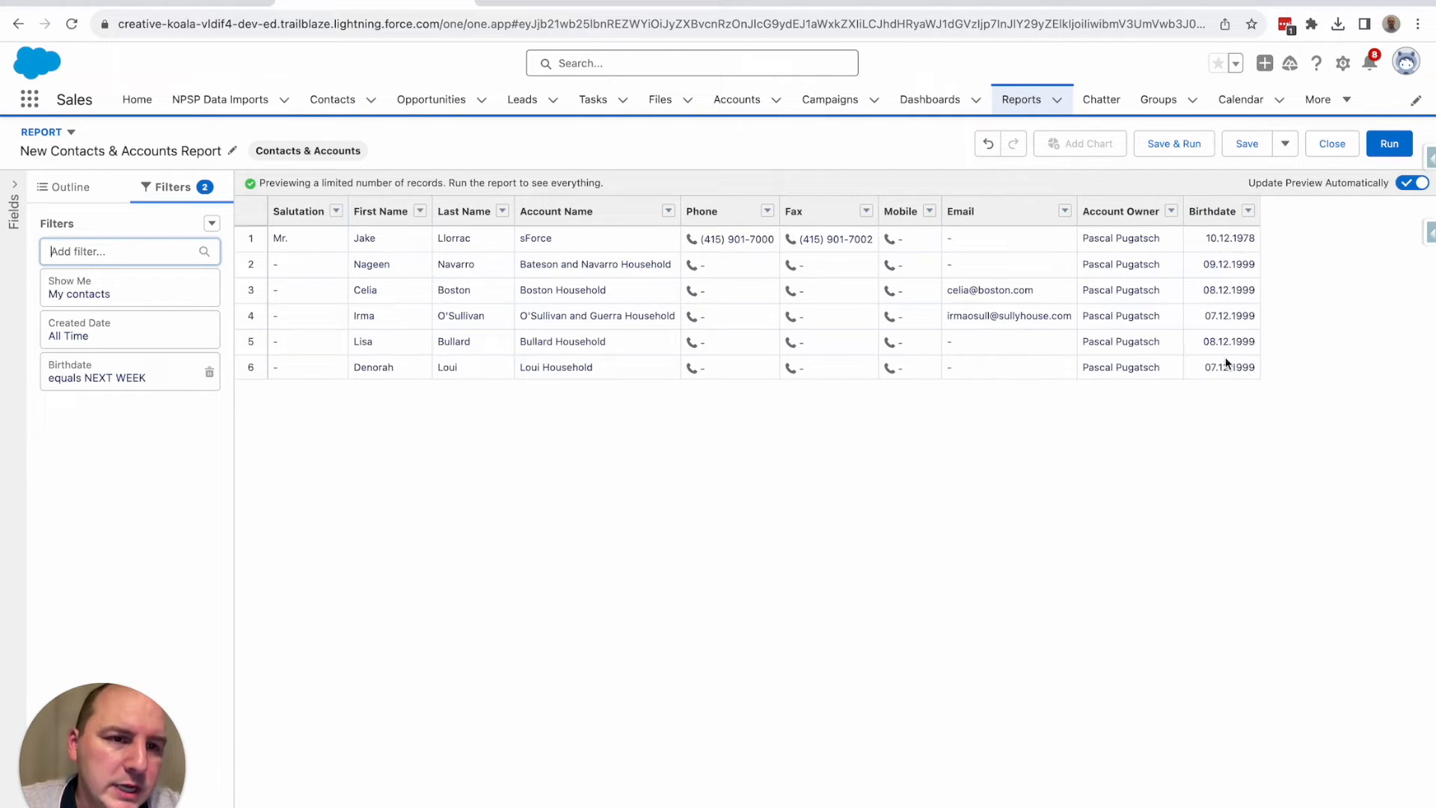
# Name the report 'birthdates next week' in the save dialog and go to choose a folder.
pyautogui.click(1173, 143)
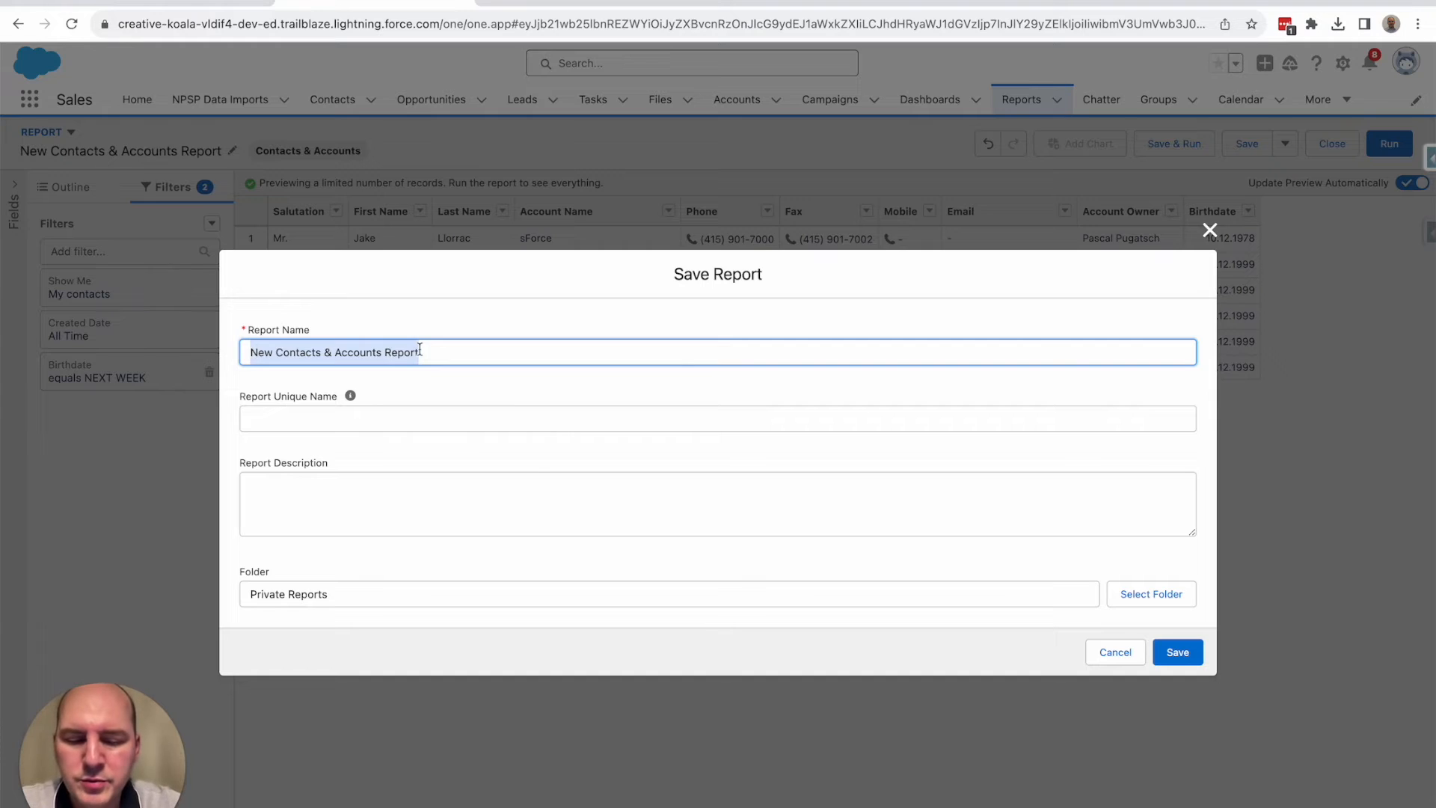
pyautogui.write('birthd')
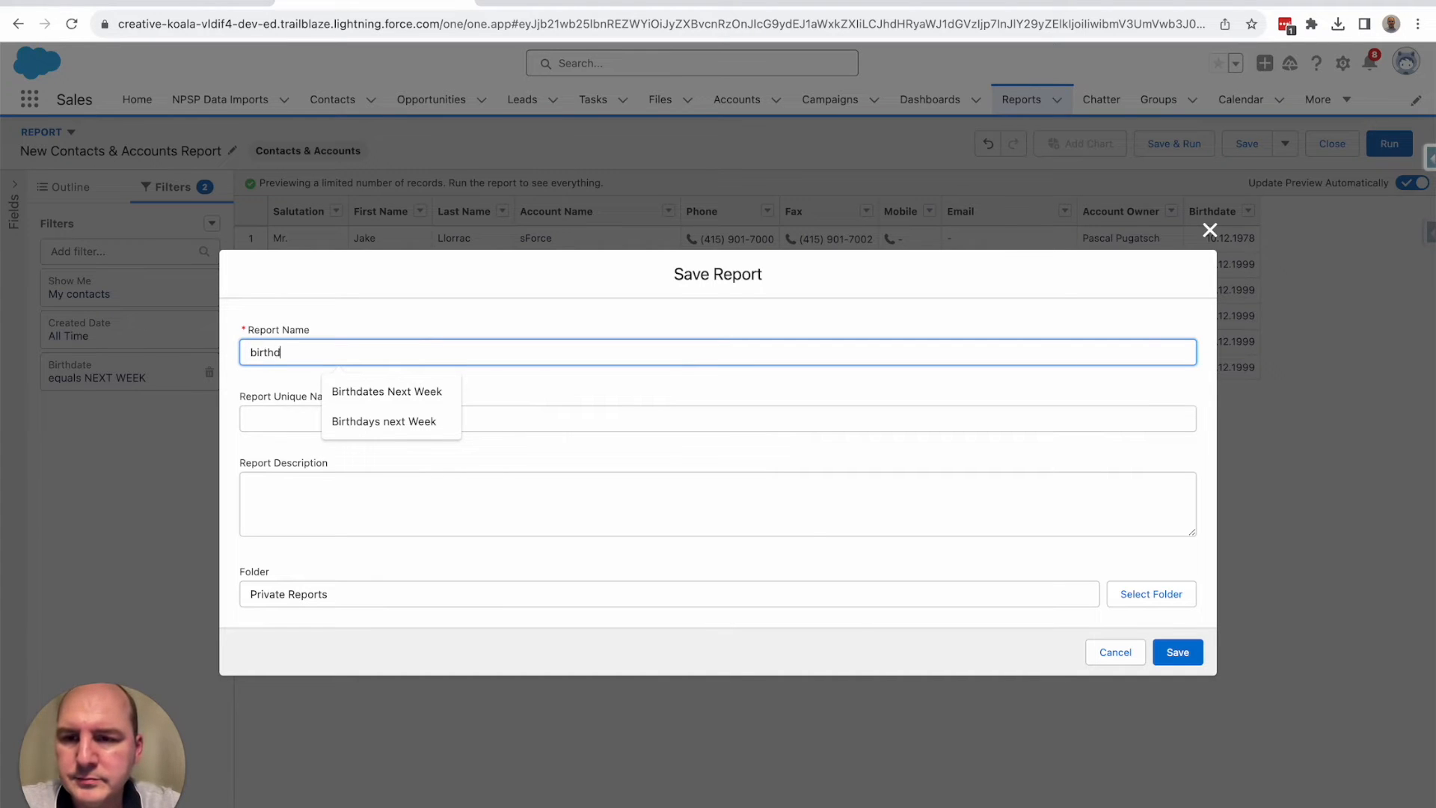
pyautogui.write('ate')
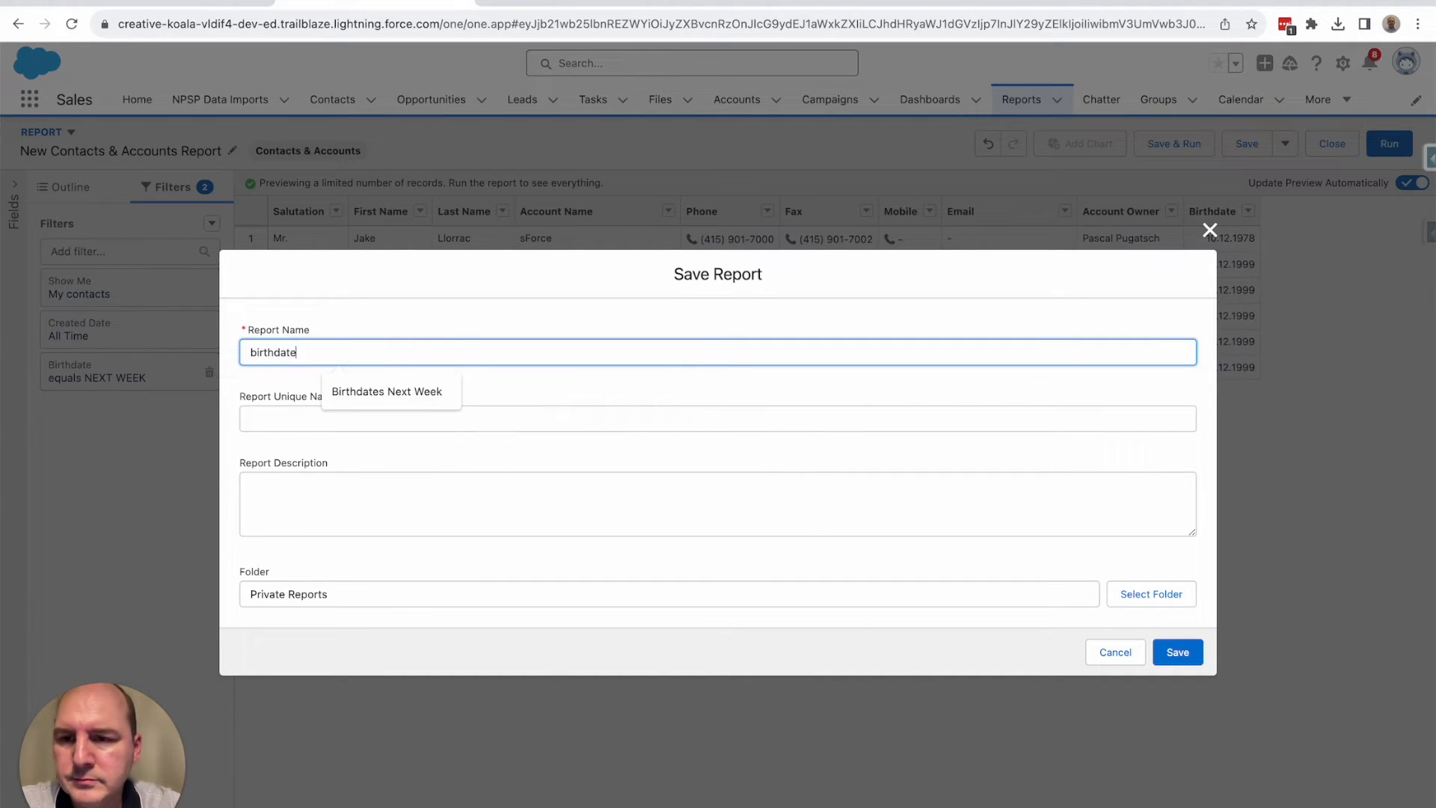
pyautogui.write('s next week')
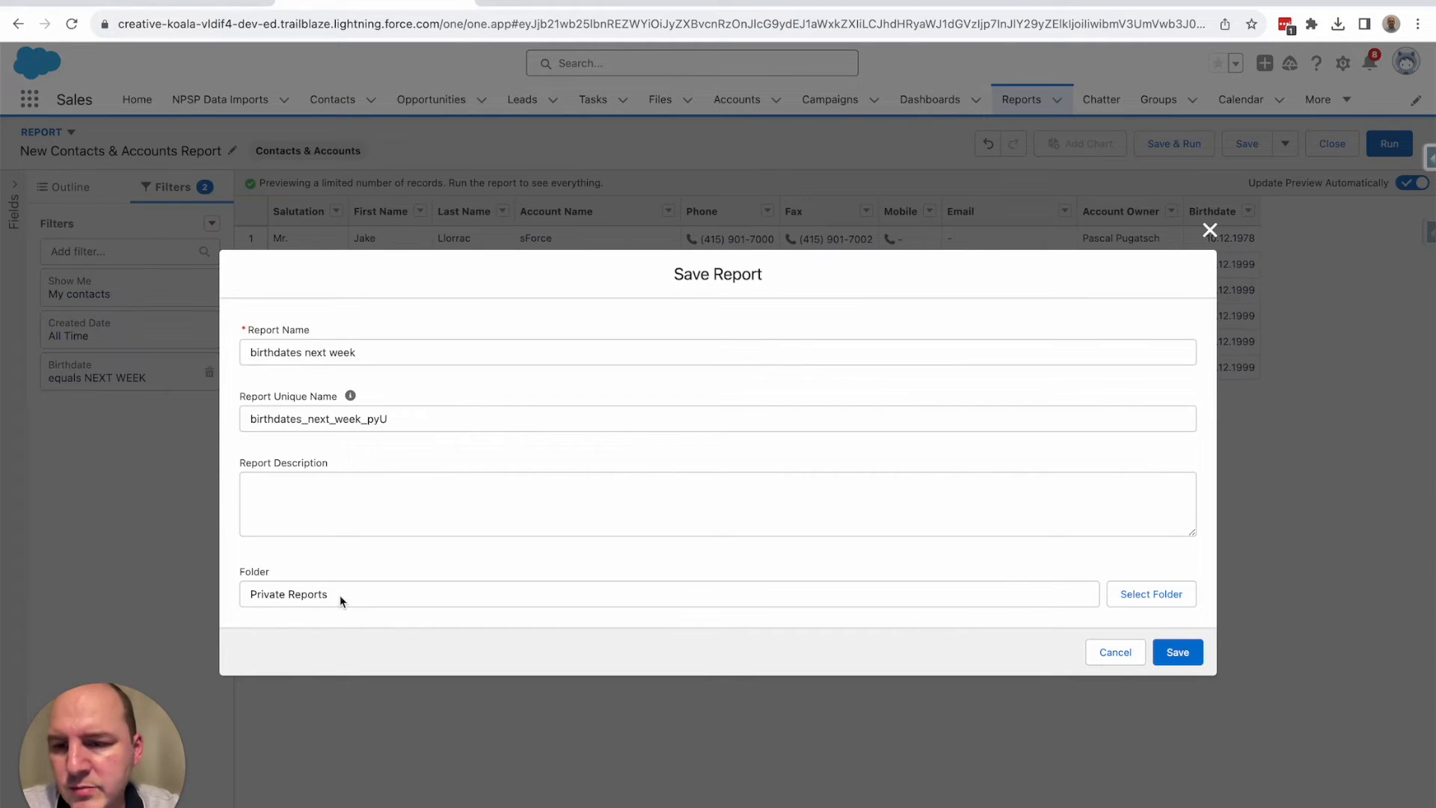
pyautogui.moveTo(1096, 601)
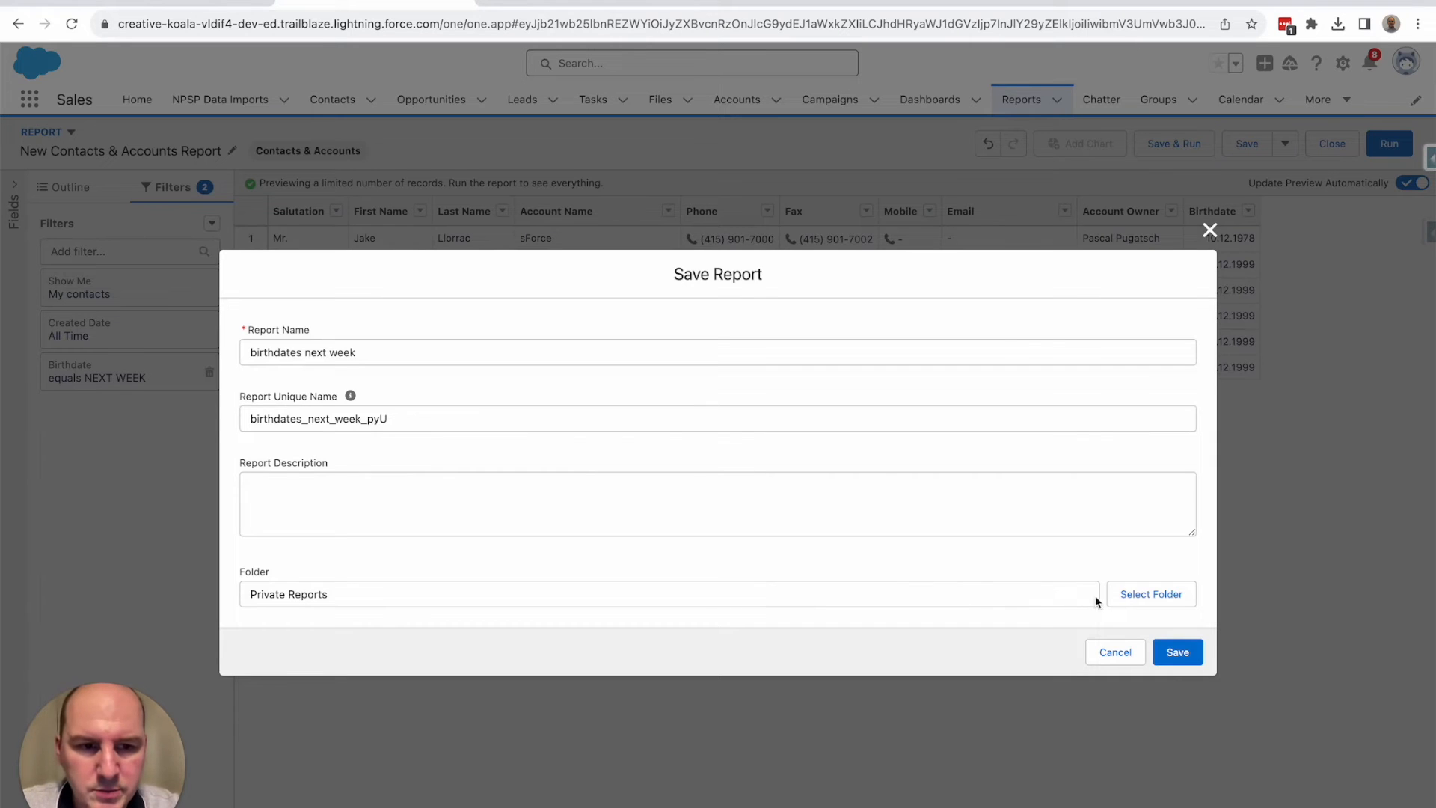
pyautogui.click(1152, 594)
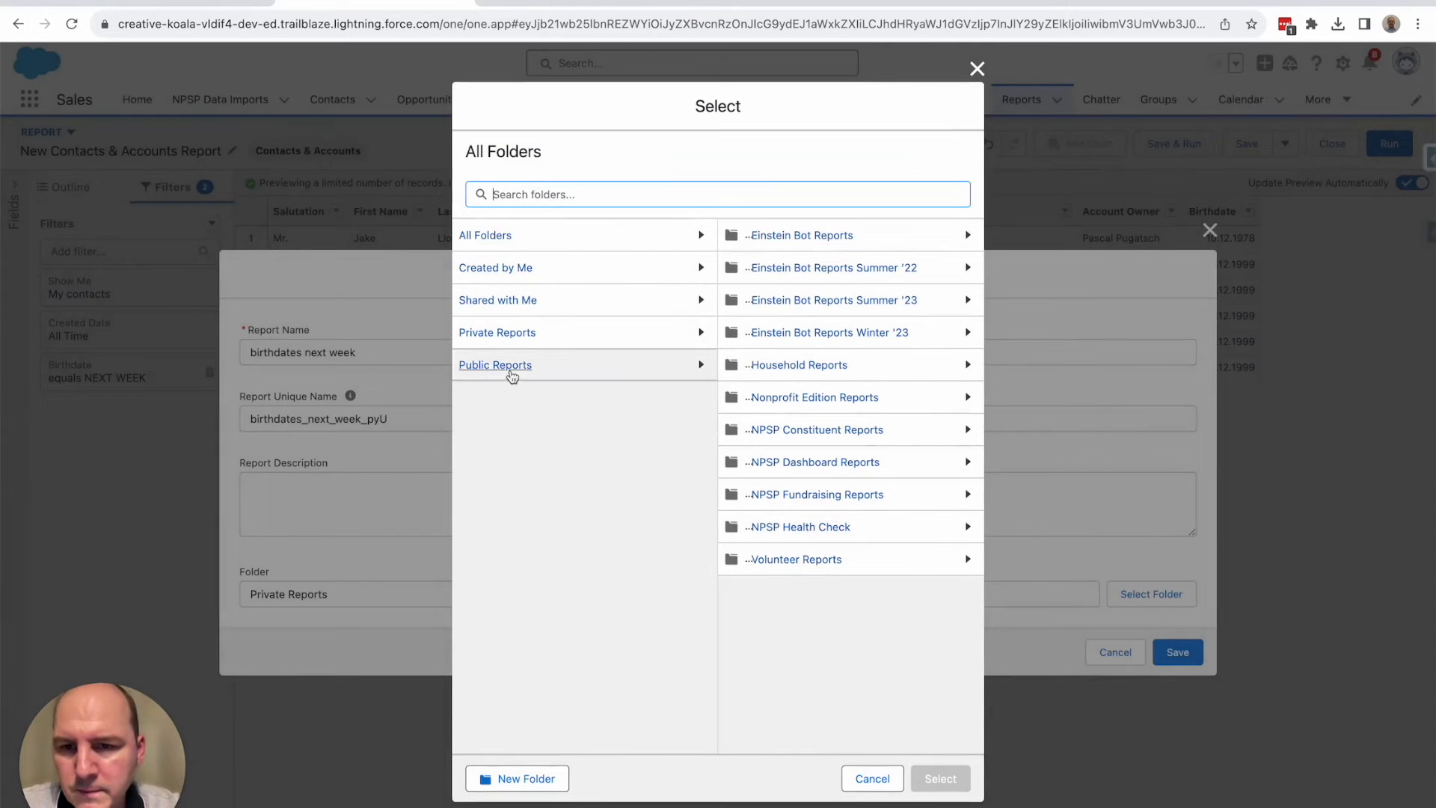
# Save the report into the Public Reports folder.
pyautogui.click(495, 365)
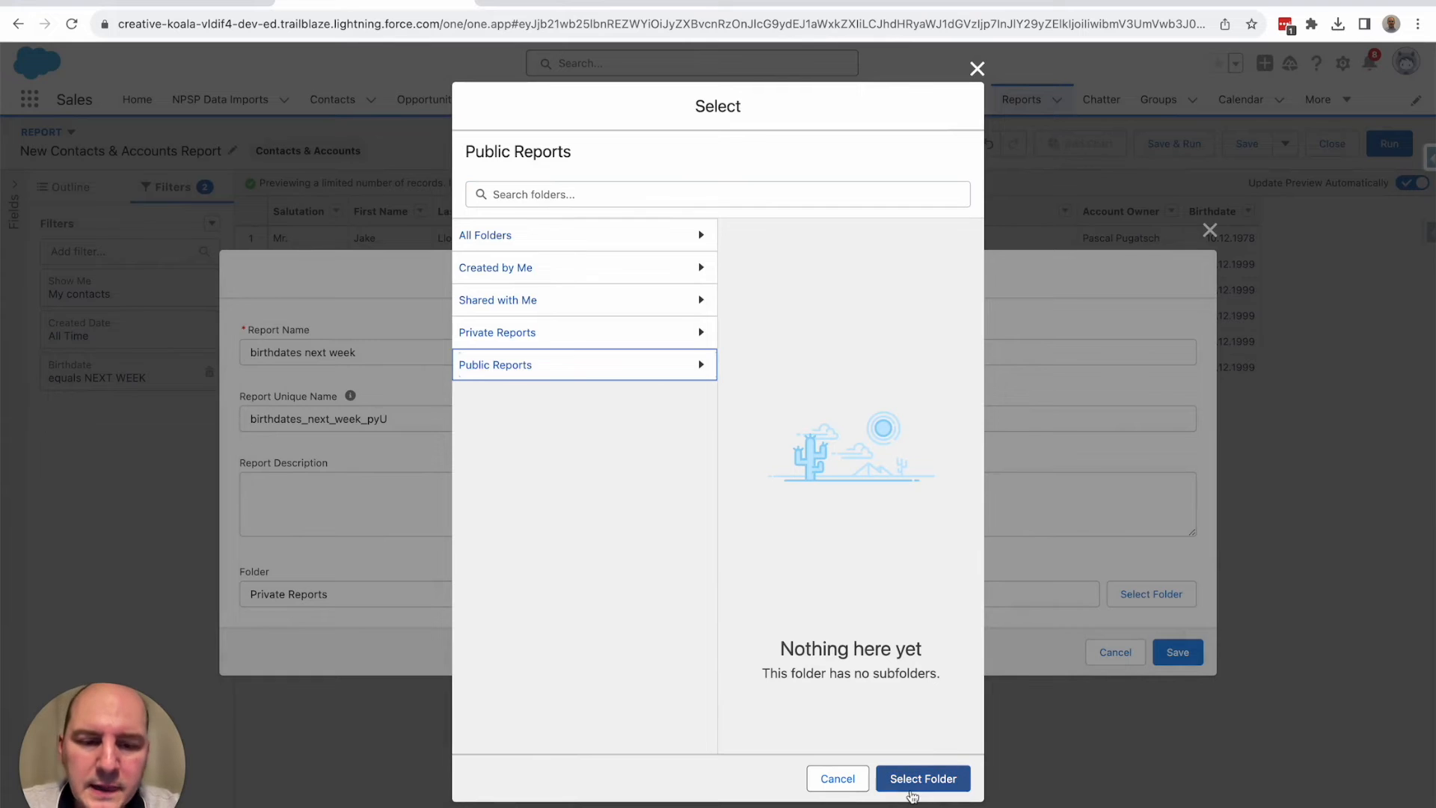
pyautogui.click(921, 778)
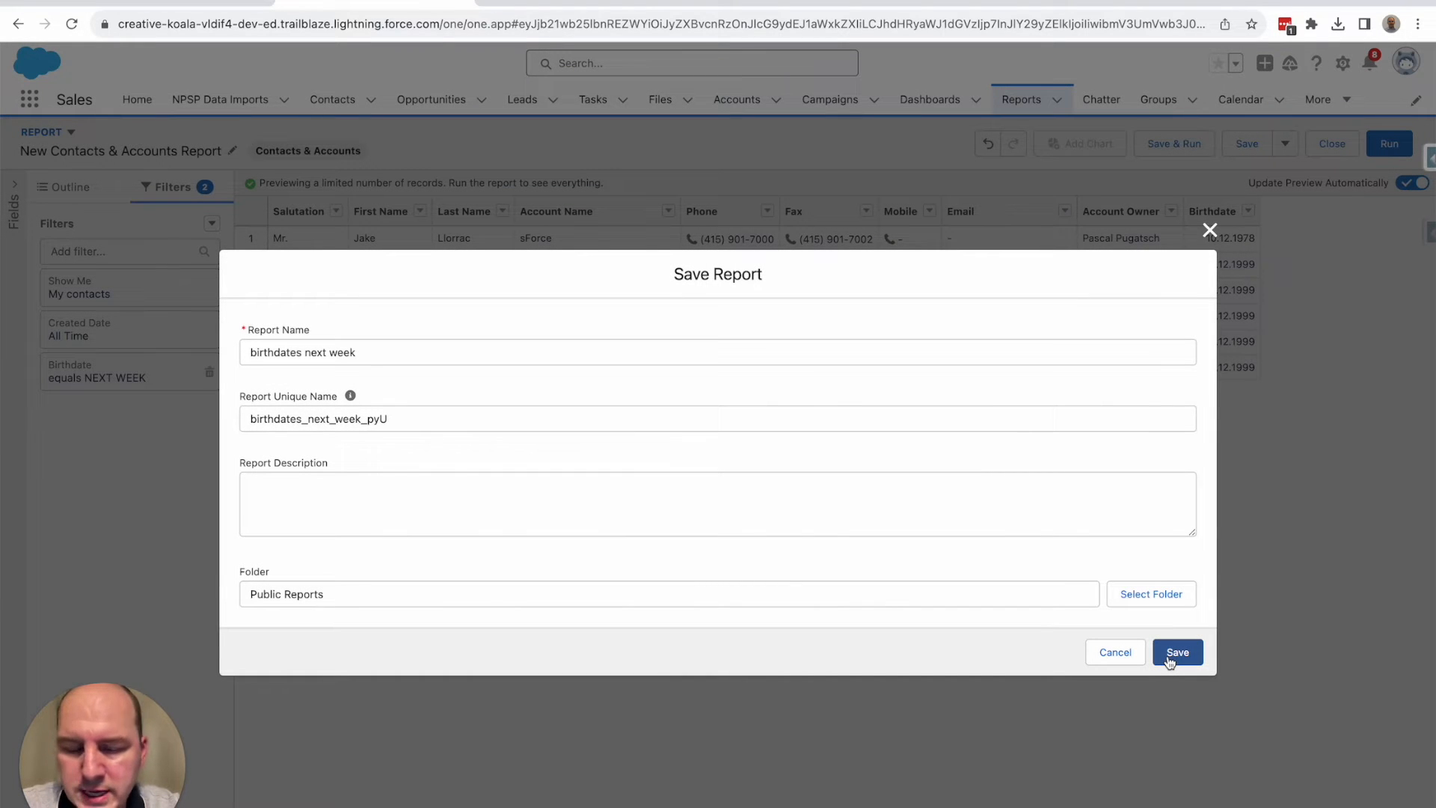
pyautogui.click(1177, 652)
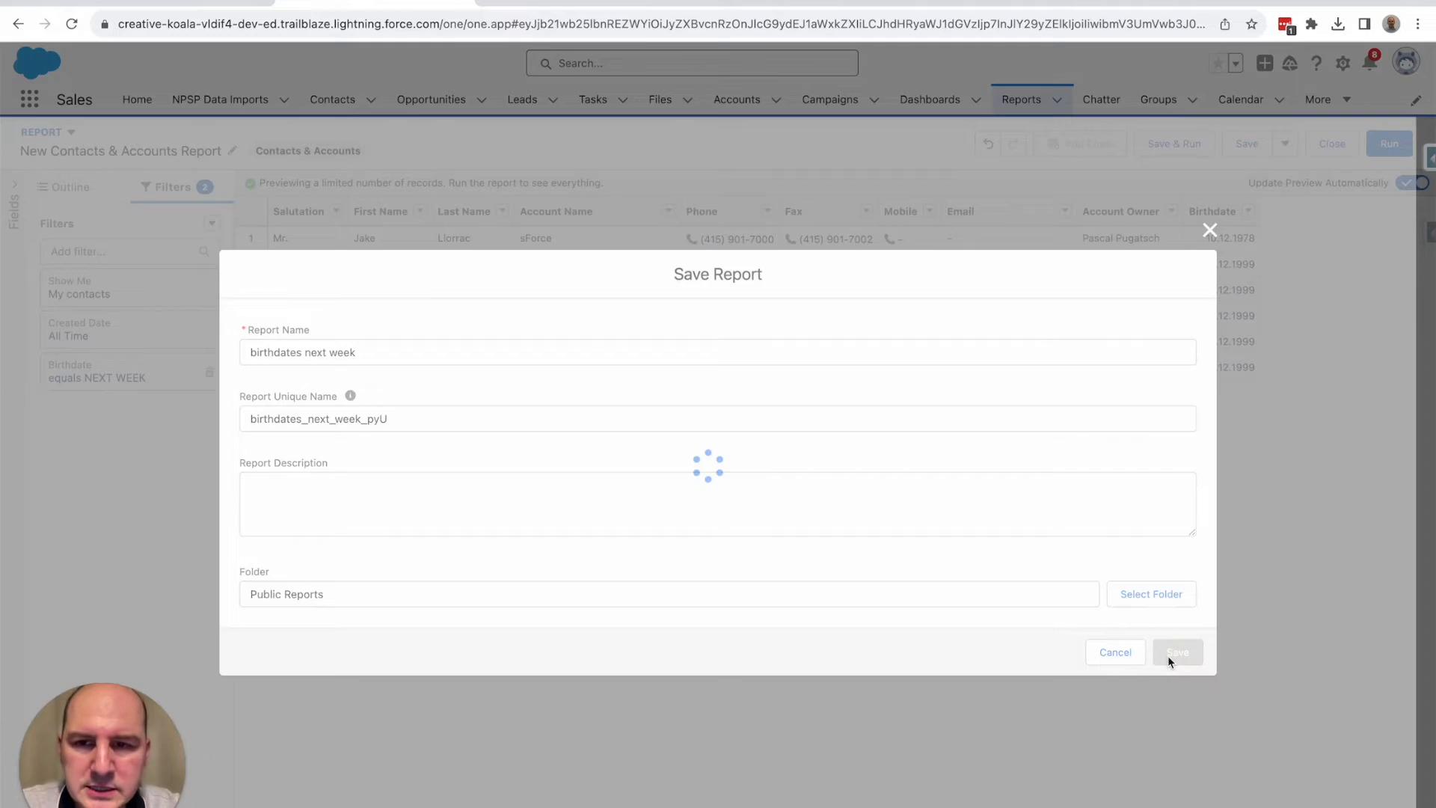
pyautogui.click(1177, 652)
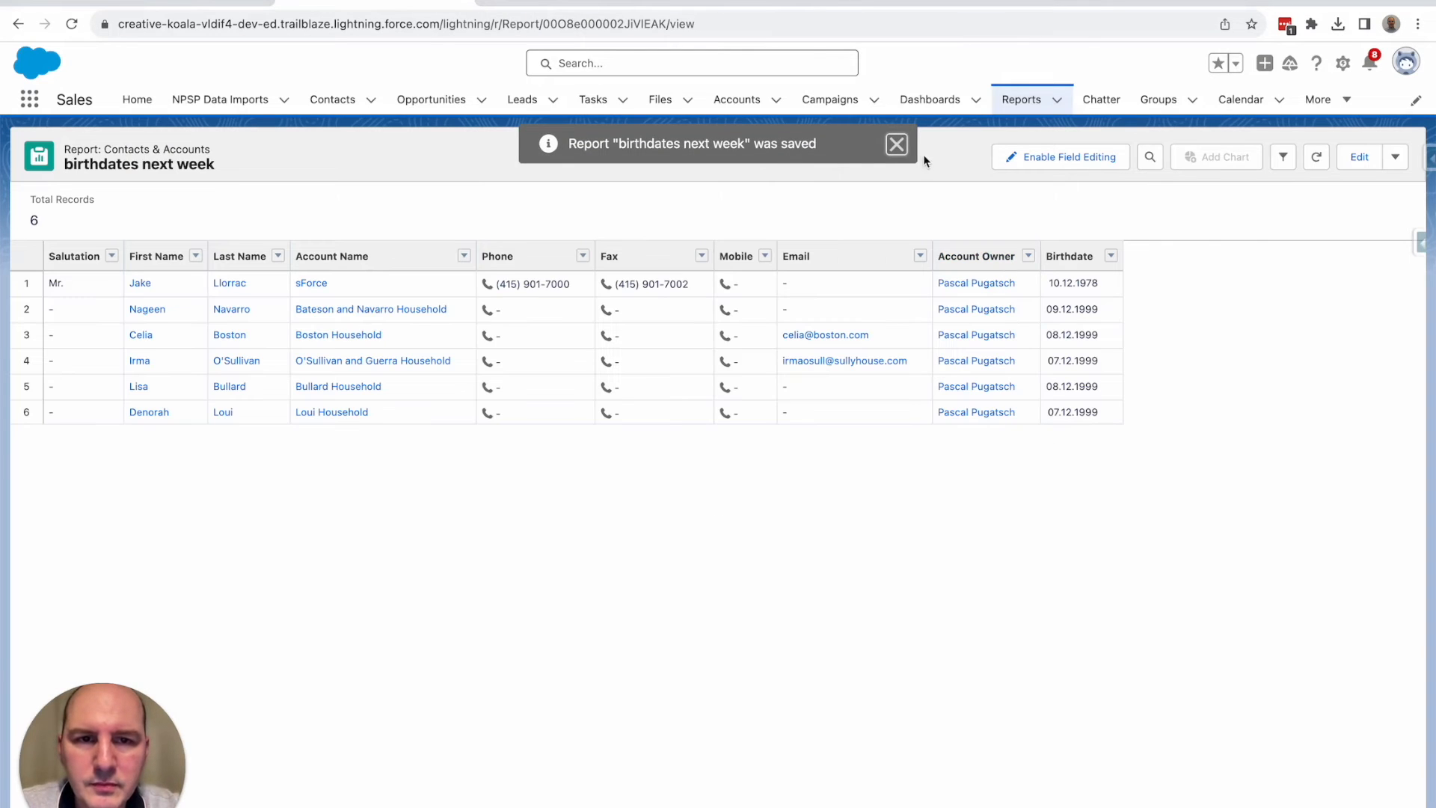
# Dismiss the saved notification and show the report's actions menu.
pyautogui.click(896, 144)
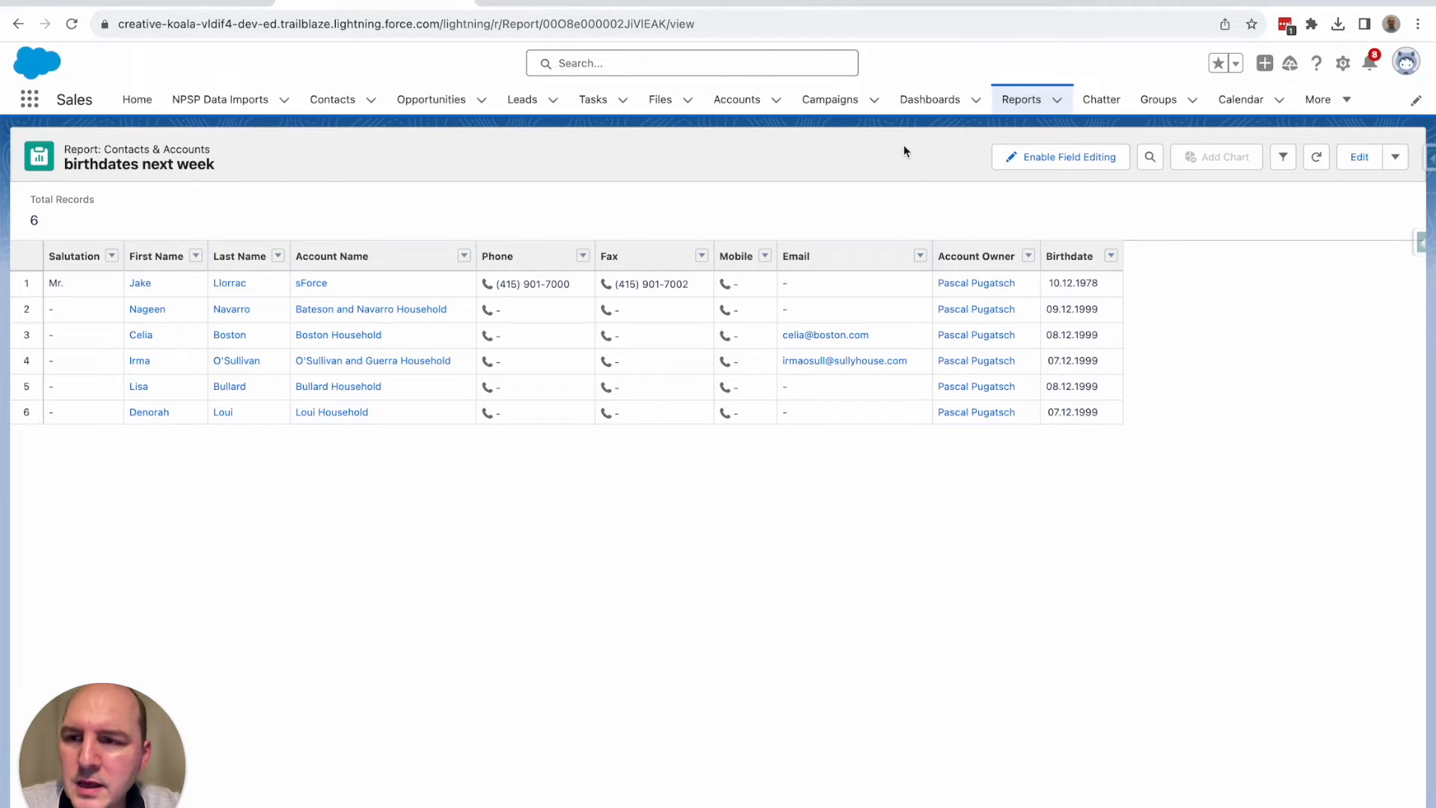
pyautogui.moveTo(953, 172)
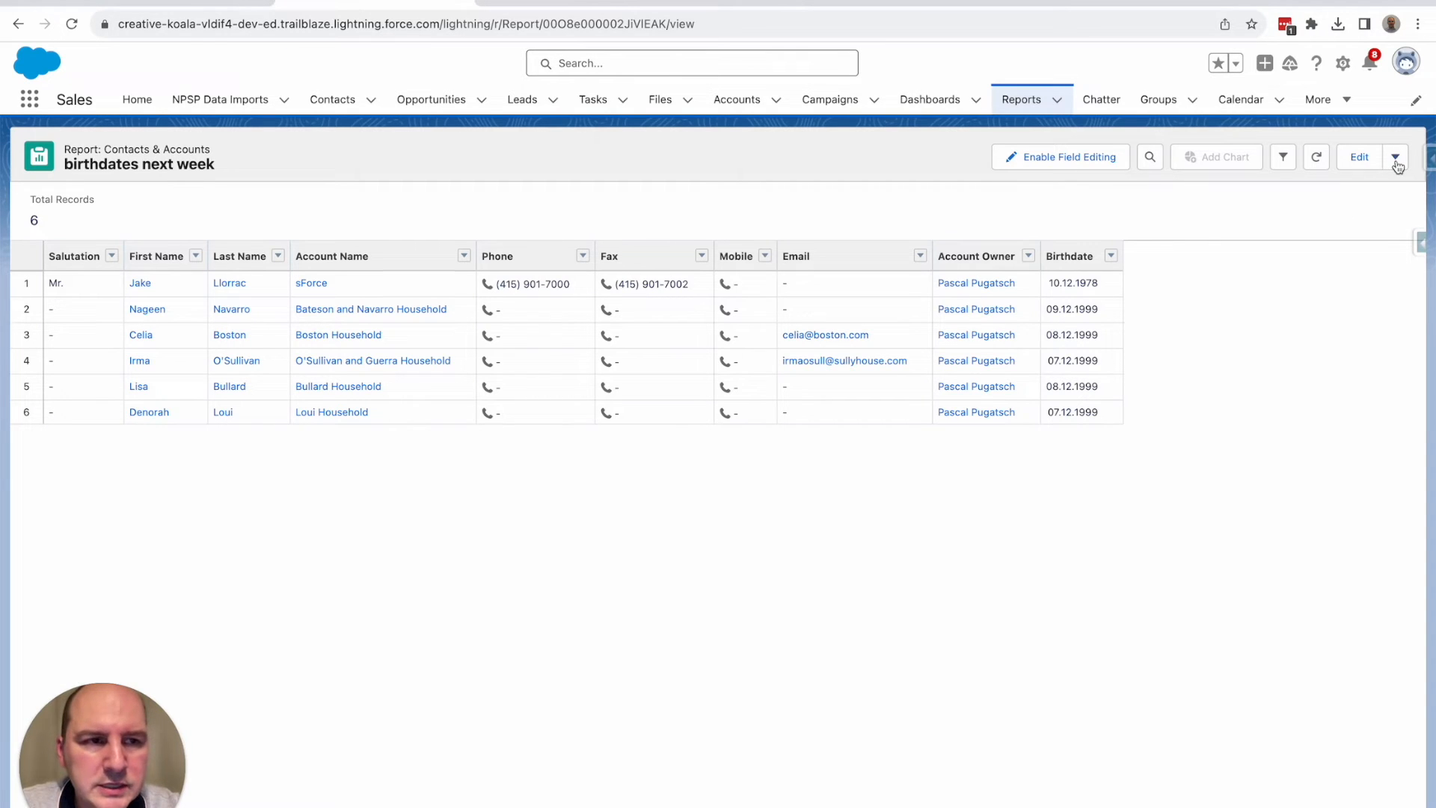
pyautogui.click(1394, 157)
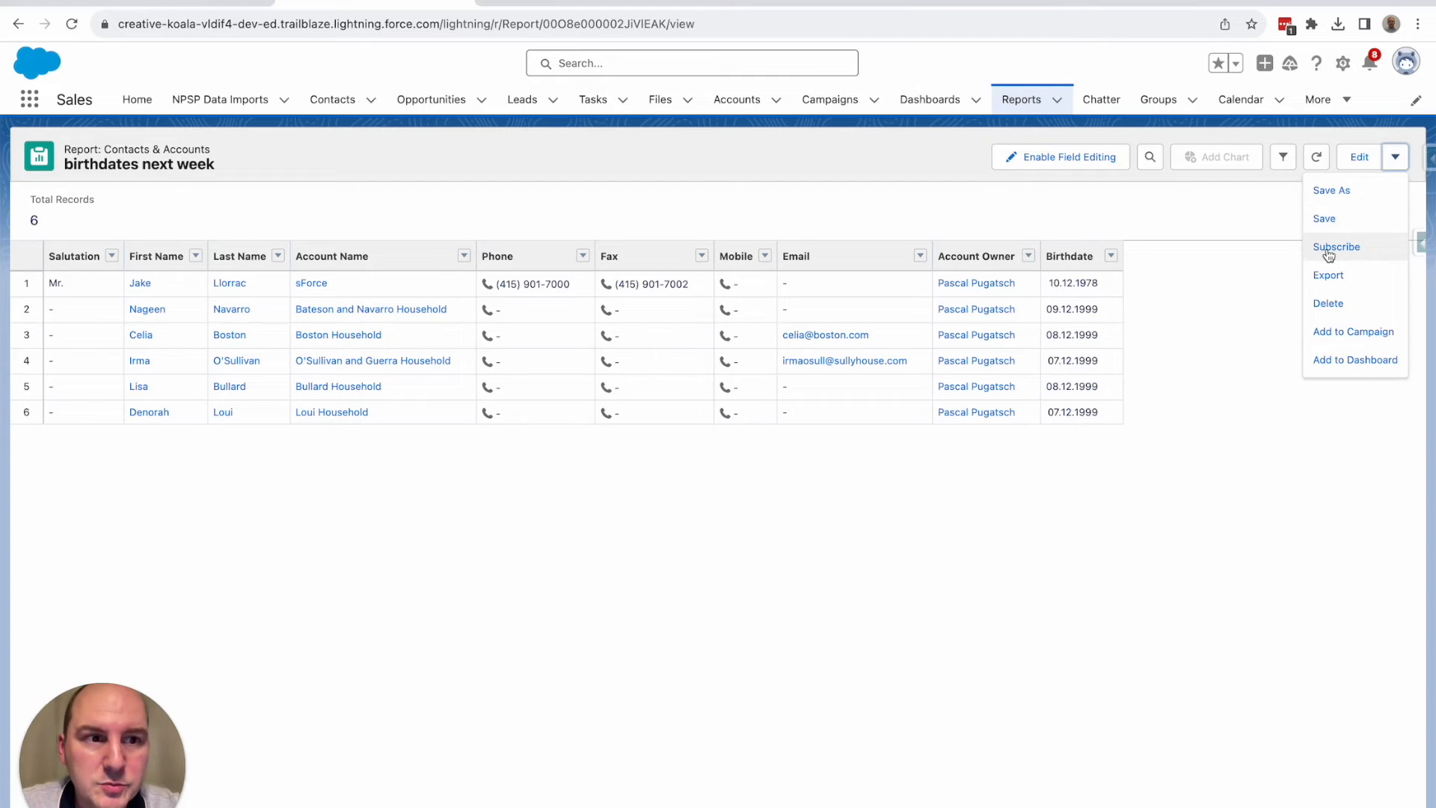
# Subscribe to the report weekly on Thursday (not Monday) at 14:00.
pyautogui.click(1336, 247)
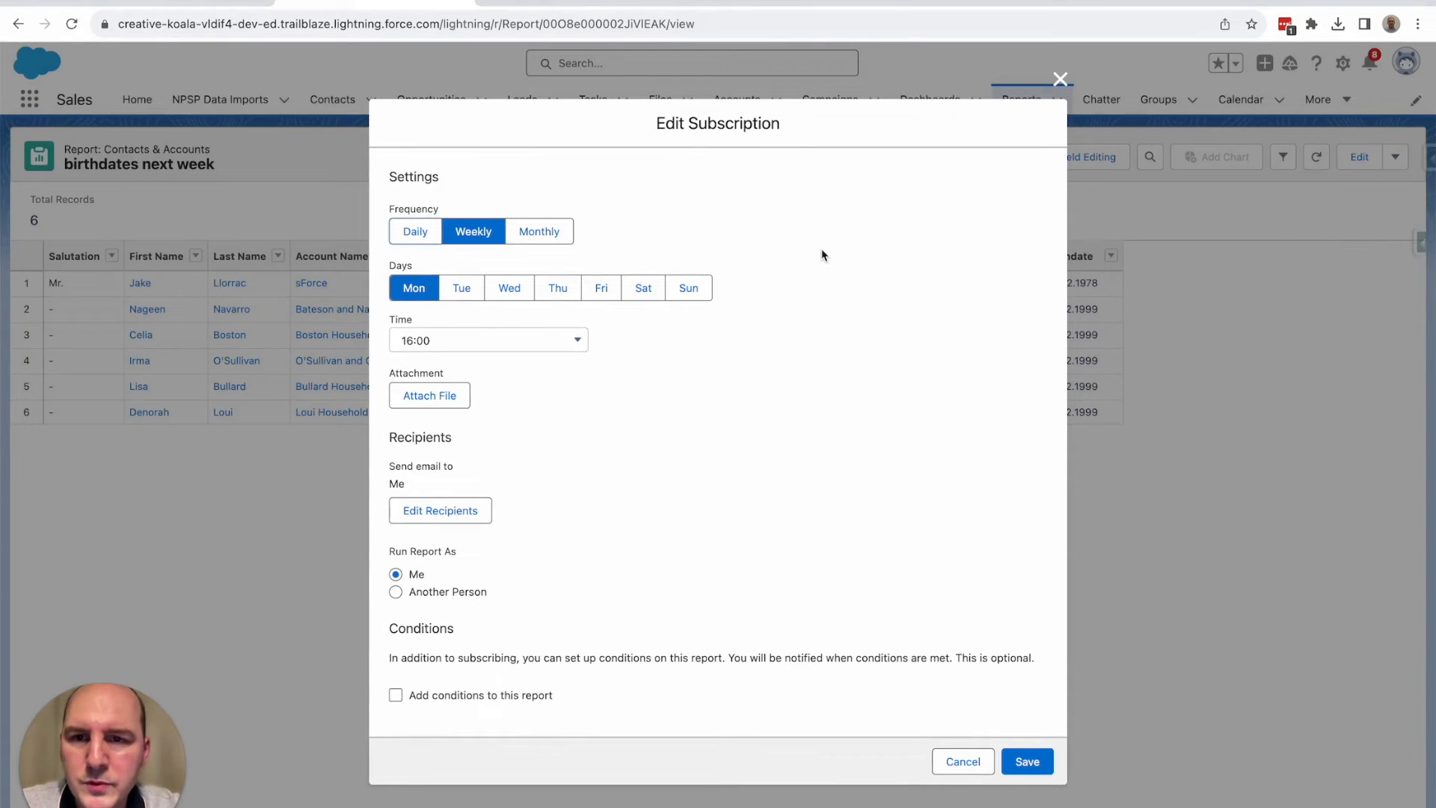
pyautogui.moveTo(793, 223)
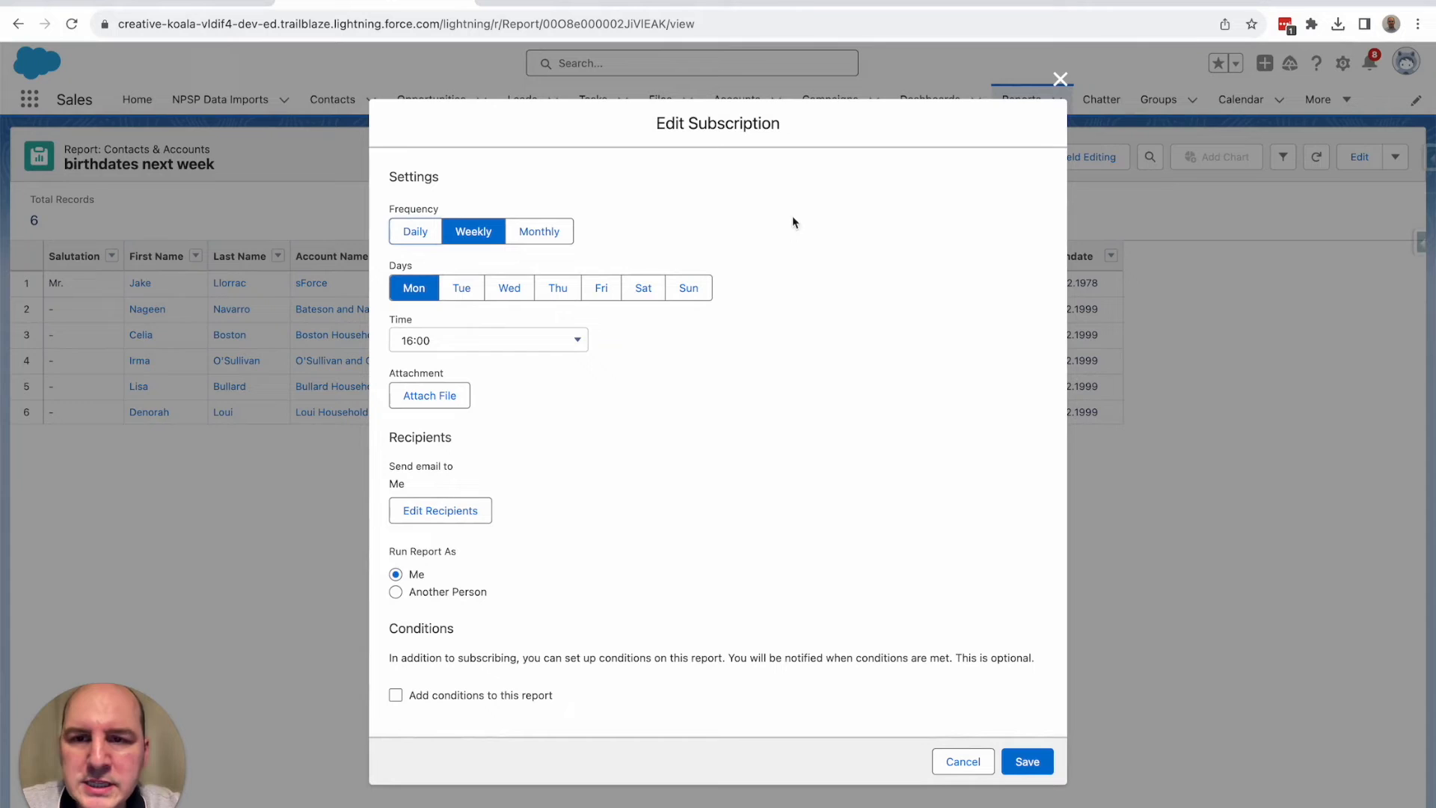
pyautogui.moveTo(754, 414)
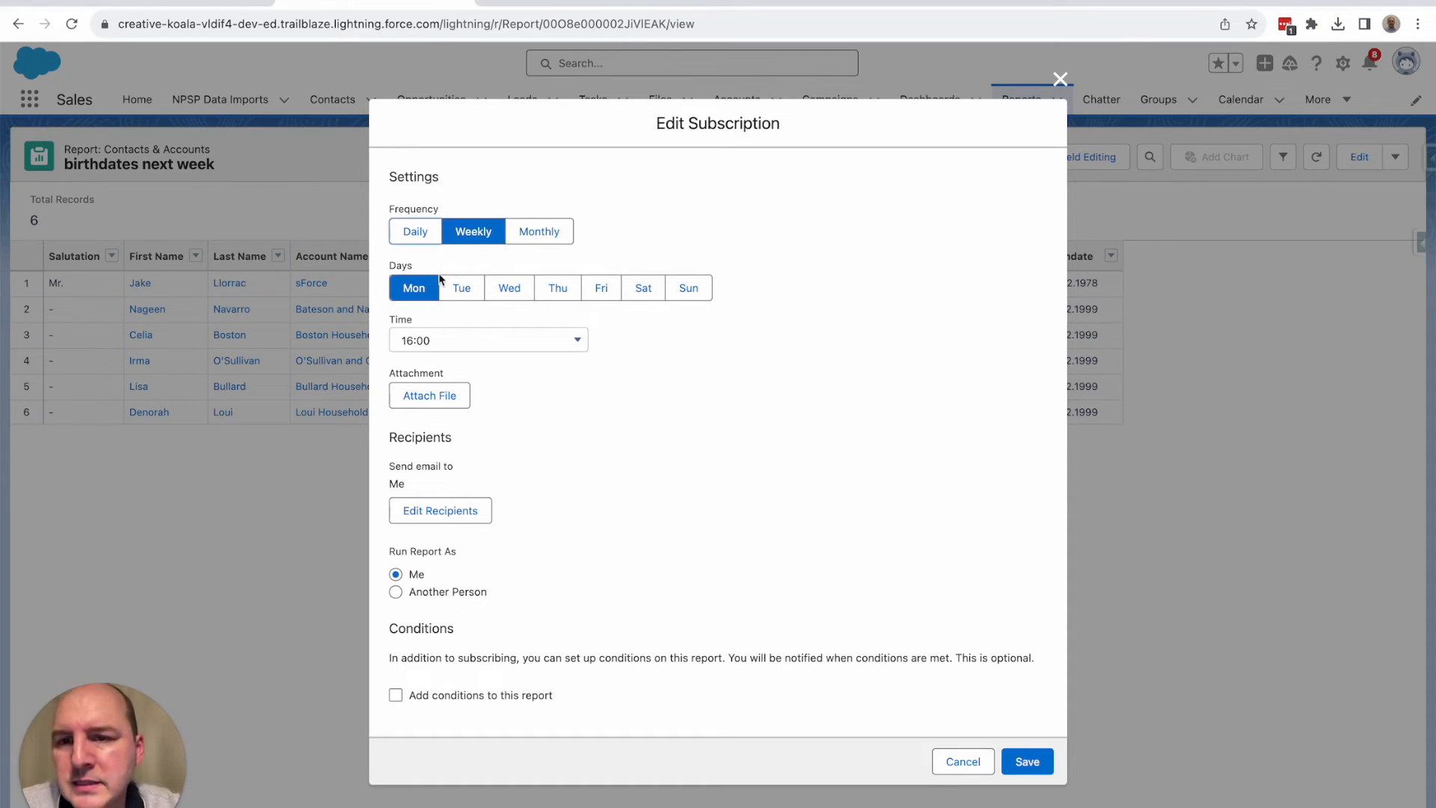
pyautogui.moveTo(556, 287)
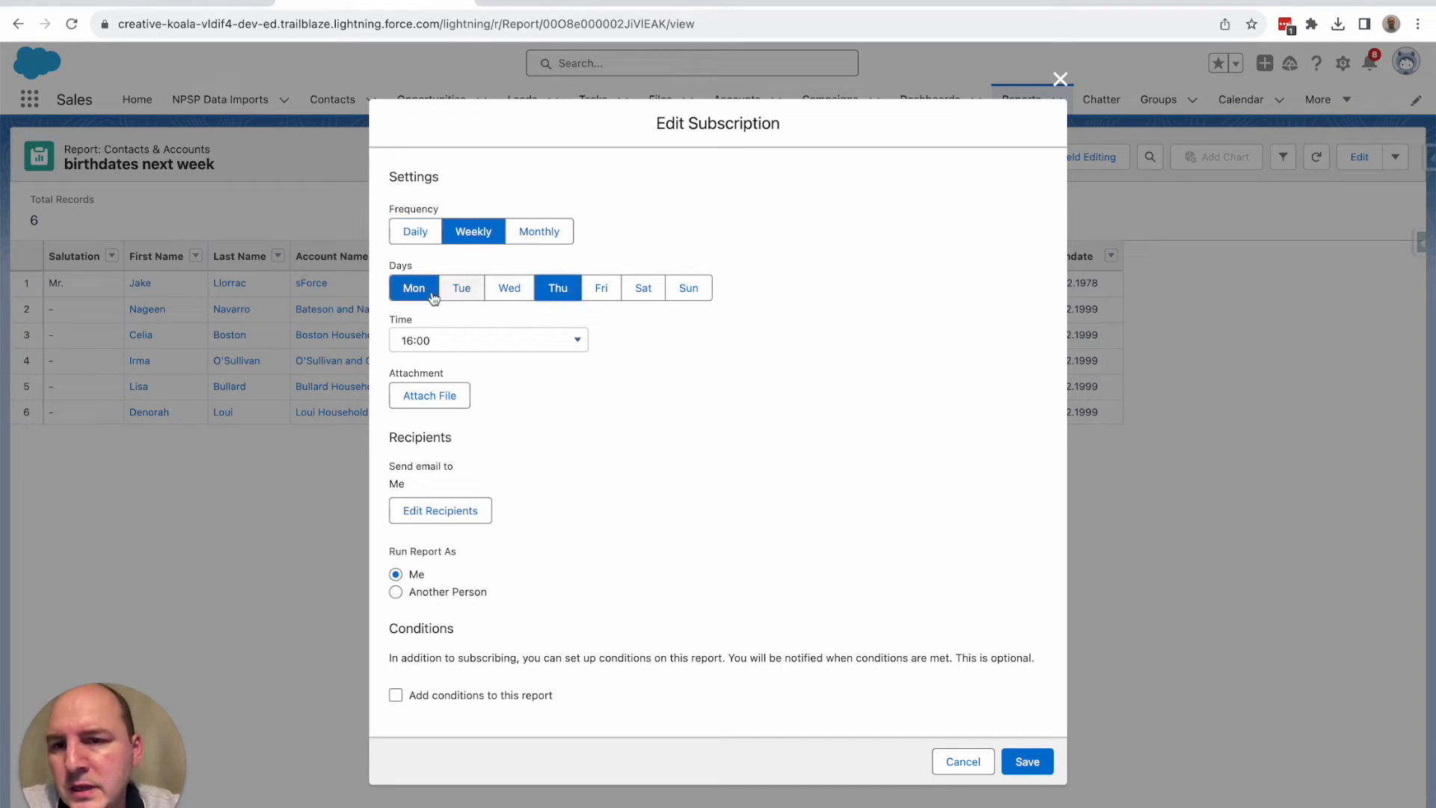
pyautogui.click(488, 339)
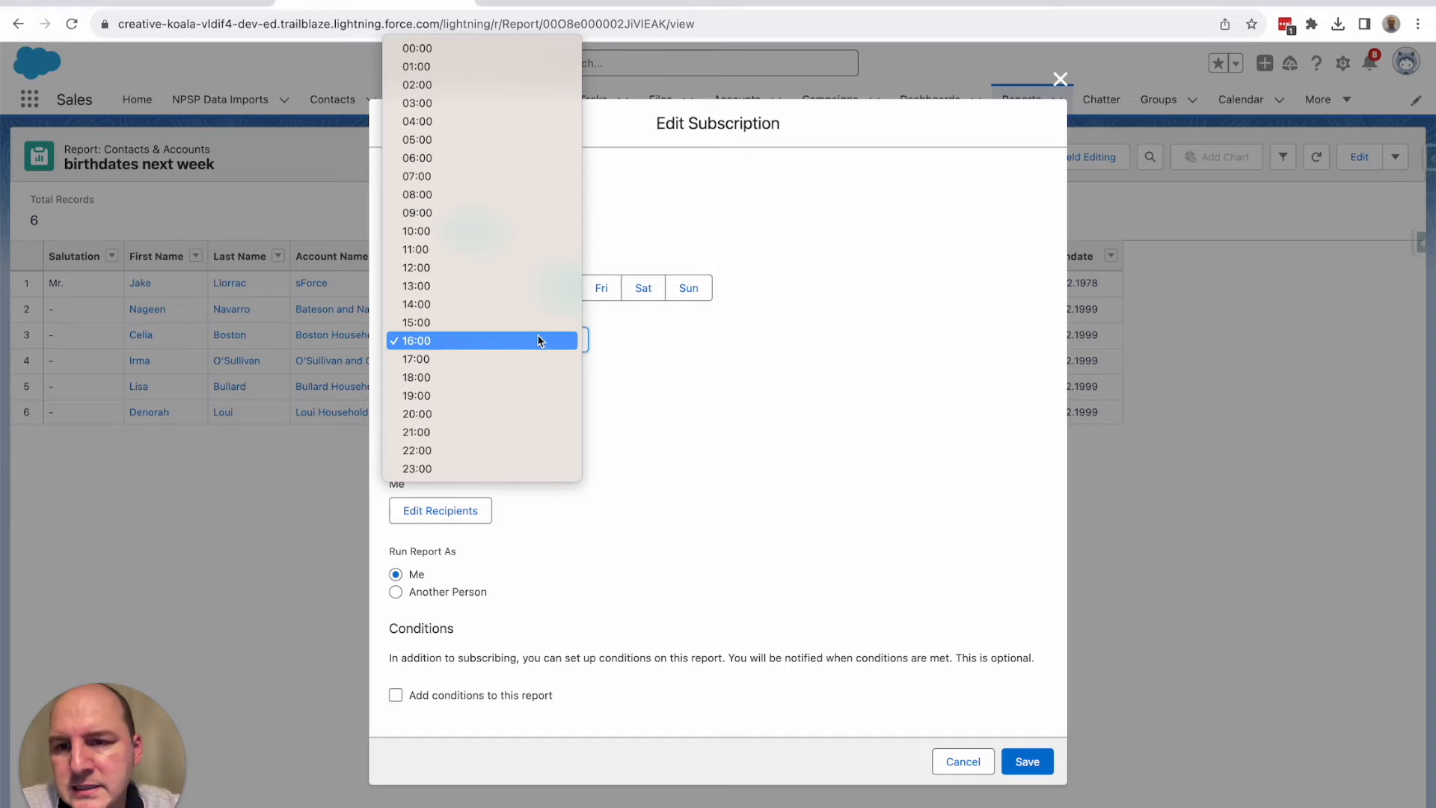
pyautogui.click(418, 304)
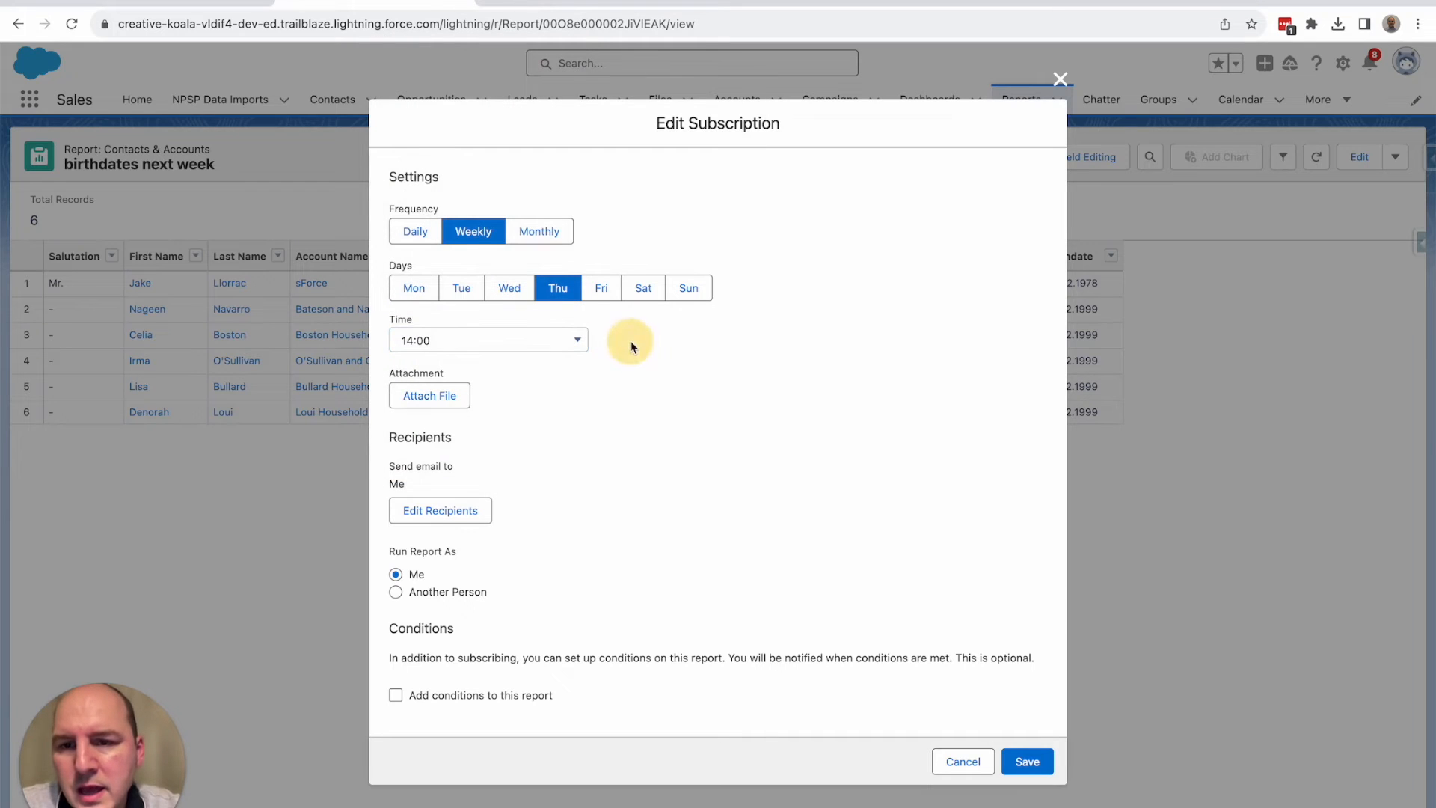
pyautogui.moveTo(526, 308)
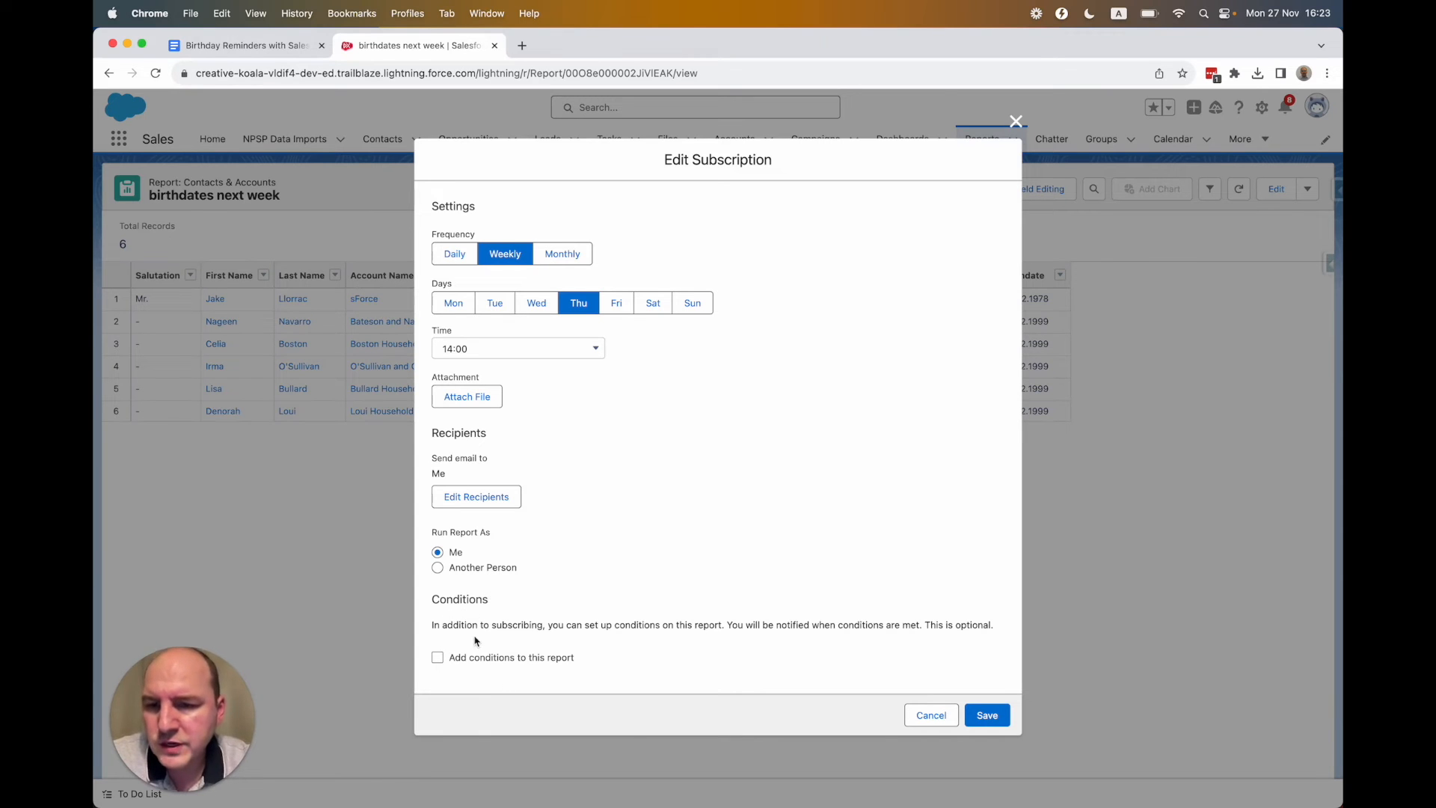
pyautogui.moveTo(493, 666)
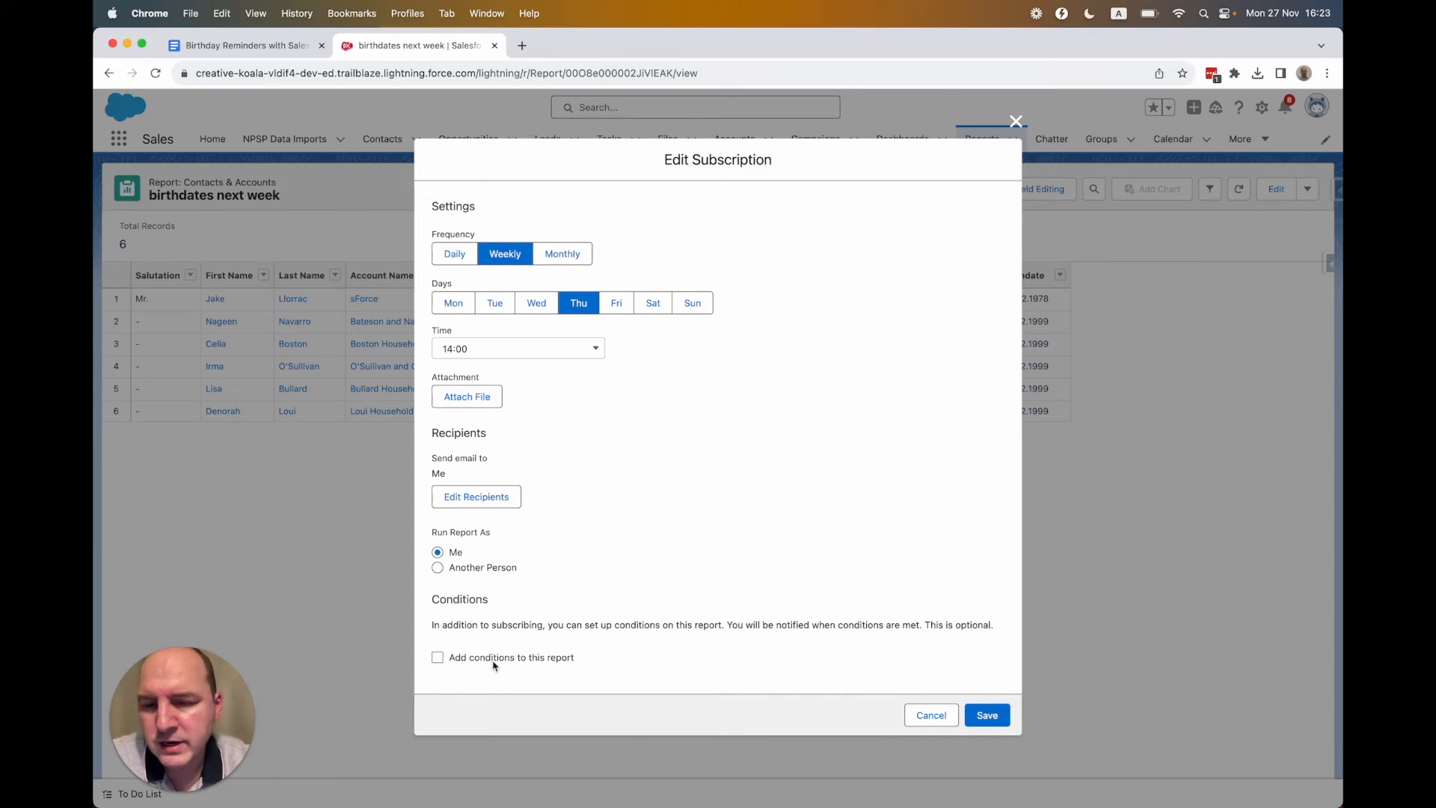
# Condition the subscription on record count greater than 0 and save it.
pyautogui.click(438, 657)
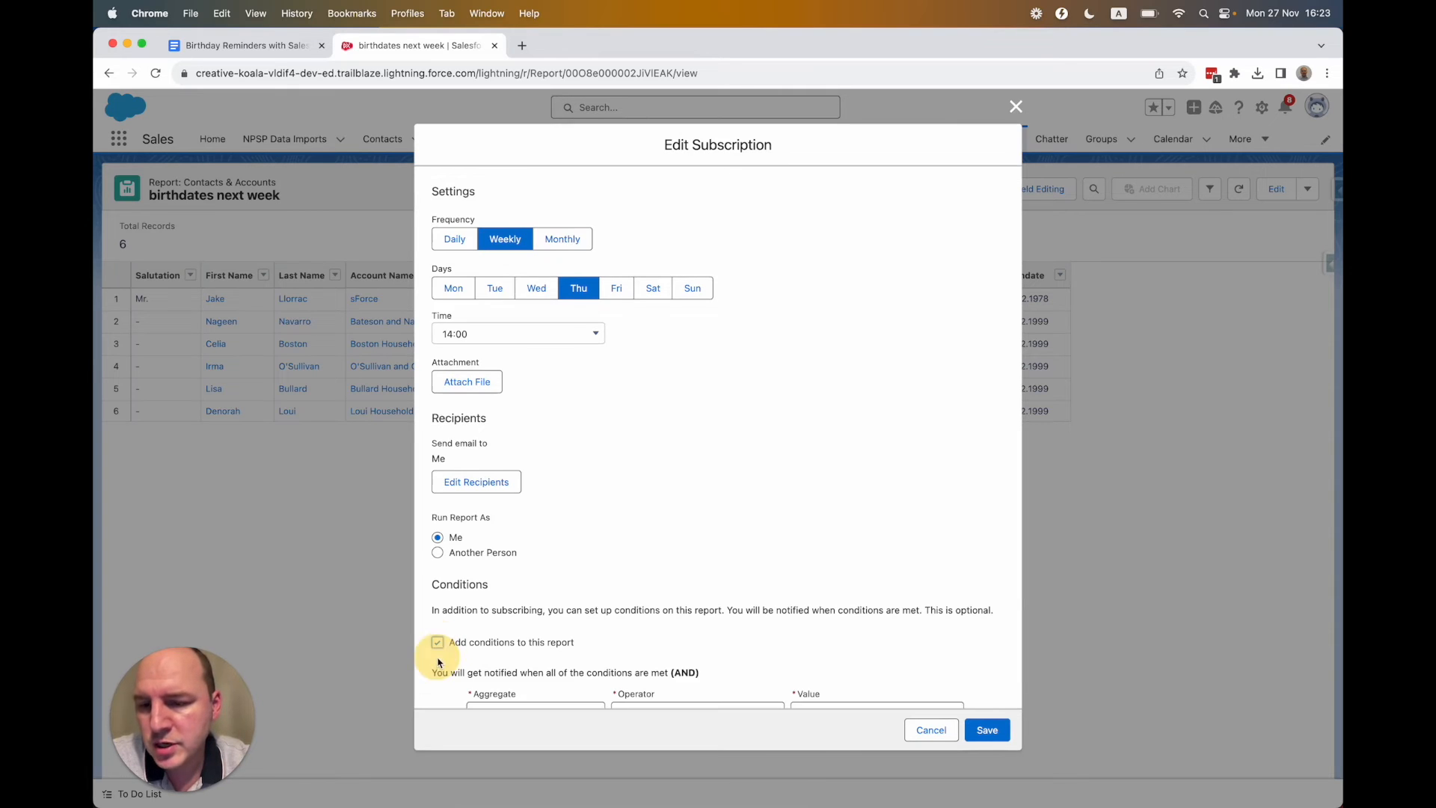
pyautogui.scroll(-3)
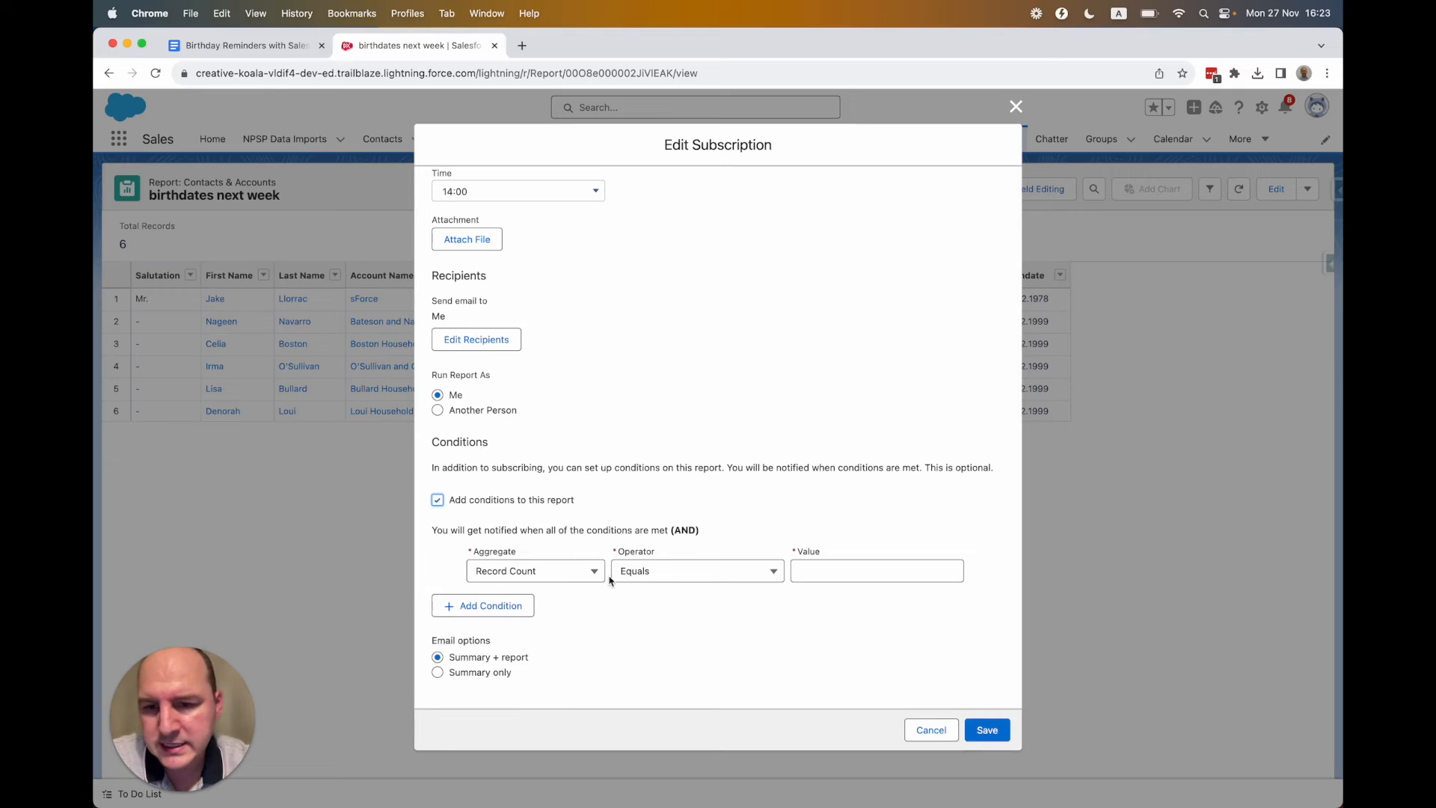
pyautogui.click(696, 570)
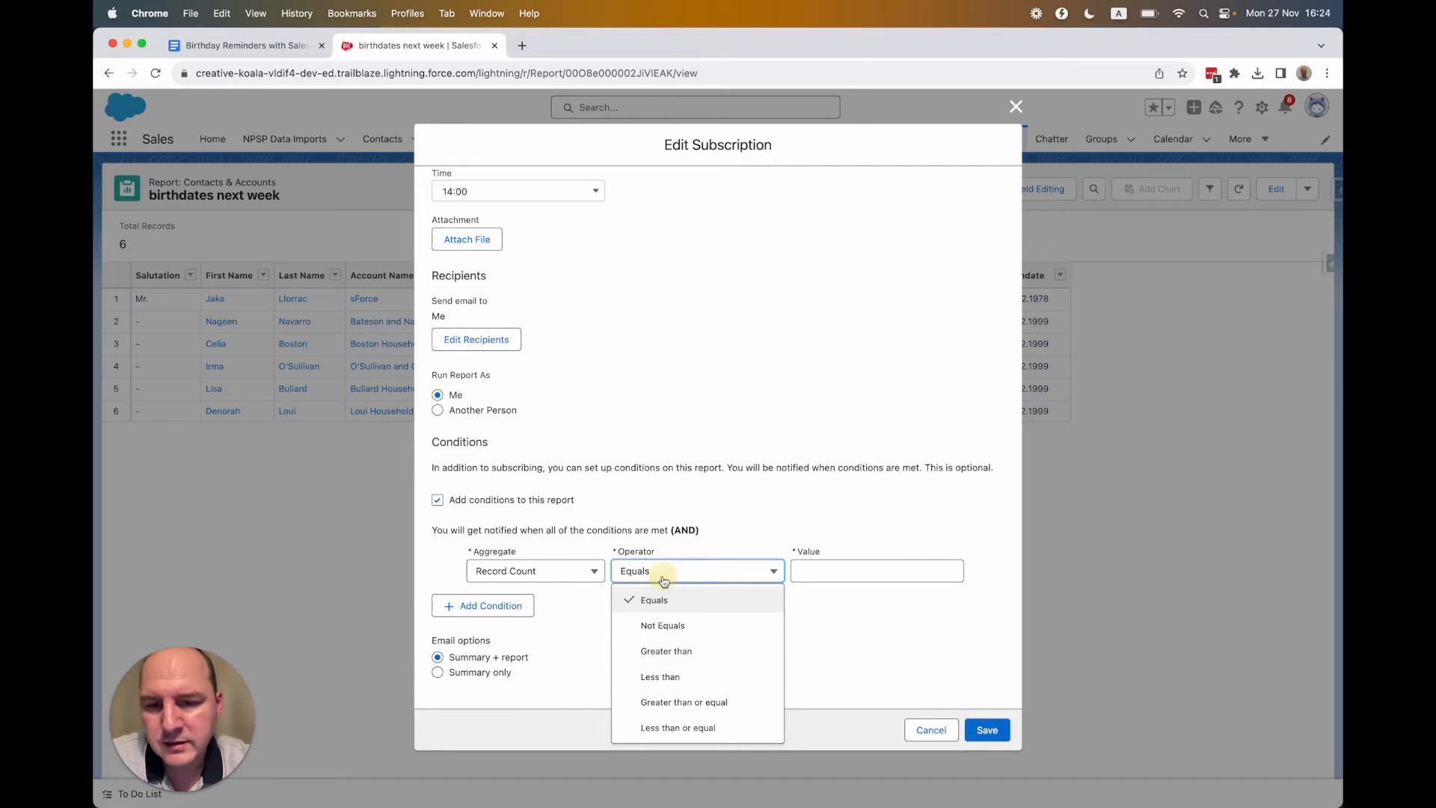
pyautogui.click(666, 651)
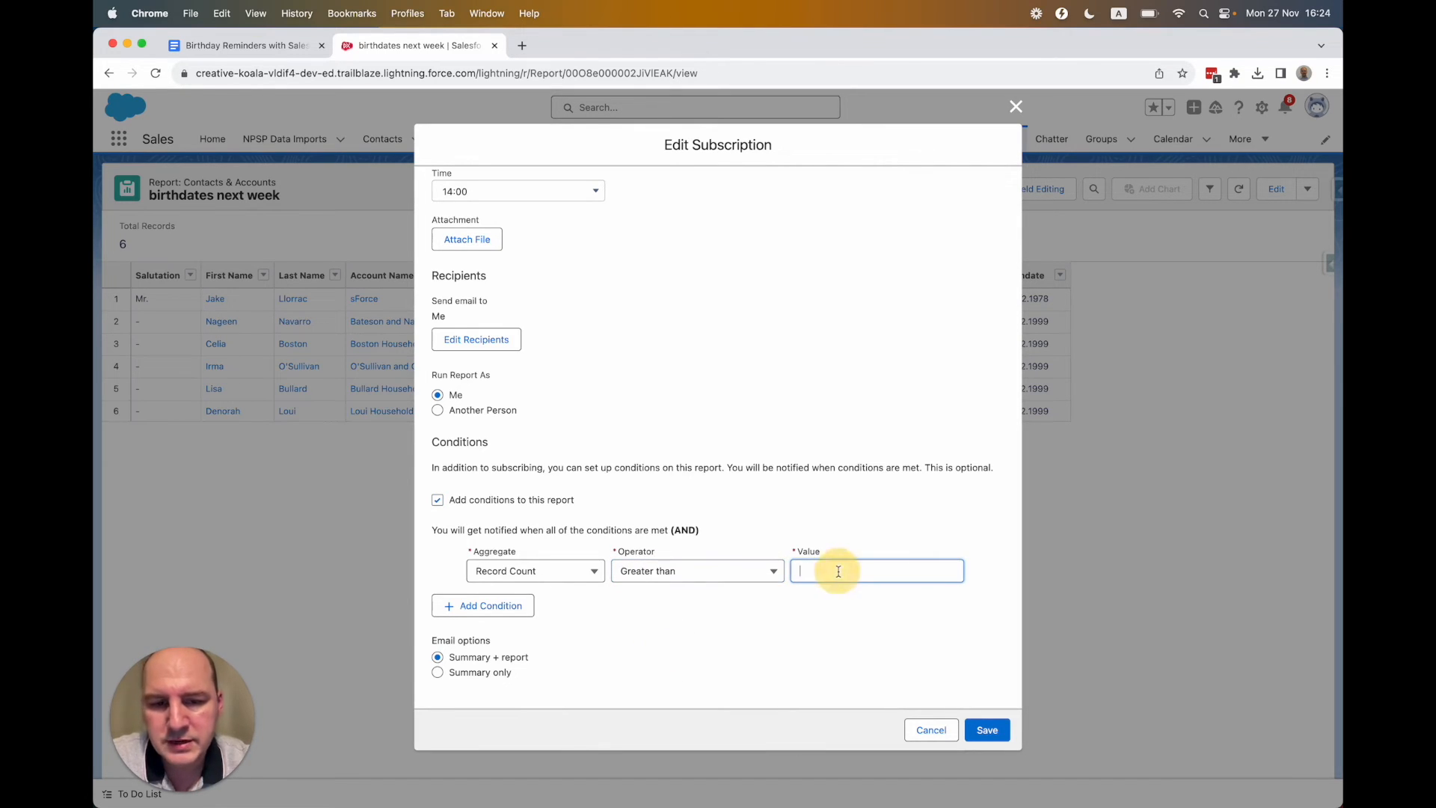
pyautogui.write('0')
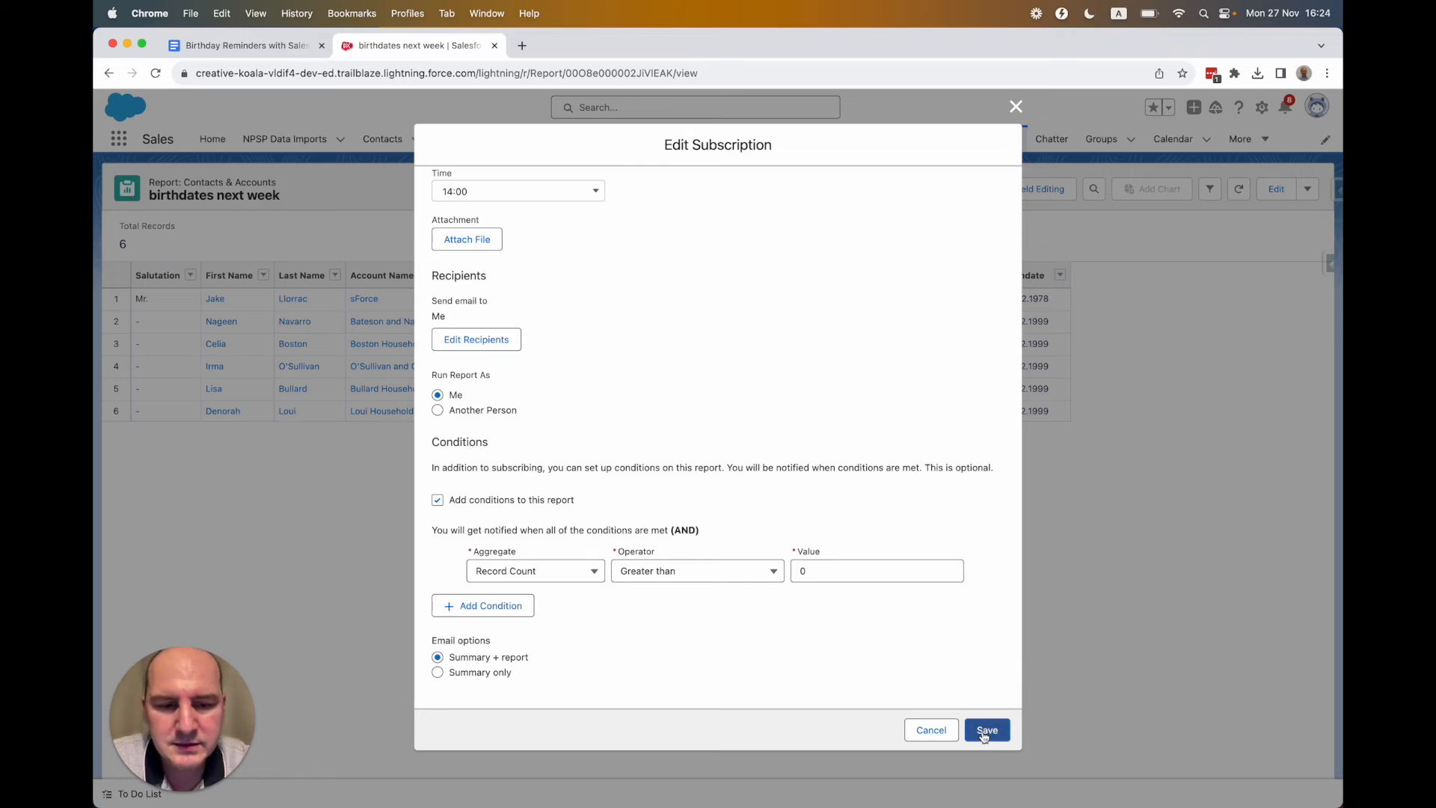
pyautogui.click(985, 729)
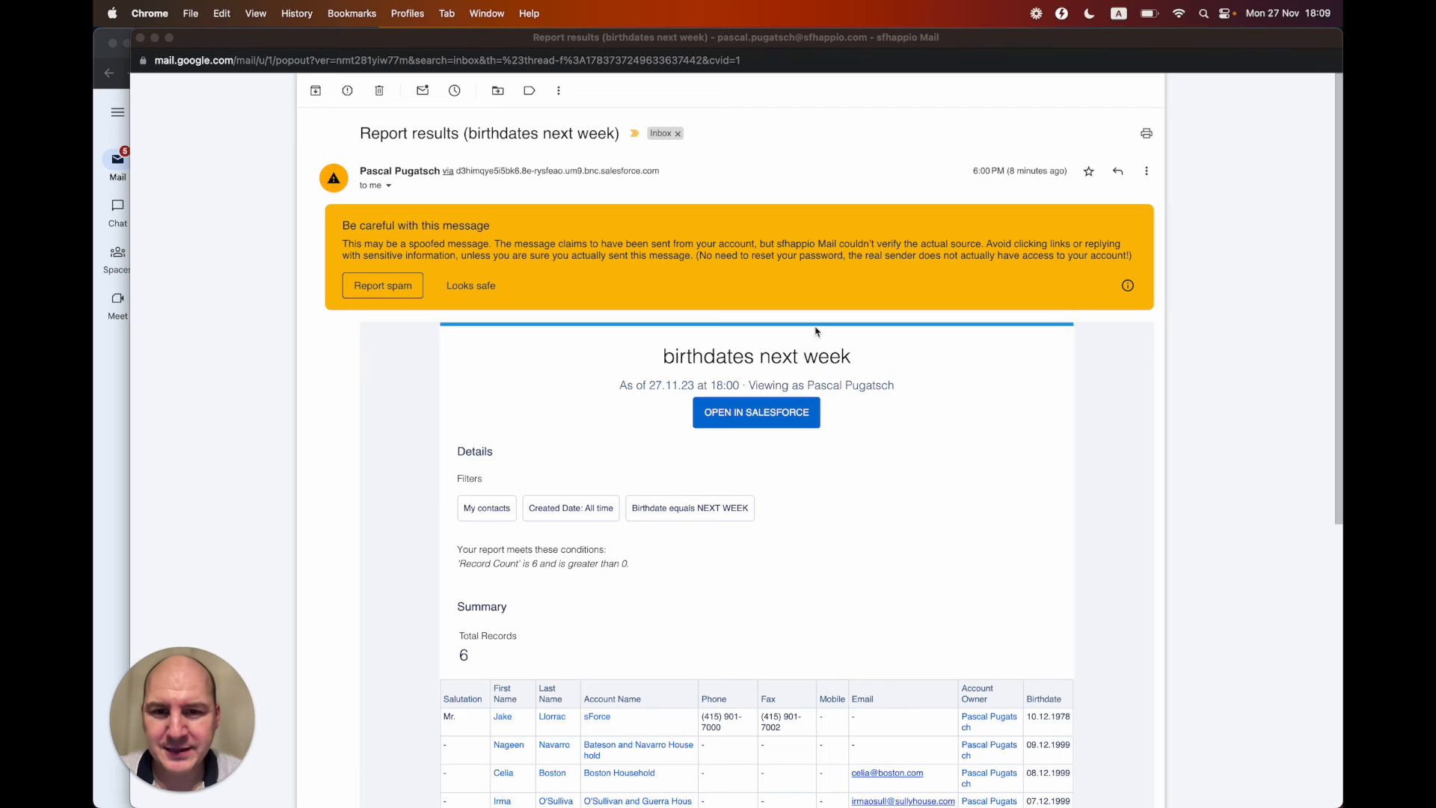
pyautogui.moveTo(691, 366)
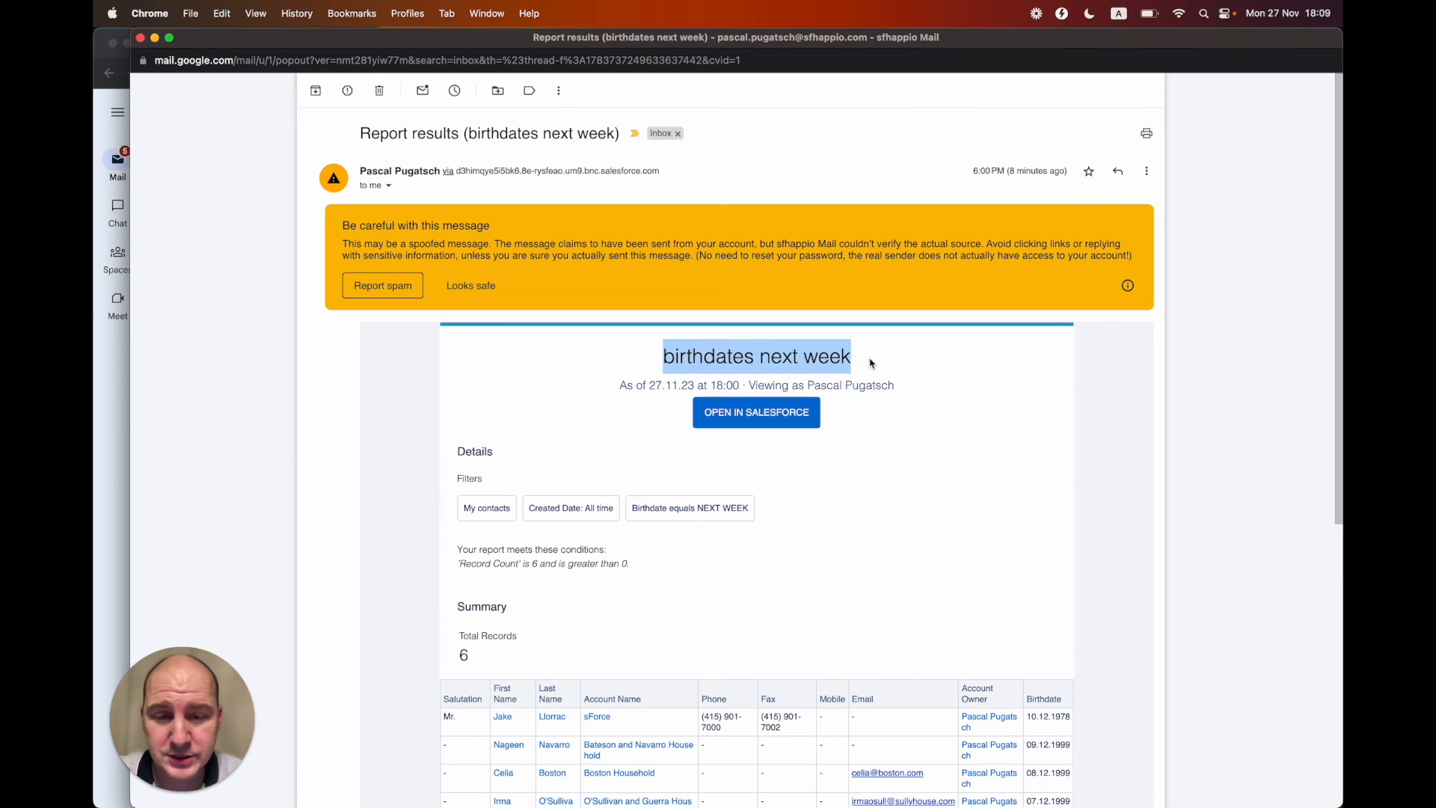
# Review the emailed report results for birthdates next week and open the report in Salesforce.
pyautogui.scroll(-3)
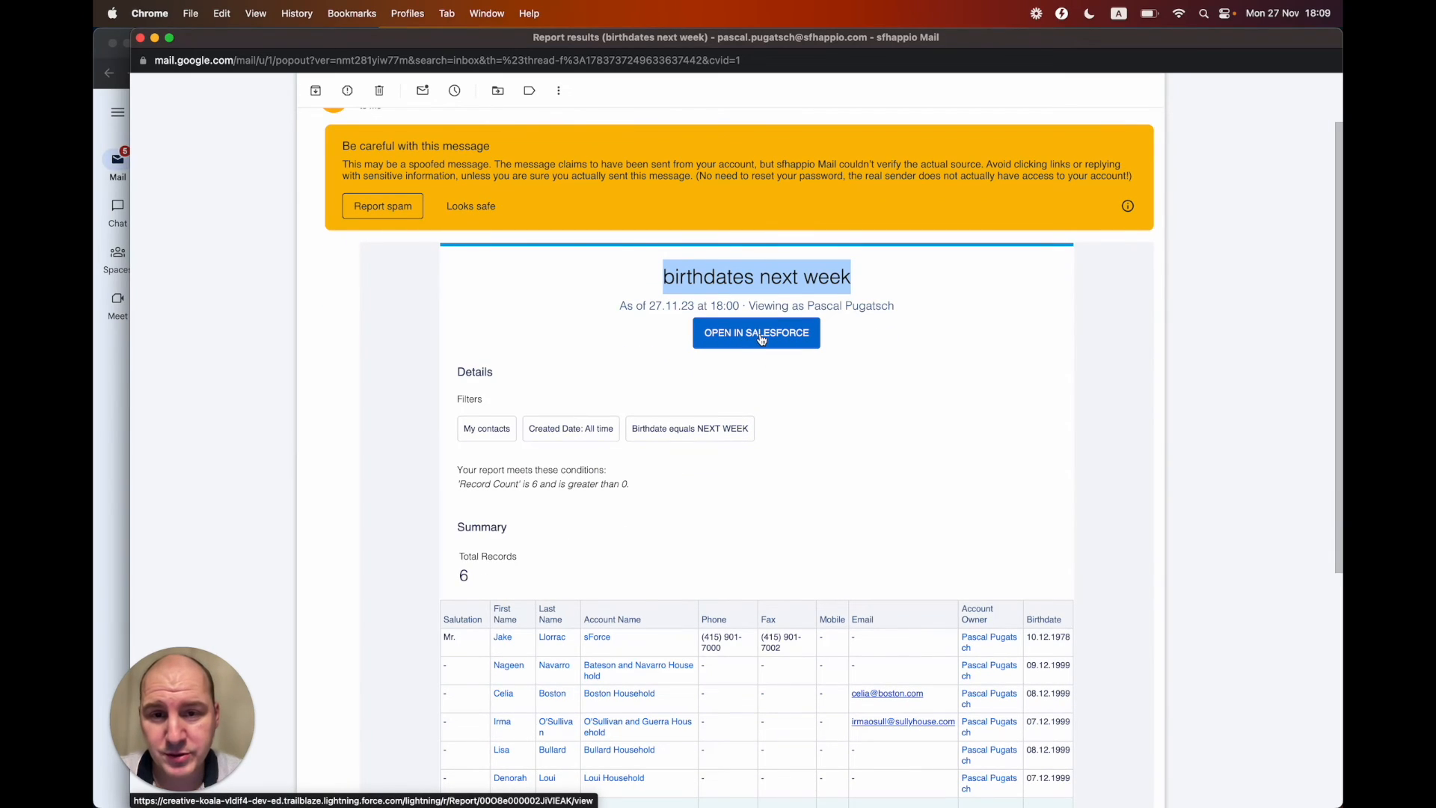
pyautogui.click(755, 332)
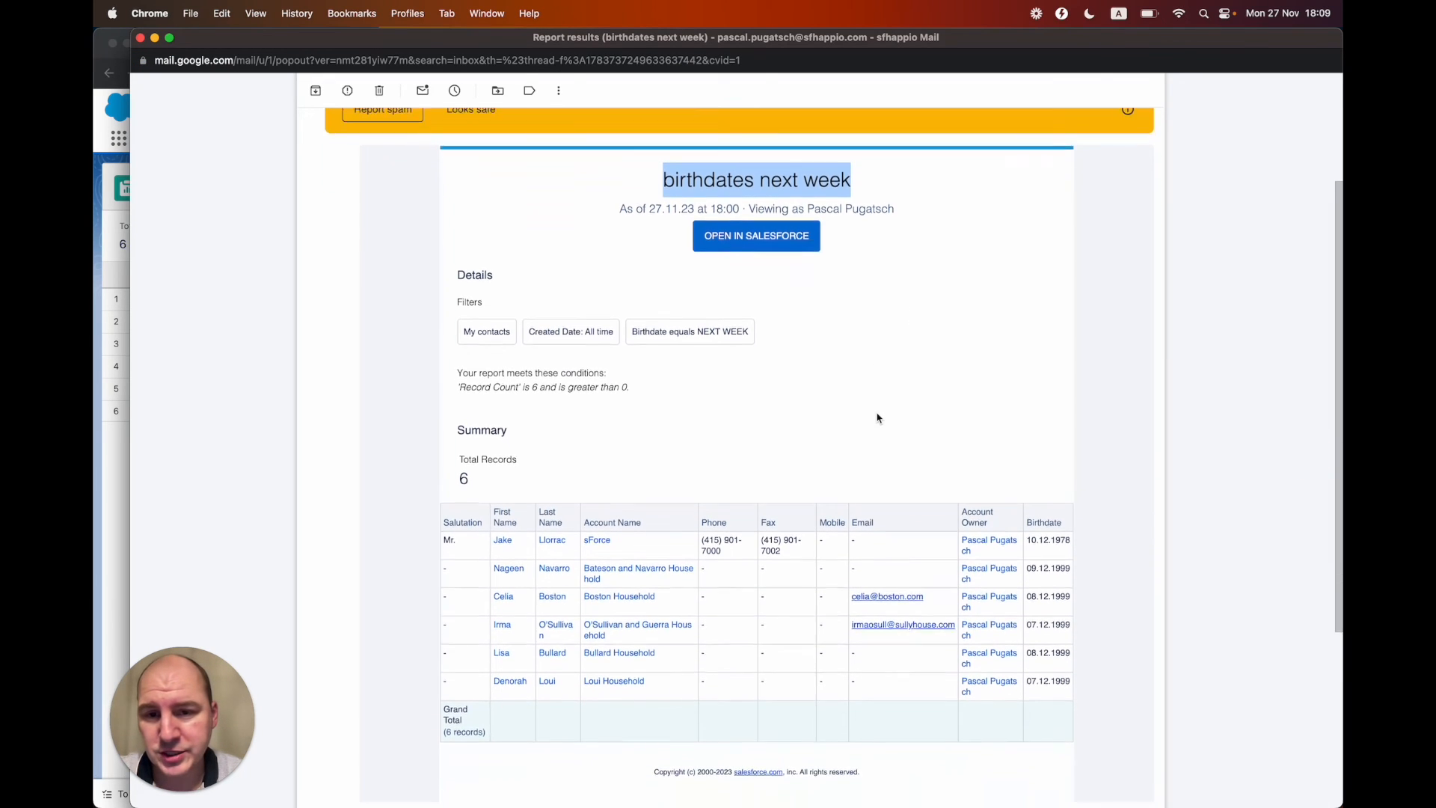
pyautogui.scroll(-3)
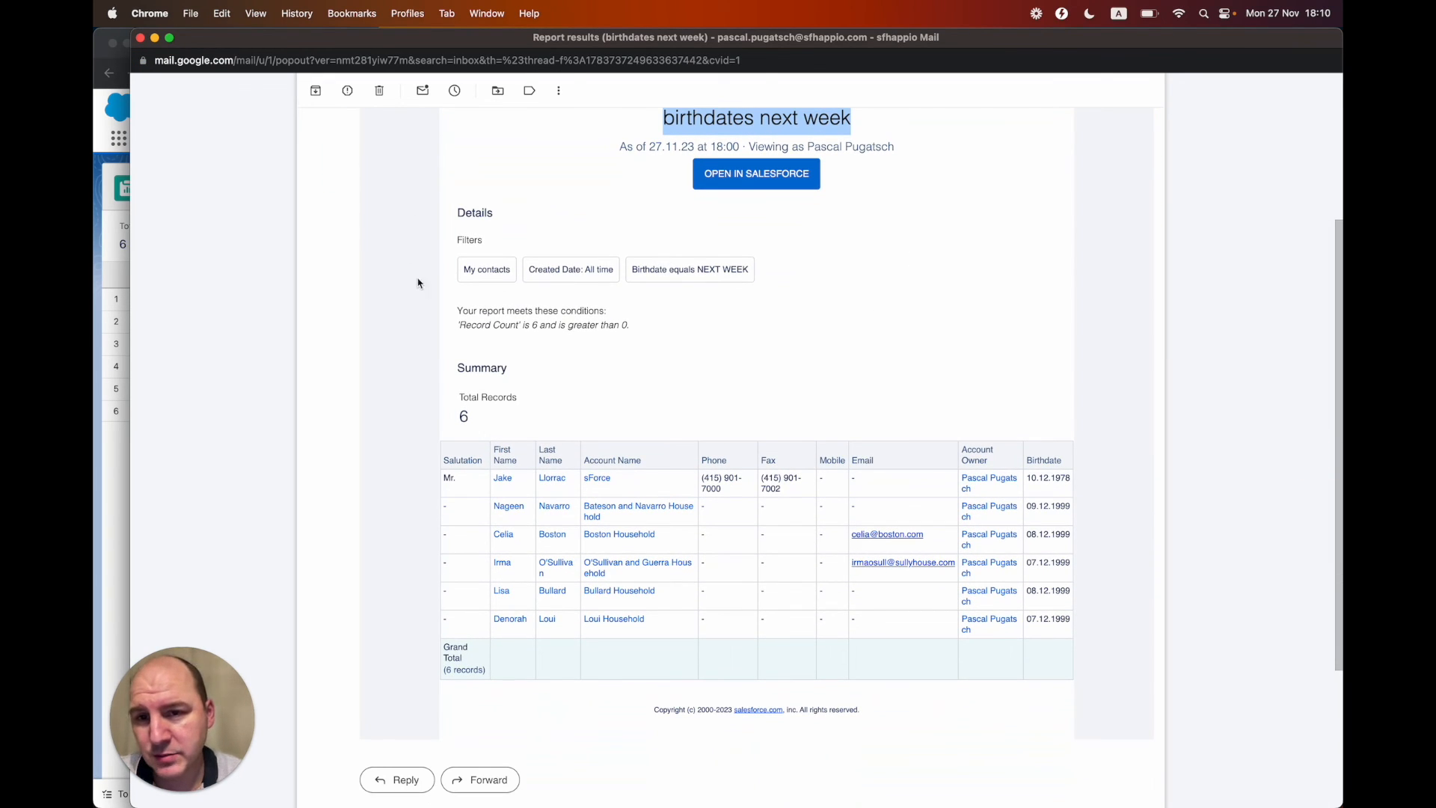
pyautogui.moveTo(508, 341)
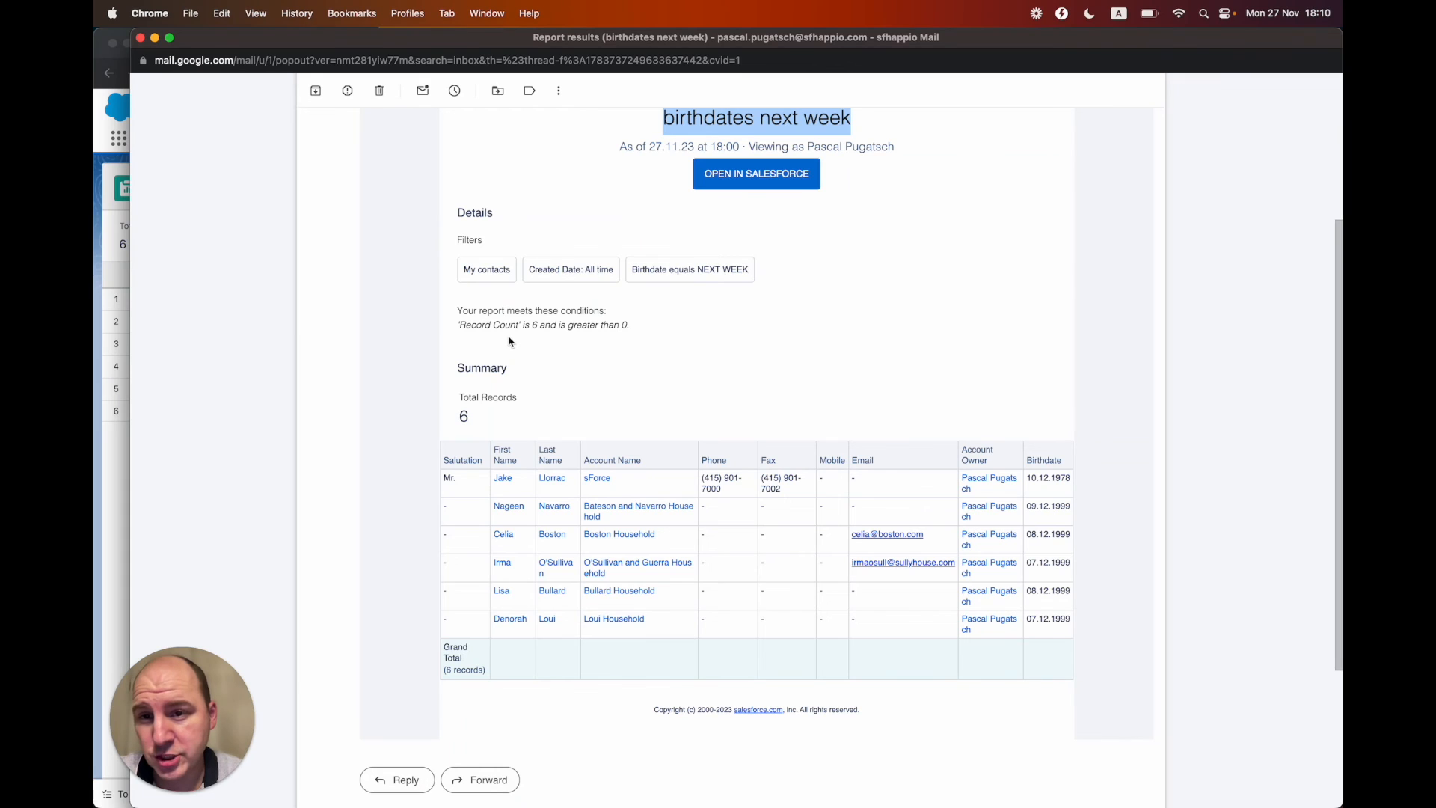
pyautogui.moveTo(516, 278)
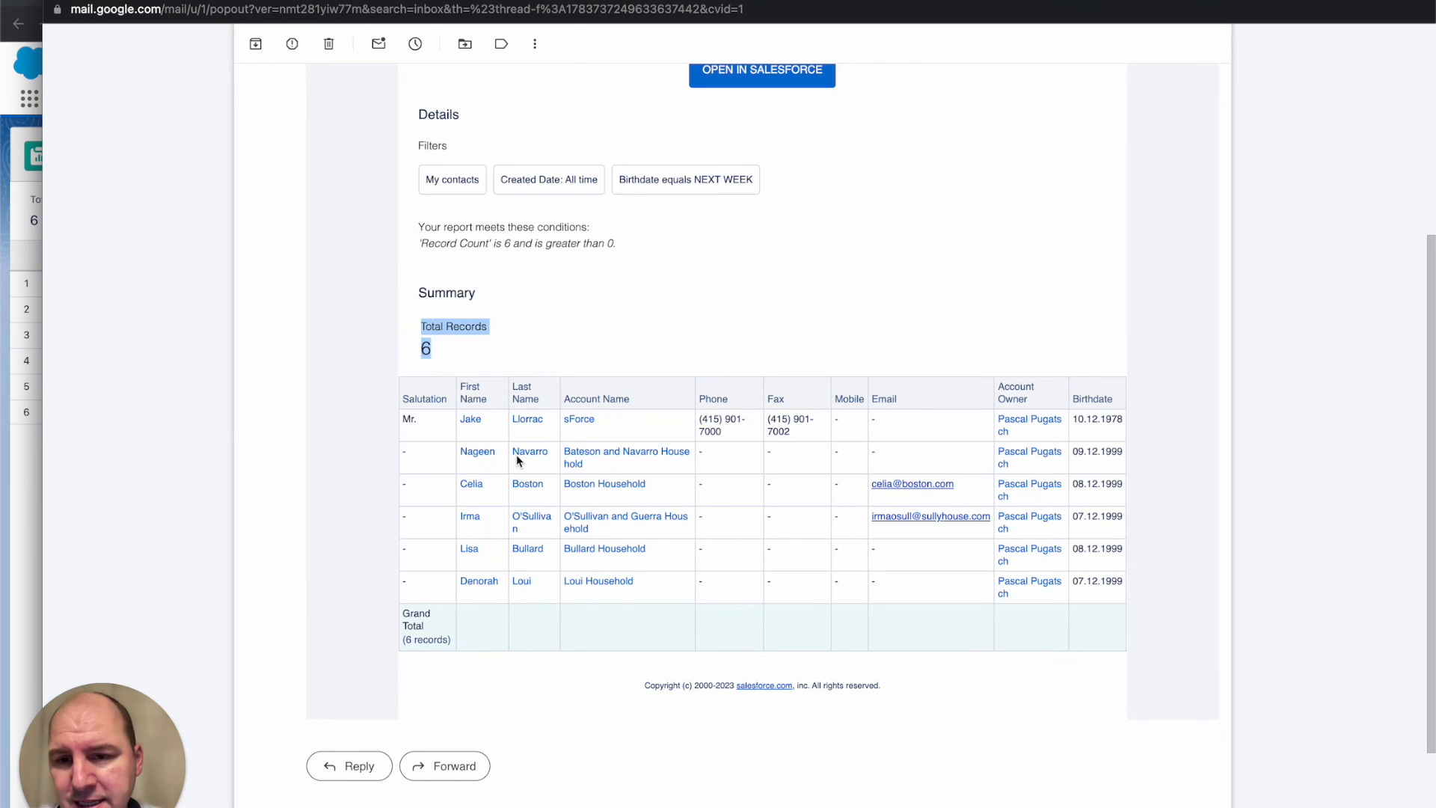
pyautogui.moveTo(974, 464)
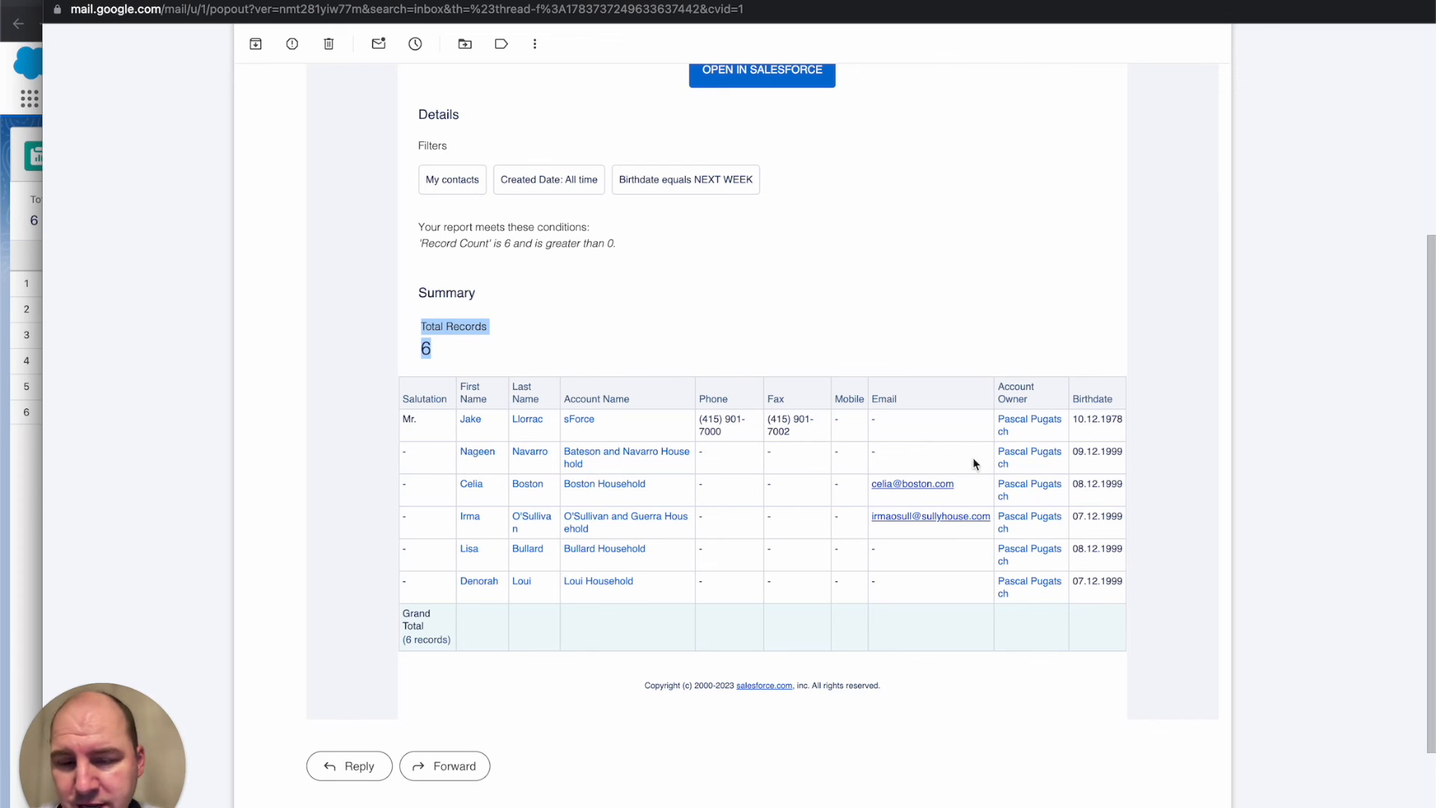
pyautogui.moveTo(1092, 528)
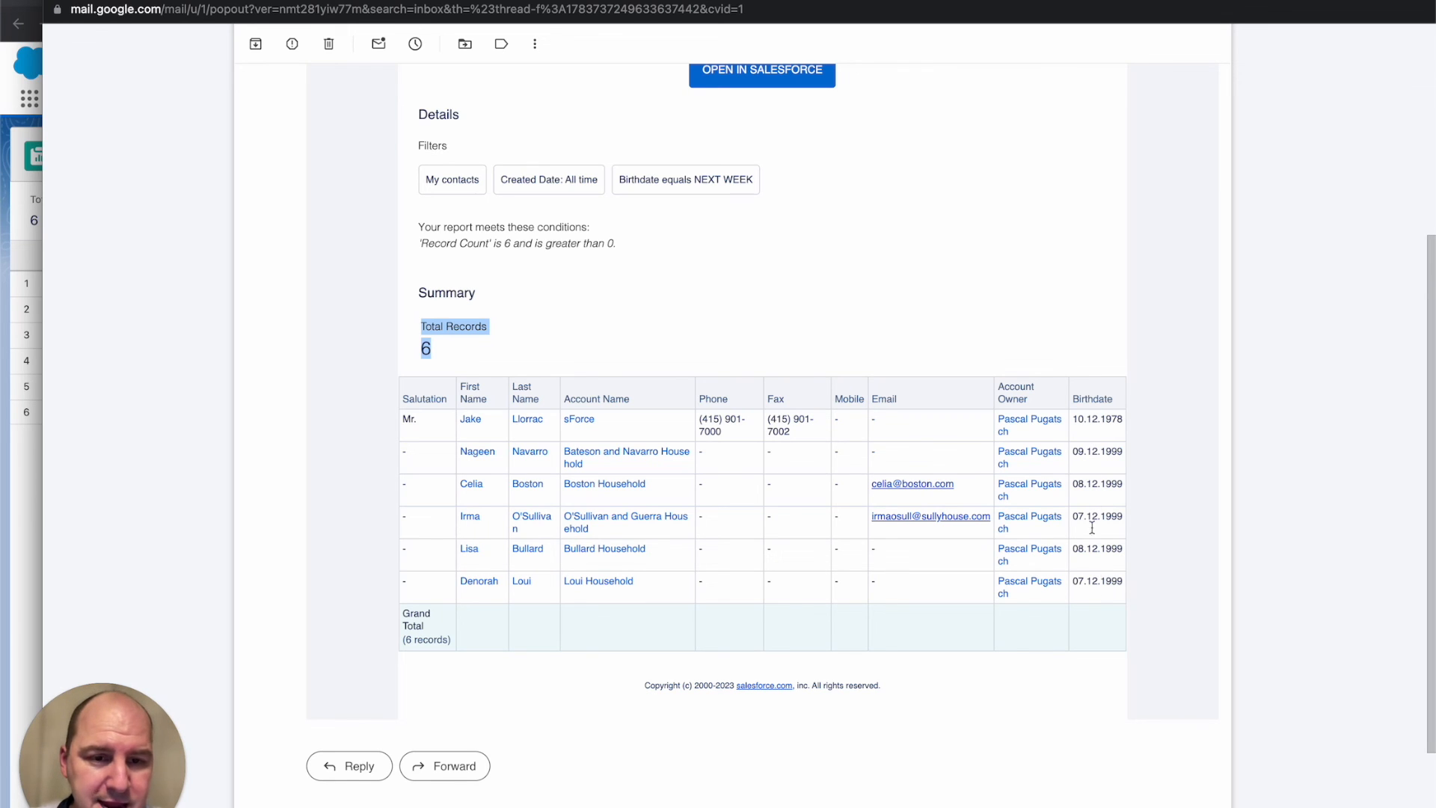
pyautogui.moveTo(692, 445)
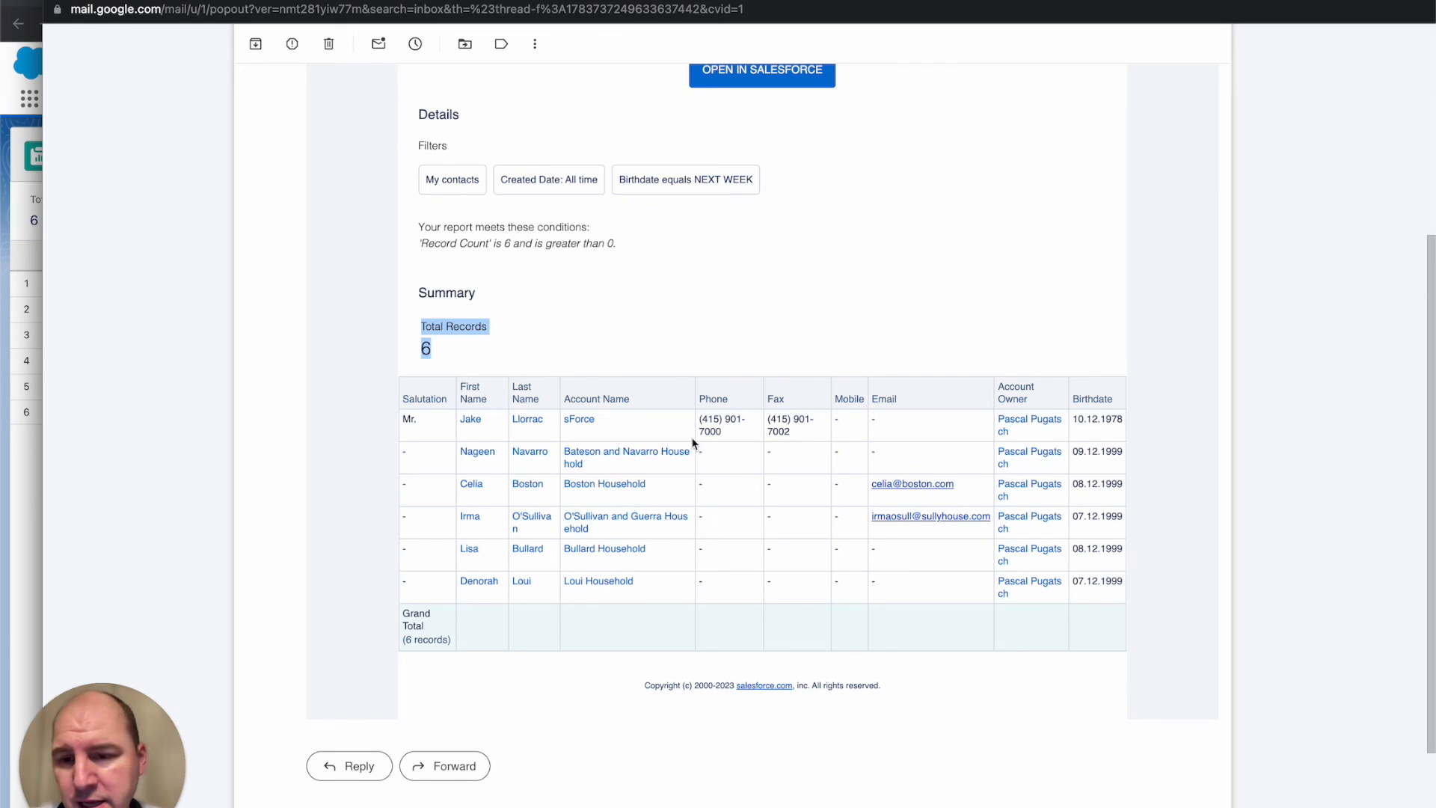
pyautogui.moveTo(479, 492)
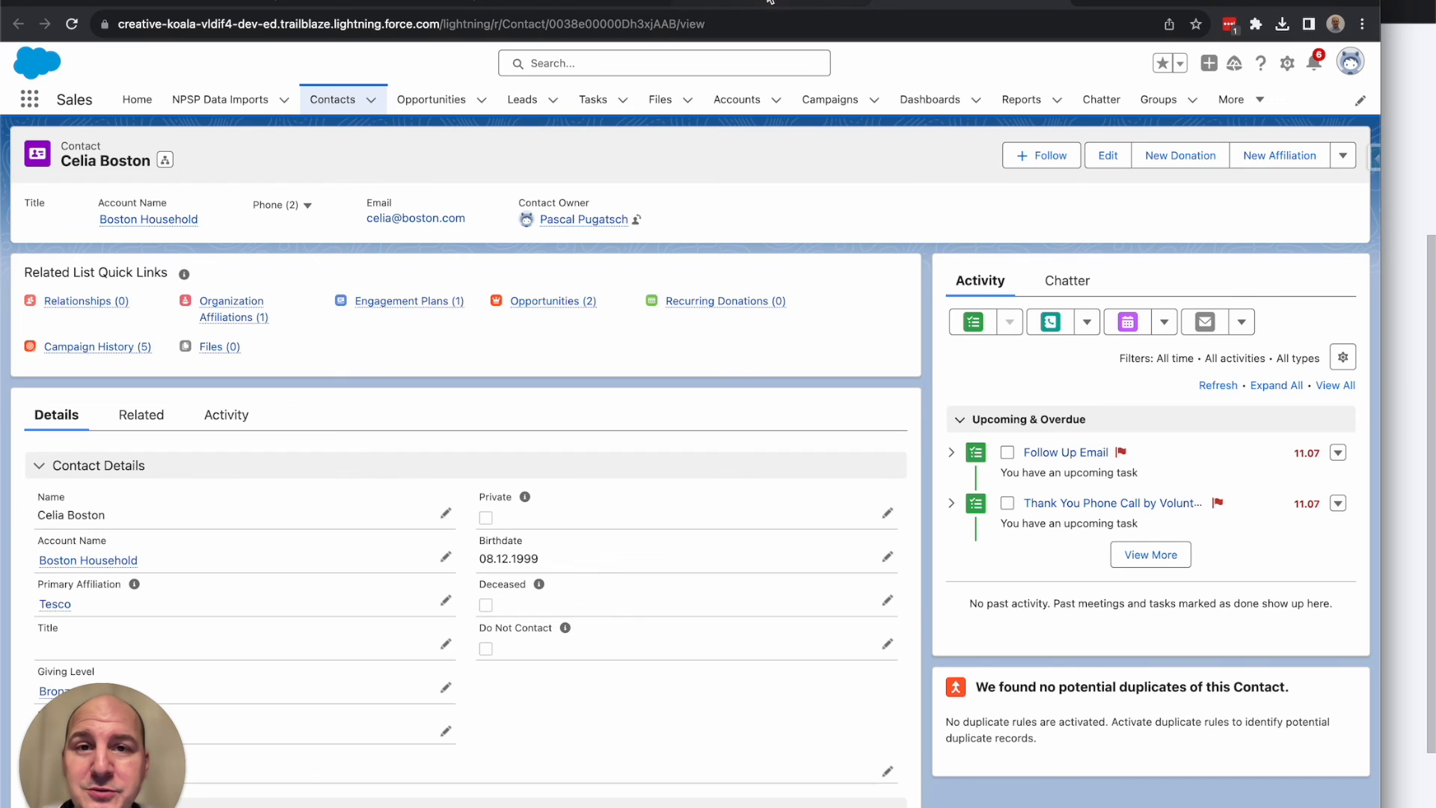
# Go back from the contact record to the birthdates next week report.
pyautogui.click(1020, 99)
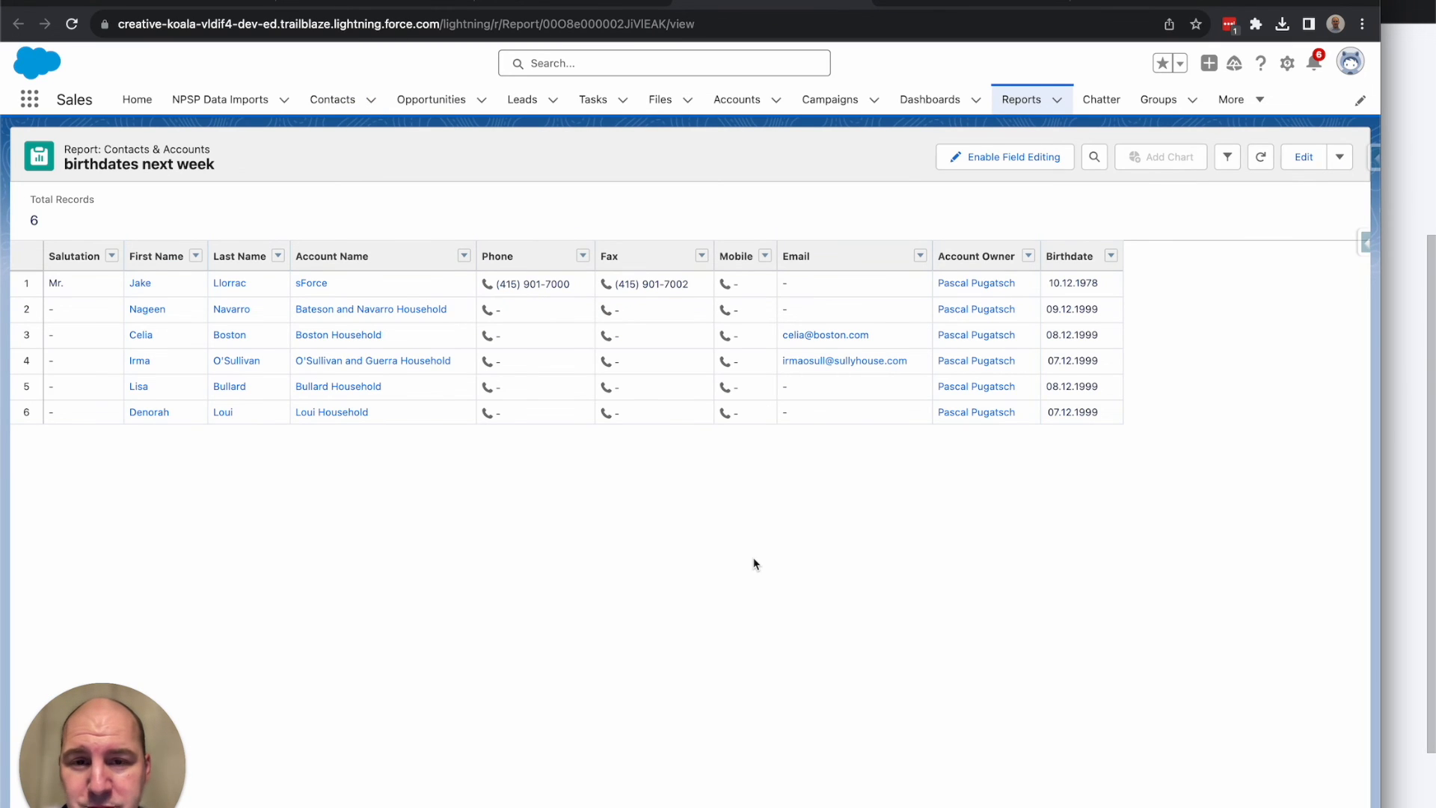